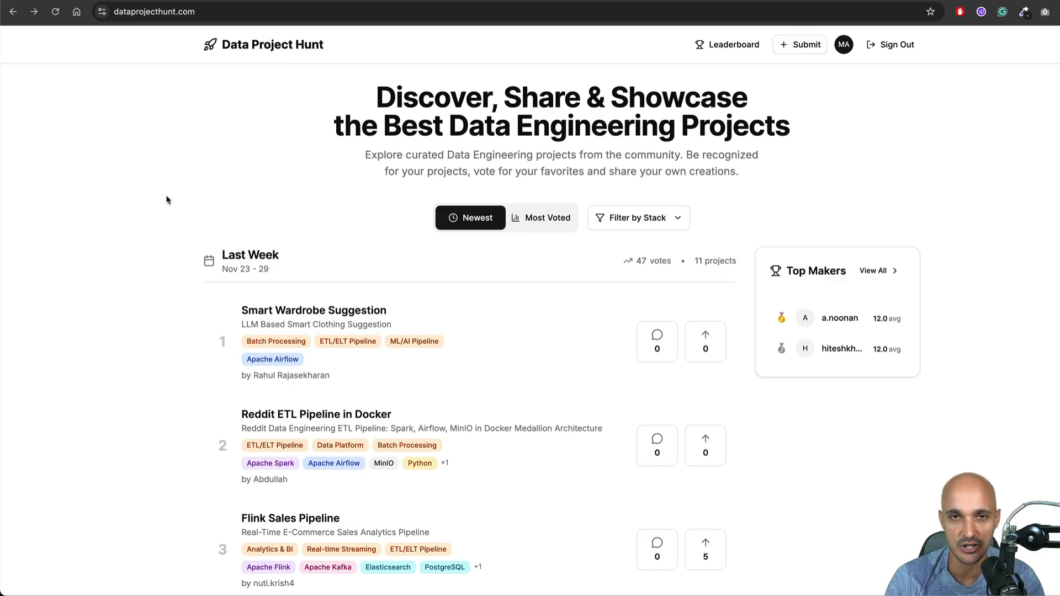
# Open the Batch data pipeline project page and scroll to its About section
pyautogui.scroll(-3)
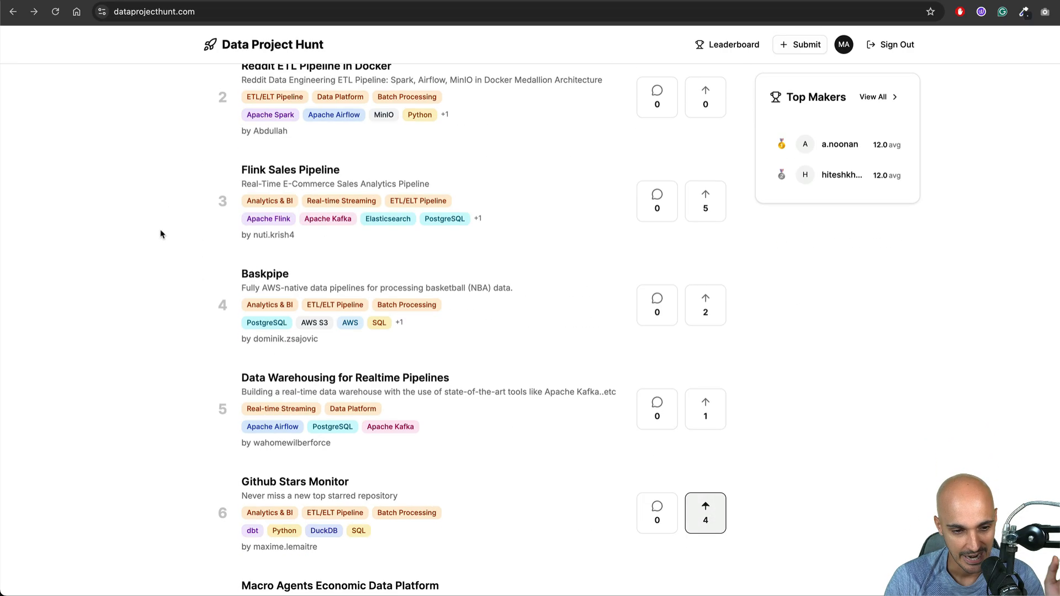
pyautogui.scroll(-3)
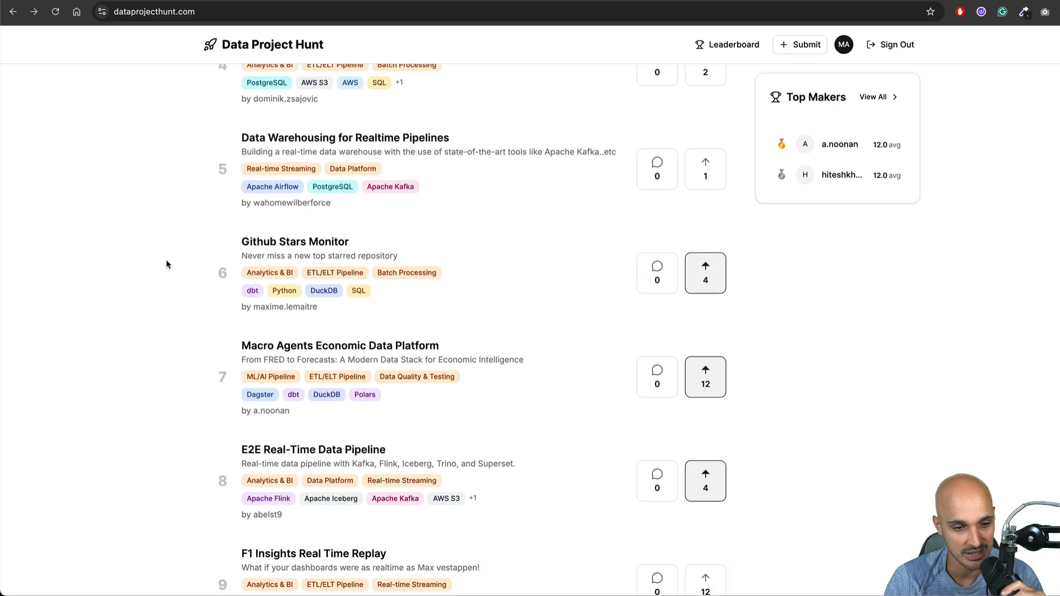
pyautogui.scroll(-3)
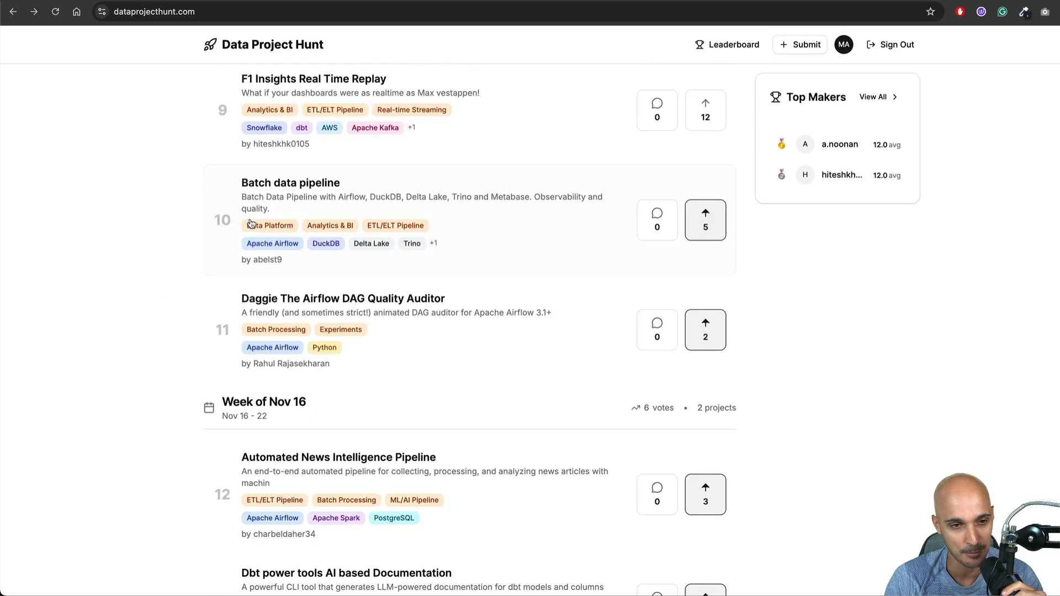
pyautogui.click(291, 182)
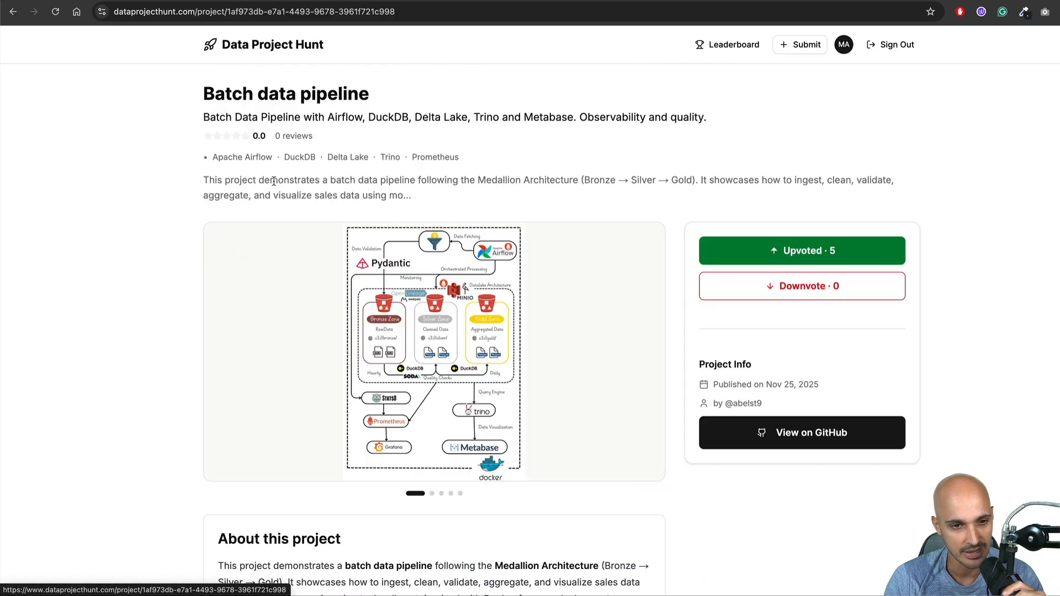
pyautogui.scroll(-3)
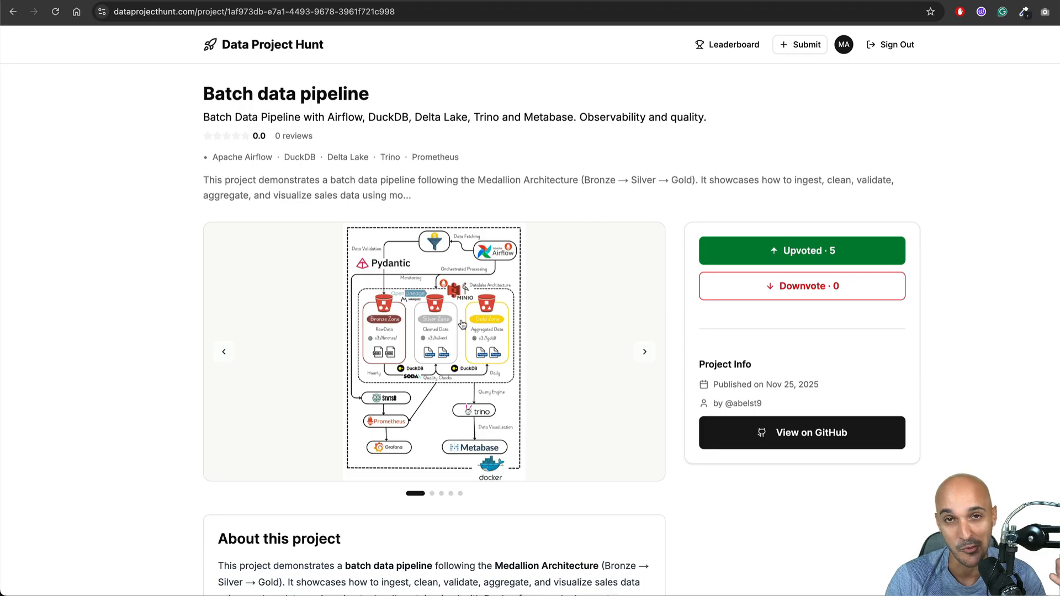
pyautogui.scroll(-3)
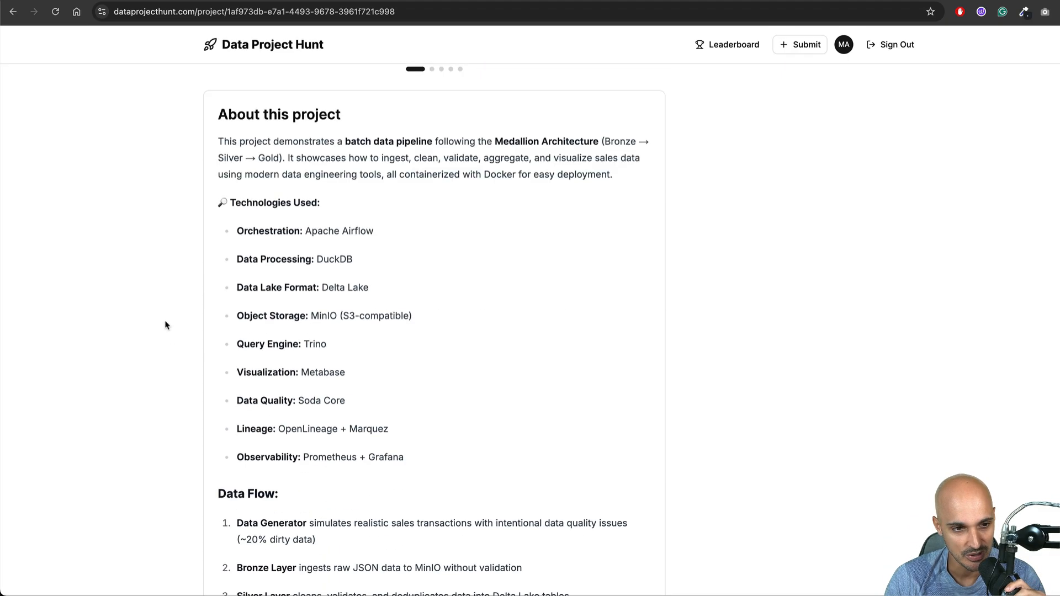
# Highlight the Medallion Architecture, Silver layer and sales-data ingestion sentences in the description
pyautogui.doubleClick(227, 142)
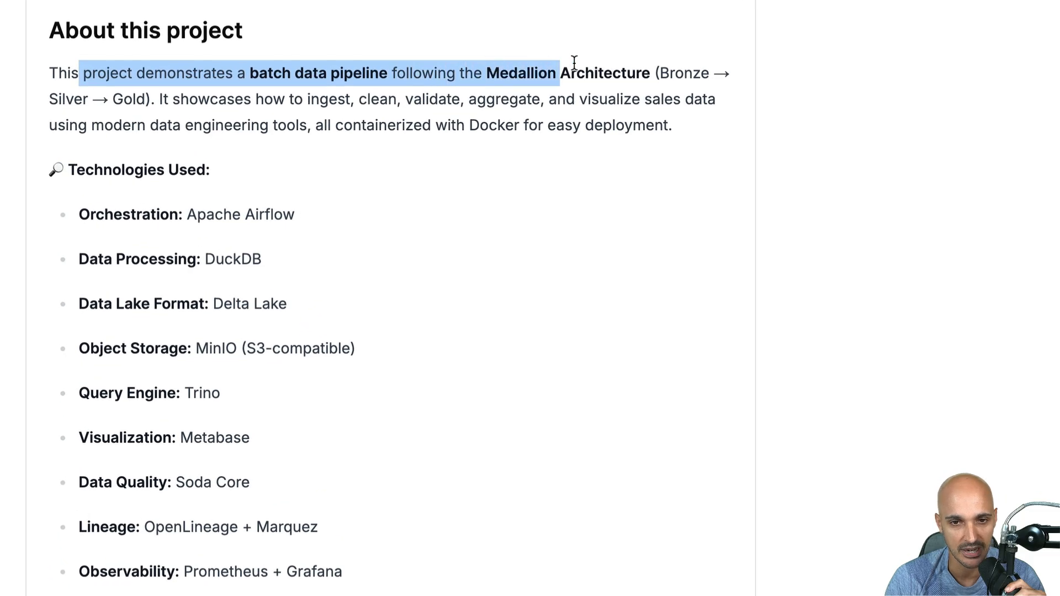
pyautogui.moveTo(568, 73); pyautogui.dragTo(652, 73)
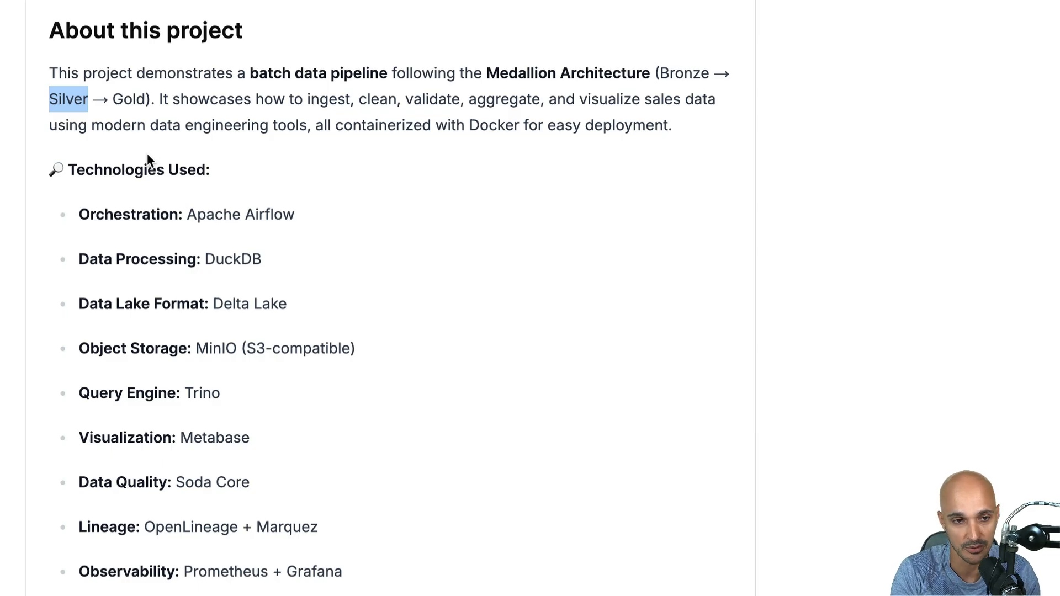
pyautogui.doubleClick(126, 99)
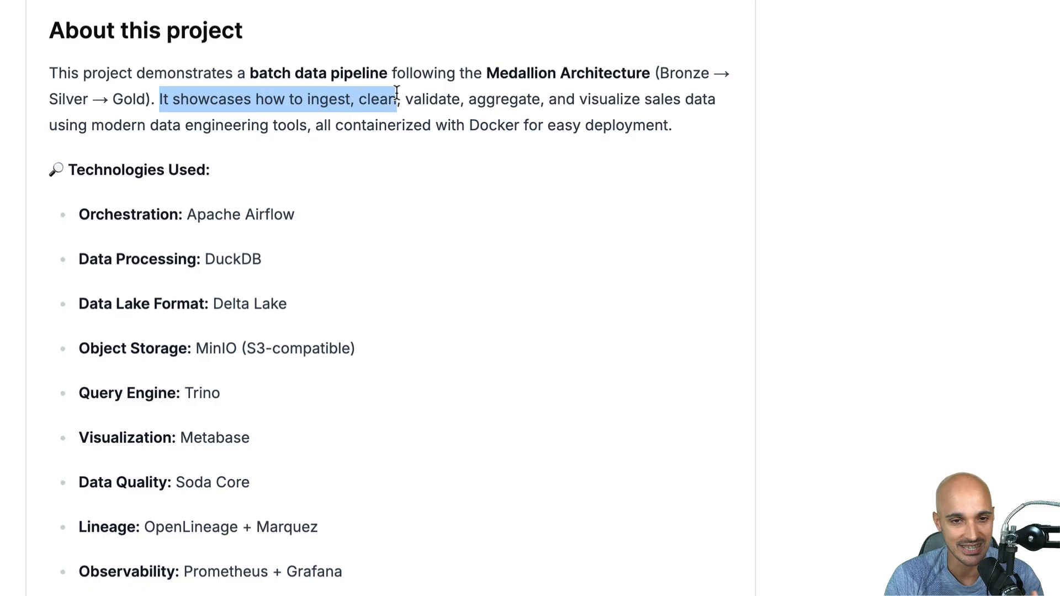
pyautogui.moveTo(392, 99); pyautogui.dragTo(676, 99)
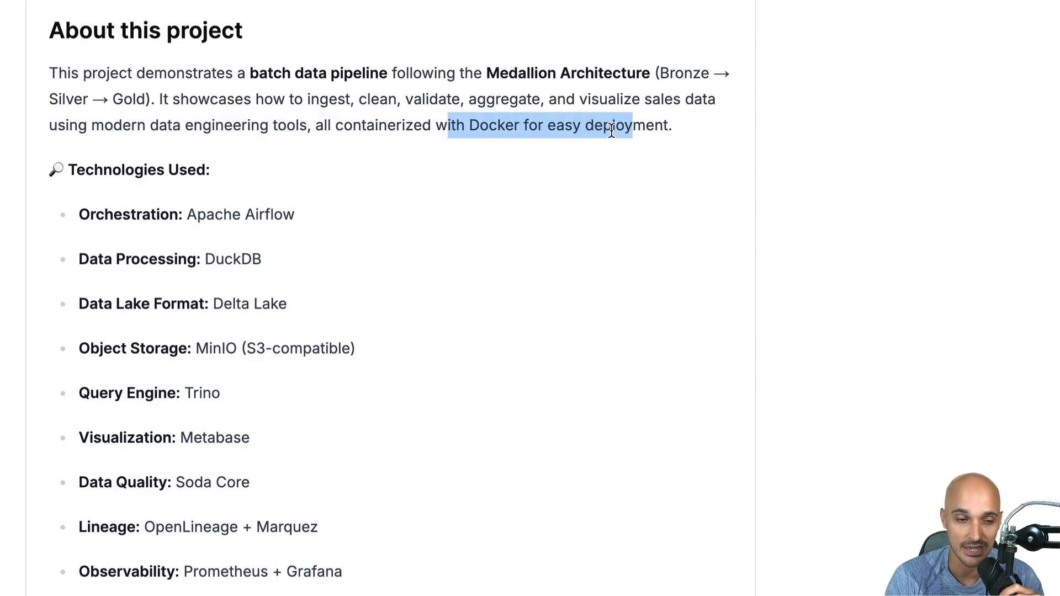
pyautogui.scroll(-3)
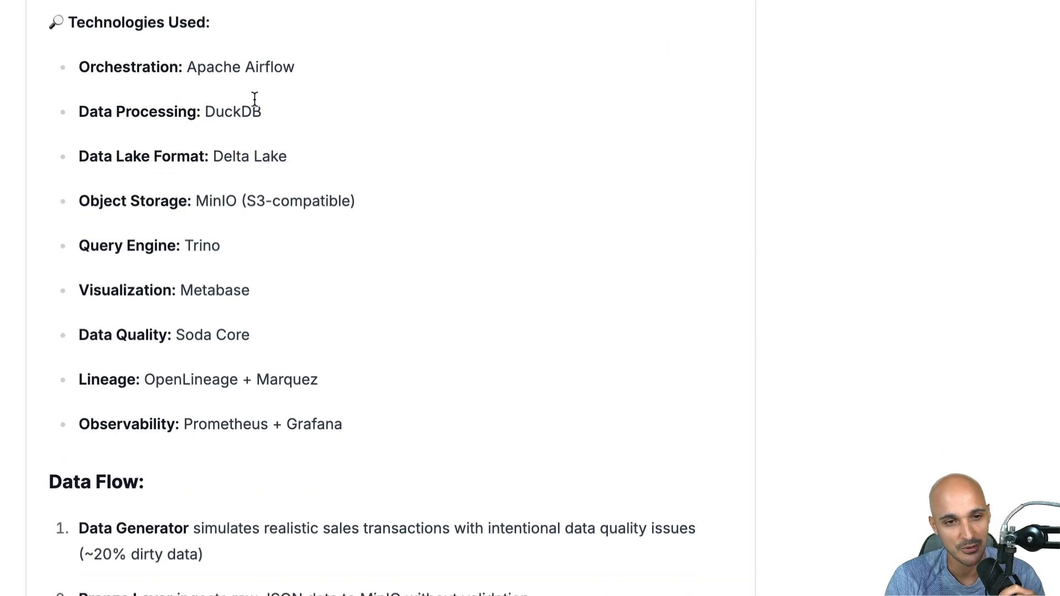
pyautogui.doubleClick(269, 66)
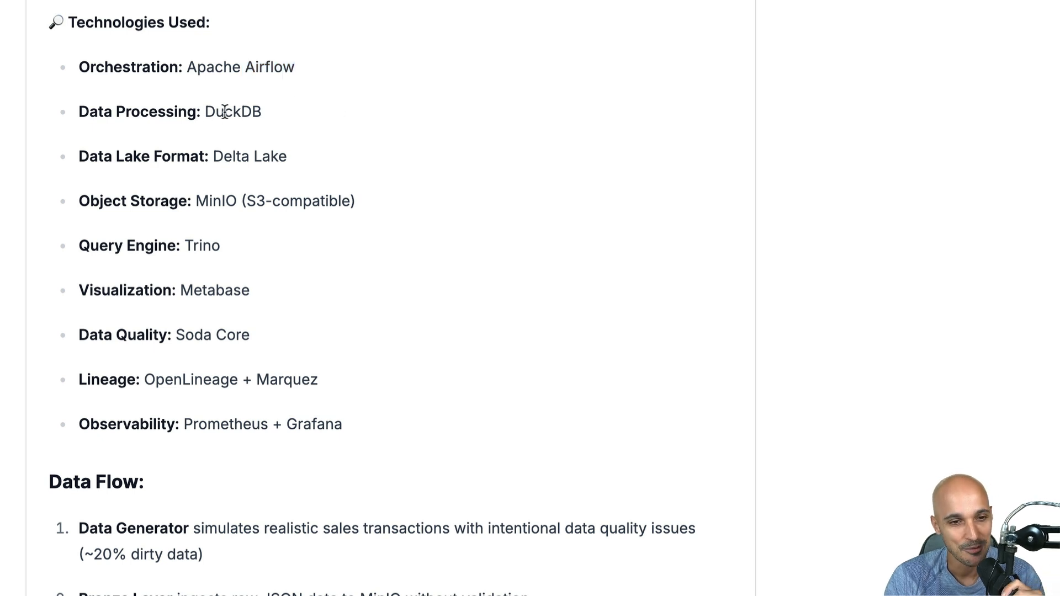
pyautogui.moveTo(197, 201); pyautogui.dragTo(355, 201)
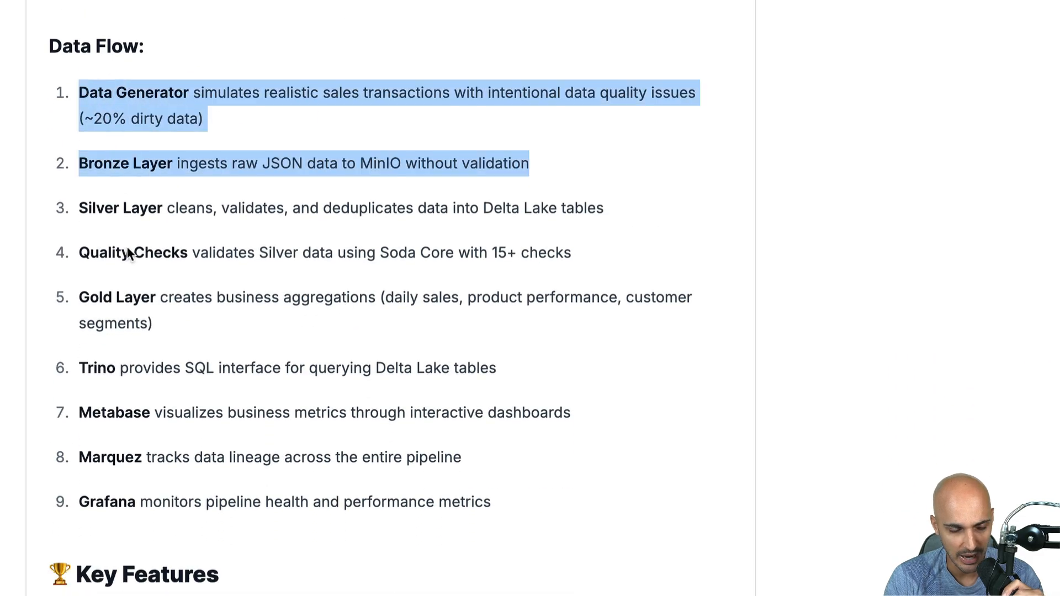
pyautogui.scroll(-3)
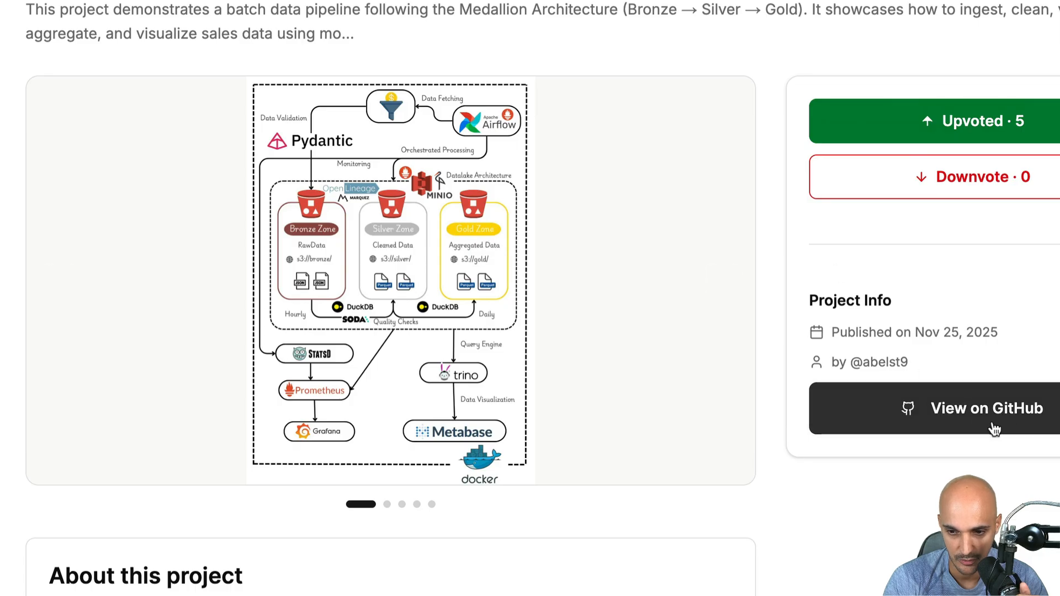
# Open the batch-data-pipeline GitHub repository and read the README down to Setup Instructions
pyautogui.click(987, 409)
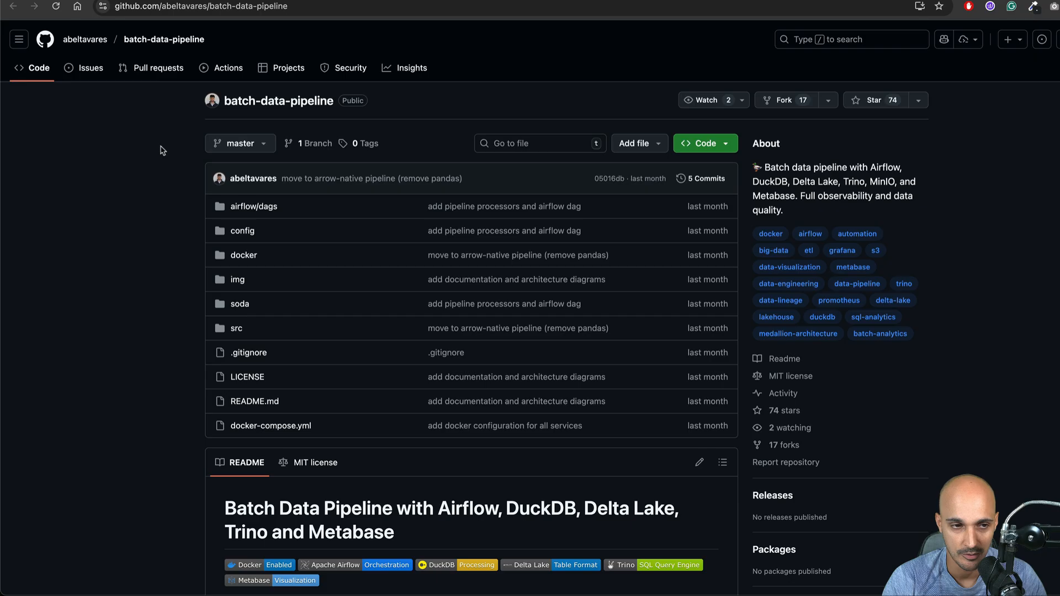
pyautogui.moveTo(882, 116)
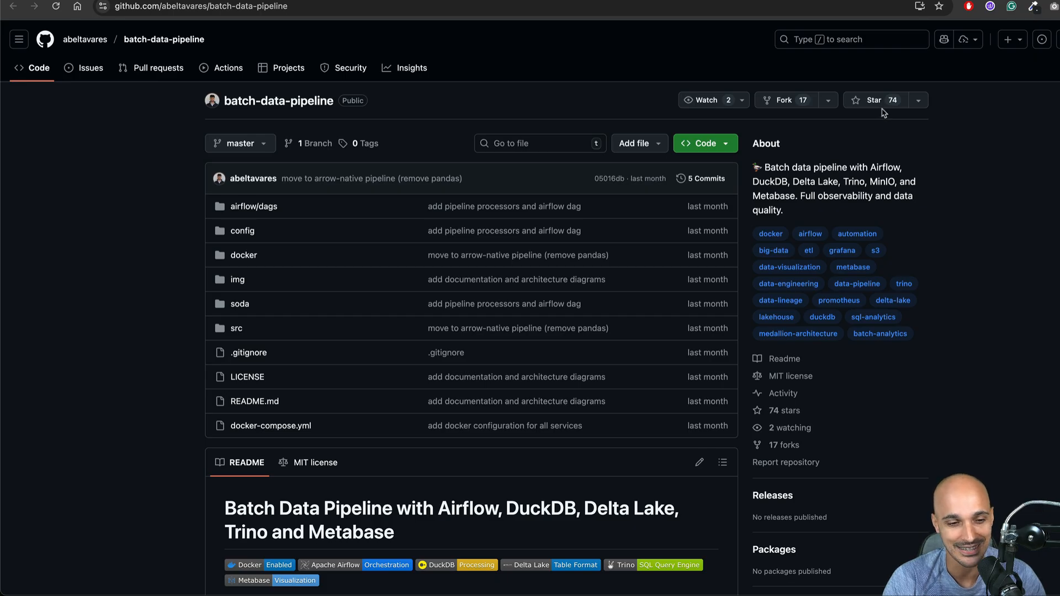
pyautogui.scroll(-3)
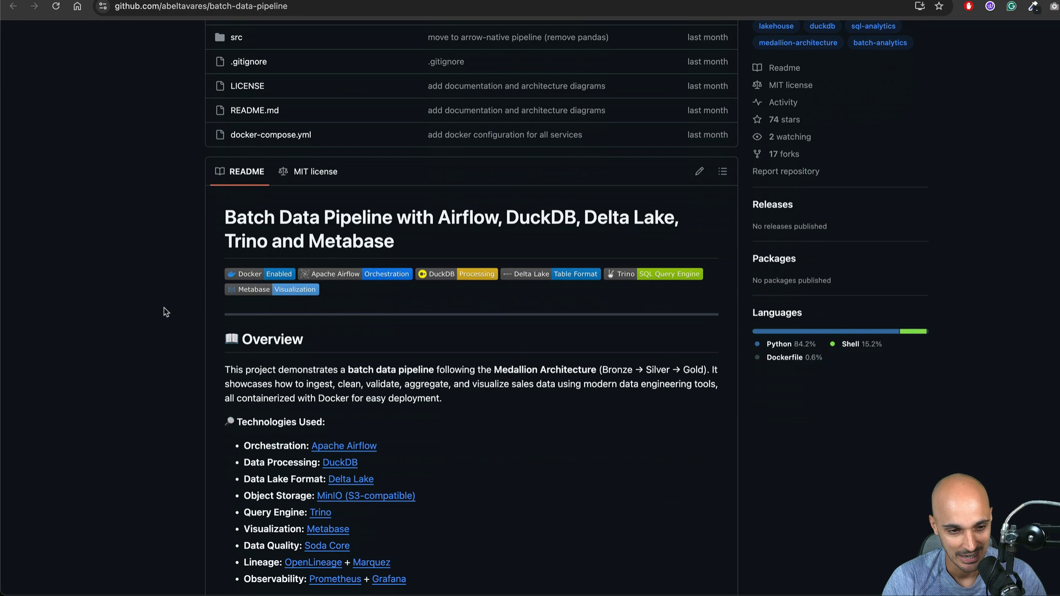
pyautogui.scroll(-3)
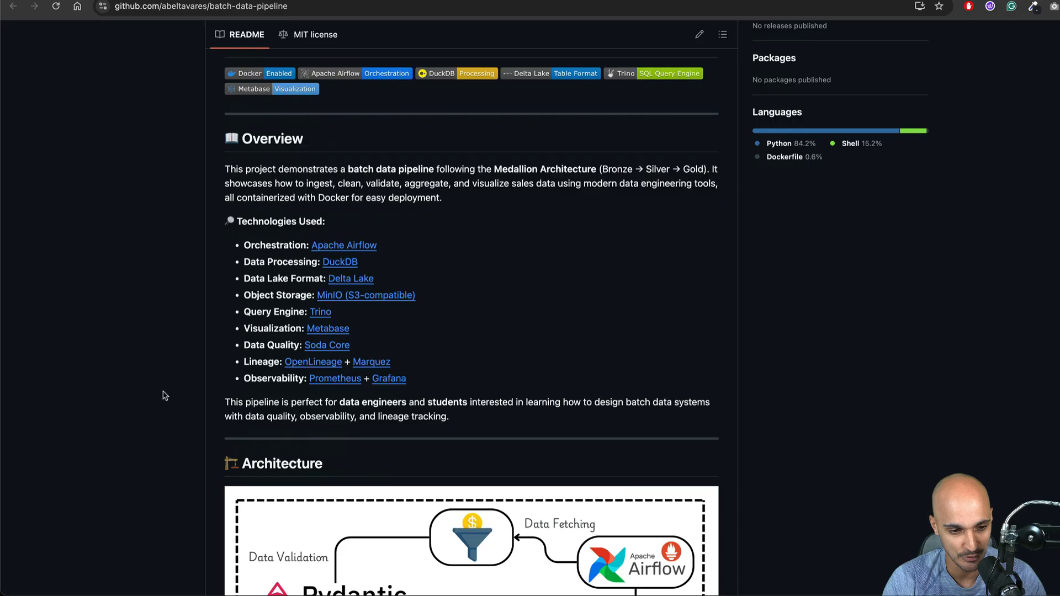
pyautogui.scroll(-3)
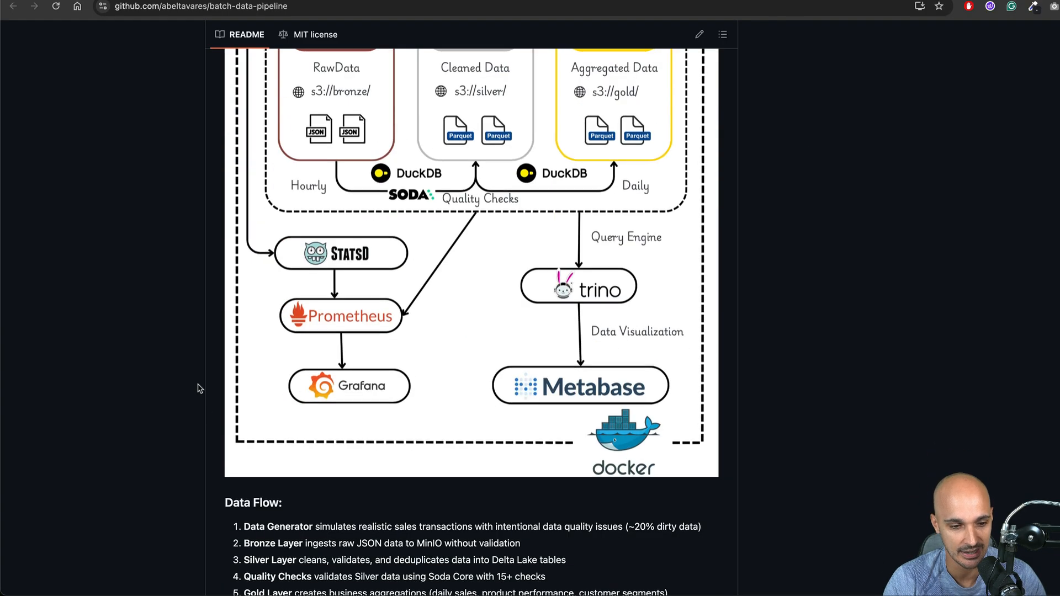
pyautogui.scroll(-3)
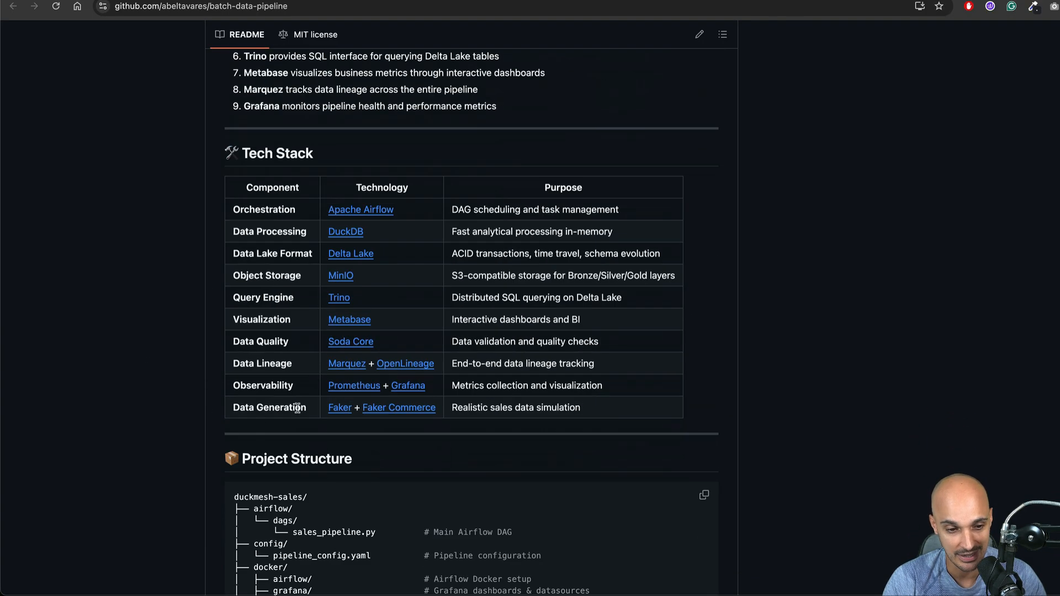
pyautogui.scroll(-3)
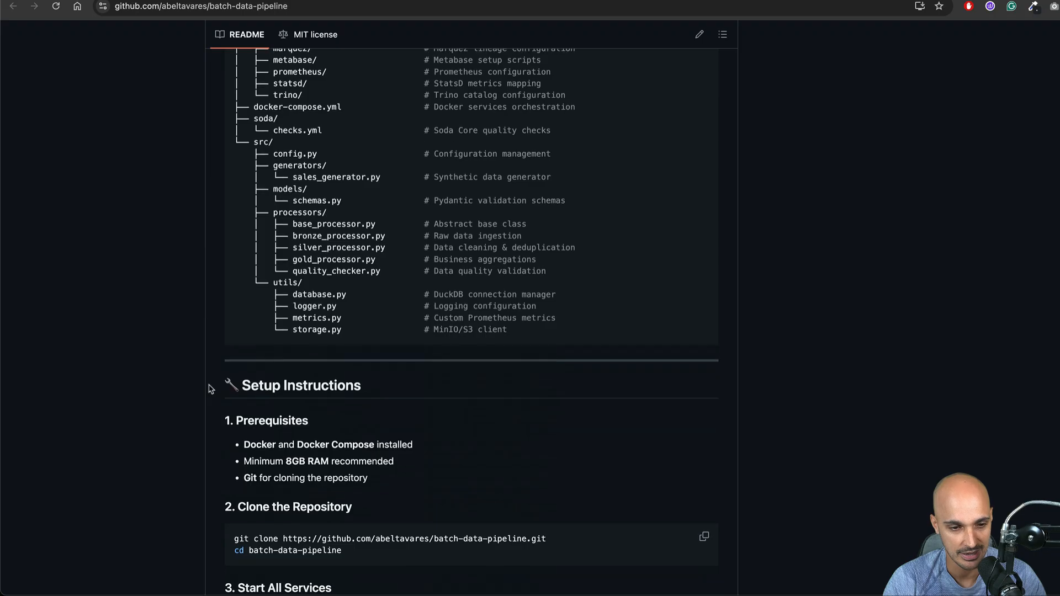
pyautogui.scroll(-3)
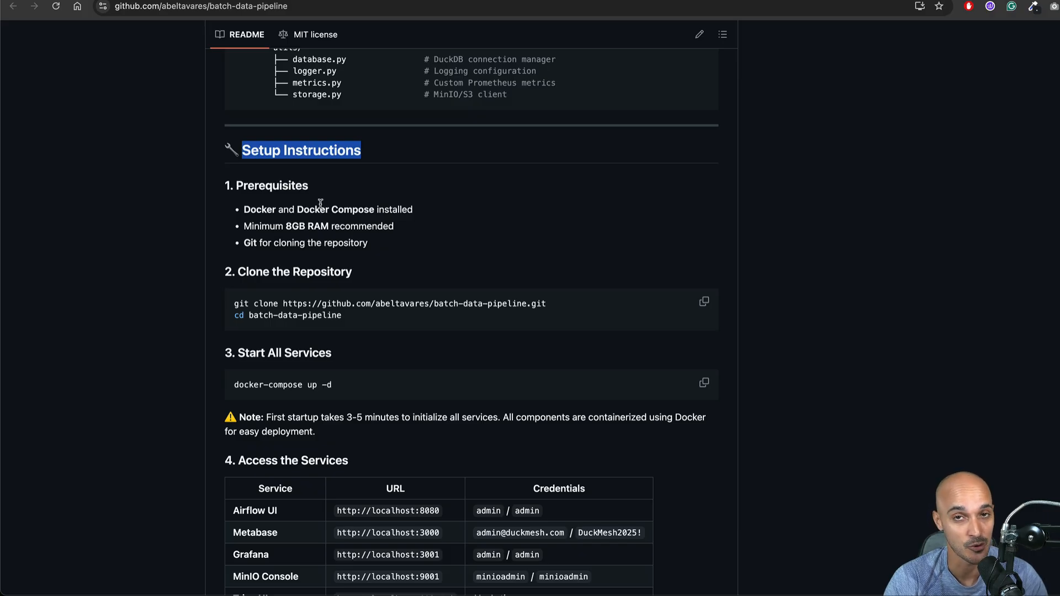
pyautogui.moveTo(305, 180)
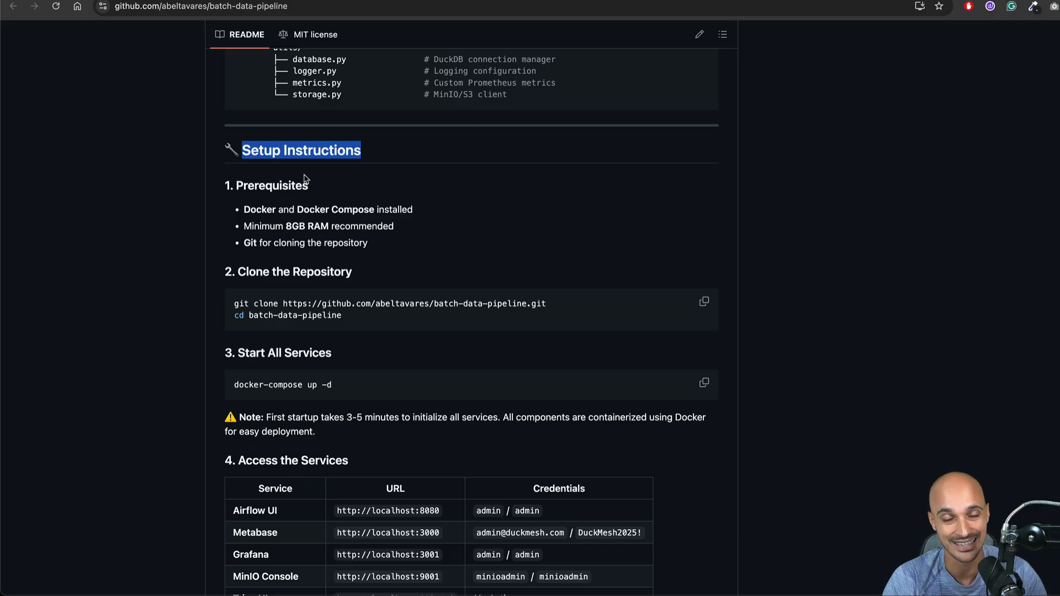
# Scroll to the README's setup instructions and mark the prerequisites list while reading
pyautogui.scroll(-3)
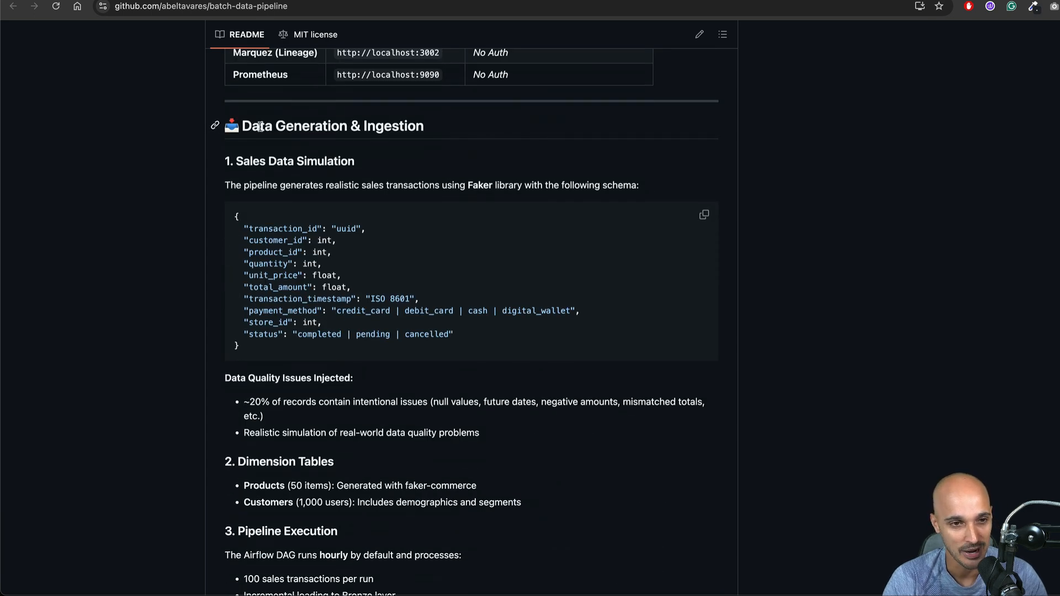
pyautogui.scroll(-3)
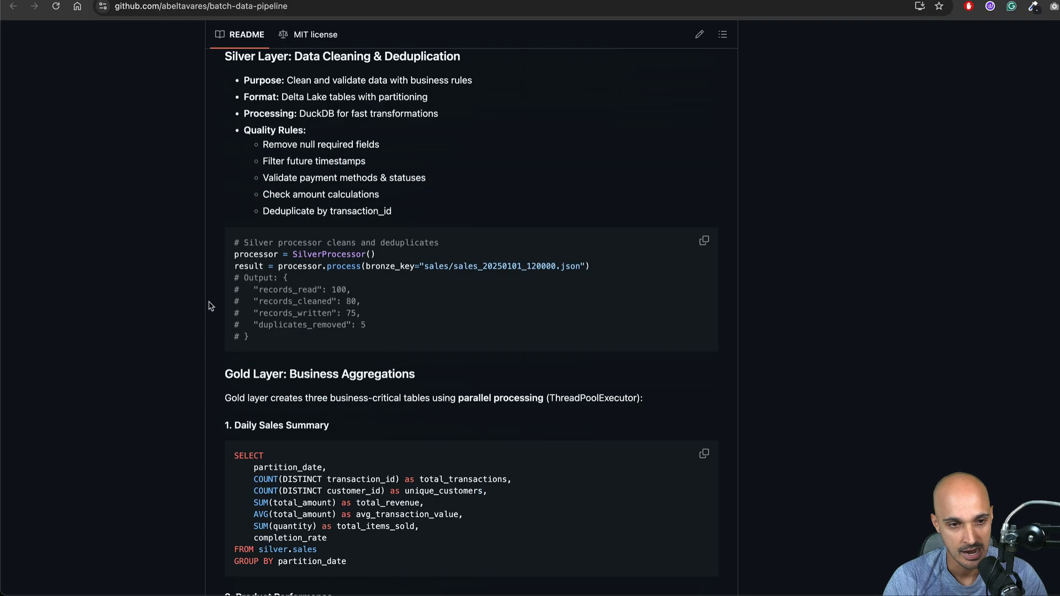
pyautogui.scroll(-3)
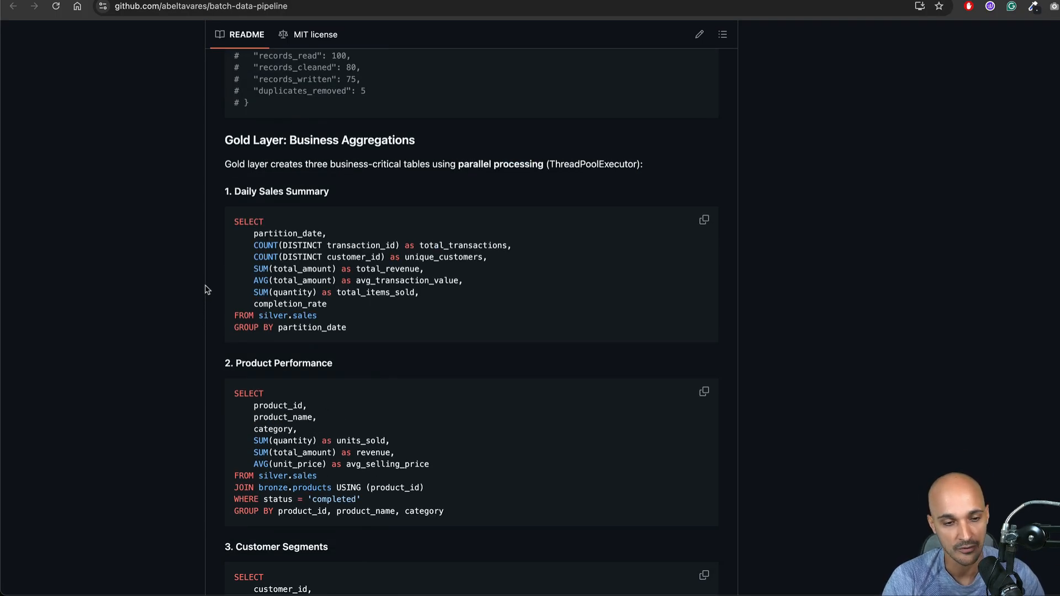
pyautogui.scroll(-3)
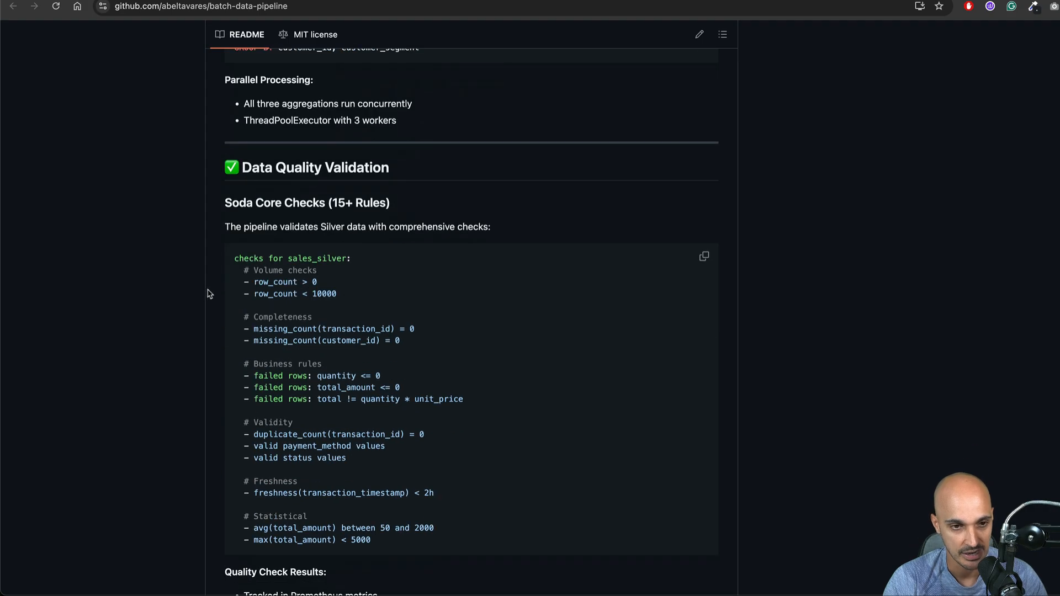
pyautogui.scroll(-3)
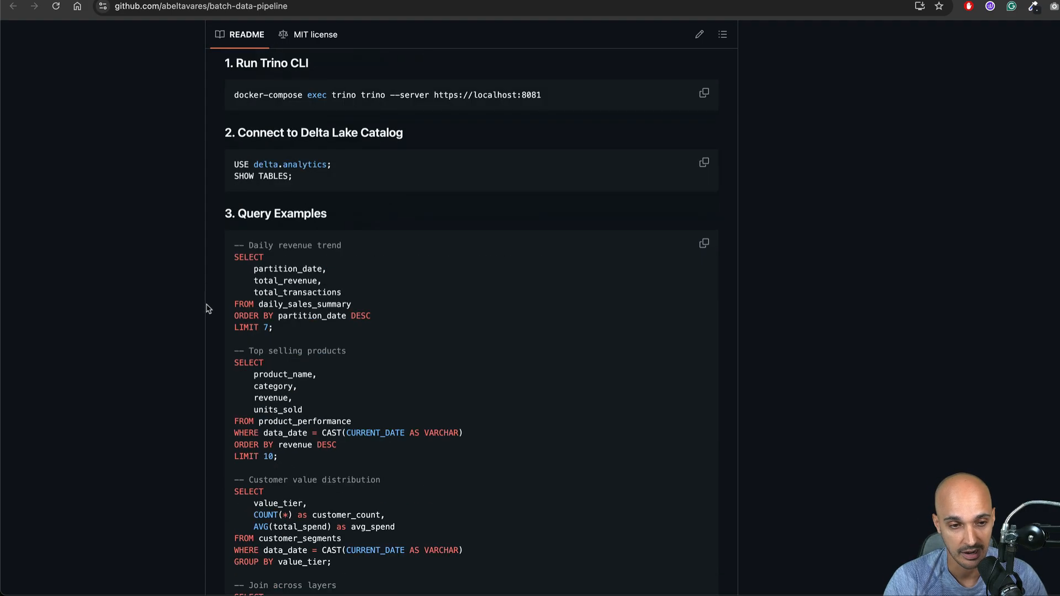
pyautogui.scroll(-3)
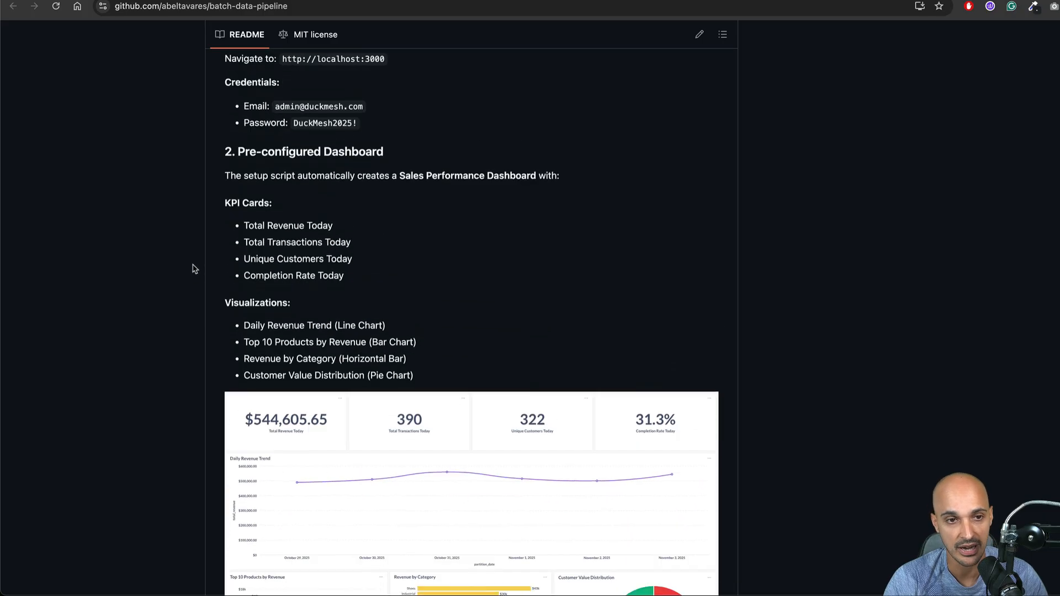
pyautogui.scroll(-3)
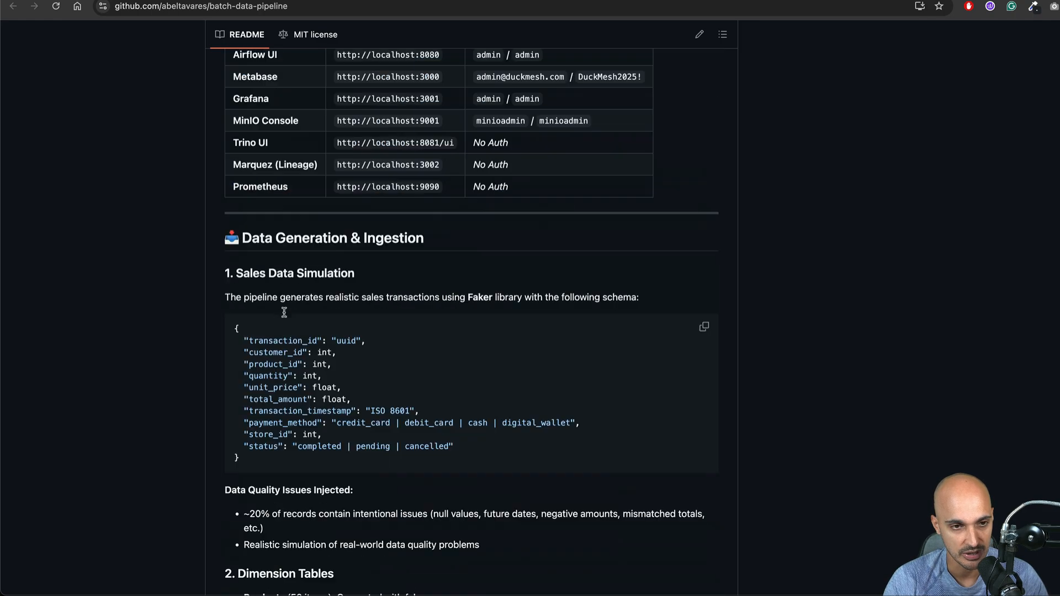
pyautogui.scroll(-3)
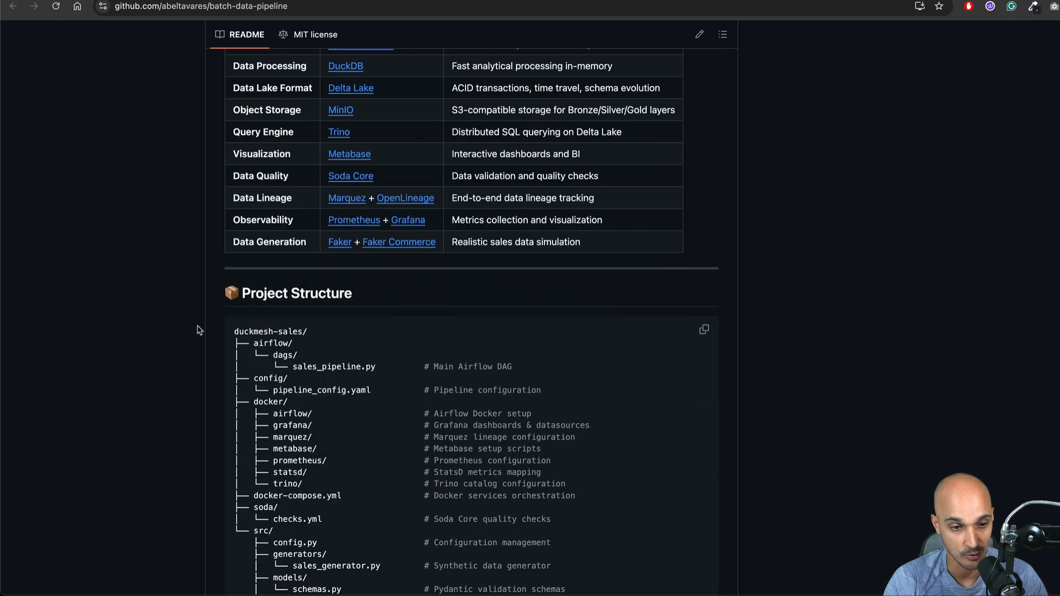
pyautogui.scroll(-3)
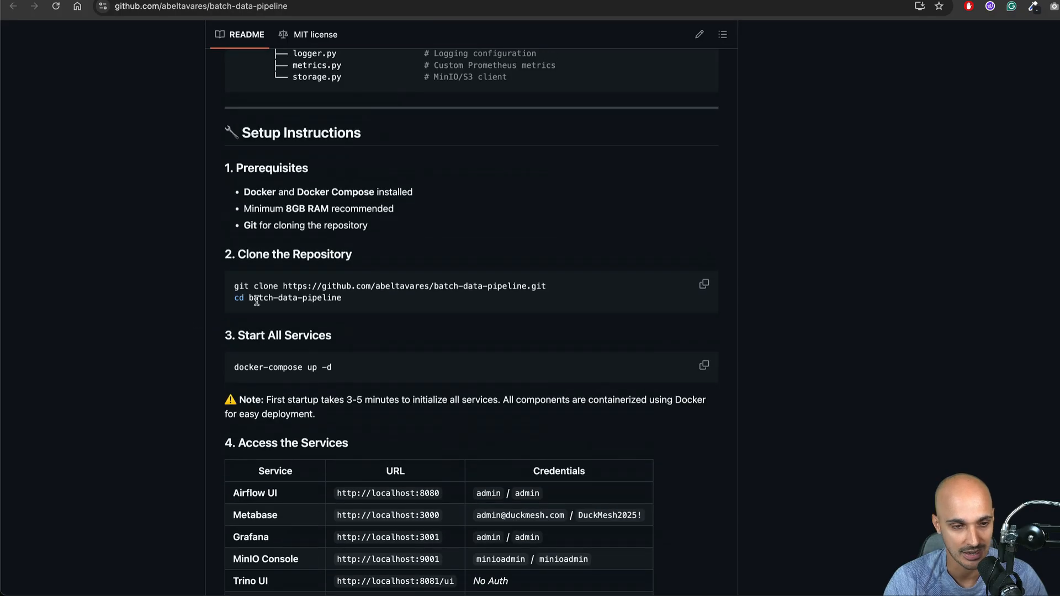
pyautogui.moveTo(254, 191); pyautogui.dragTo(369, 225)
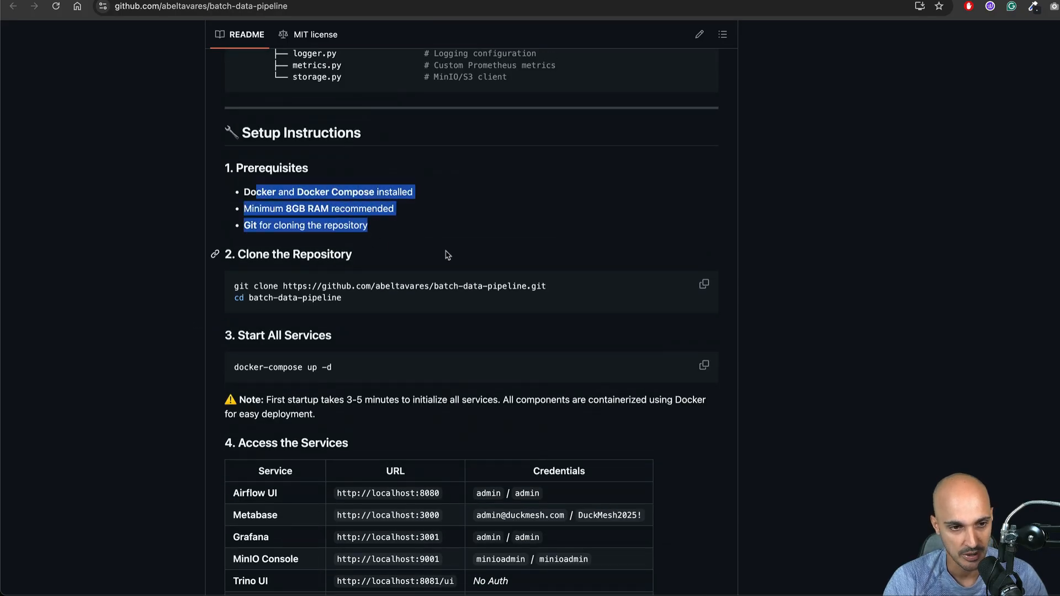
pyautogui.click(452, 322)
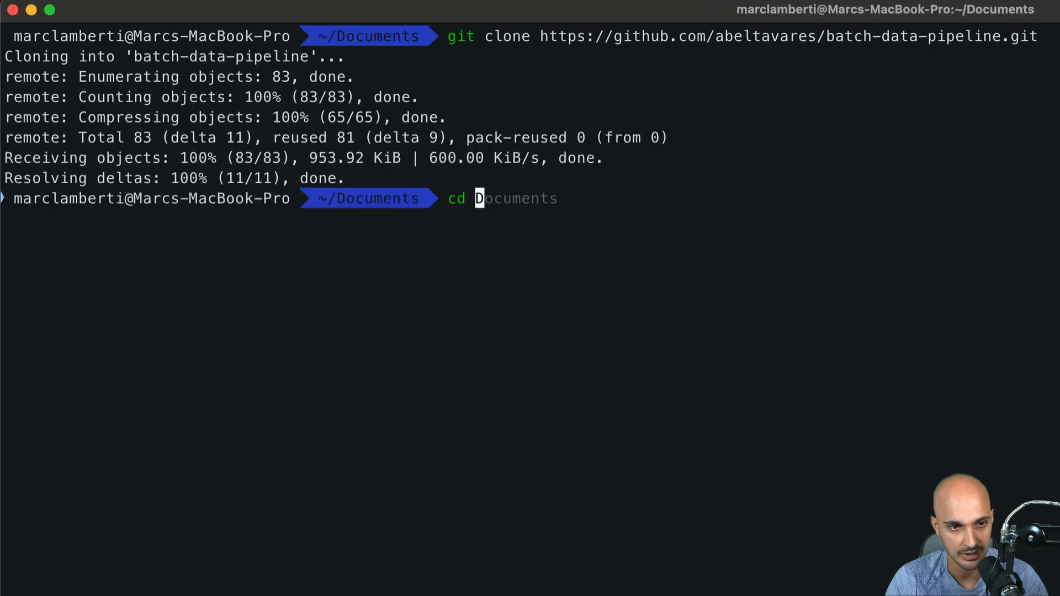
# Complete the cd command into the cloned batch-data-pipeline folder
pyautogui.press('Tab')
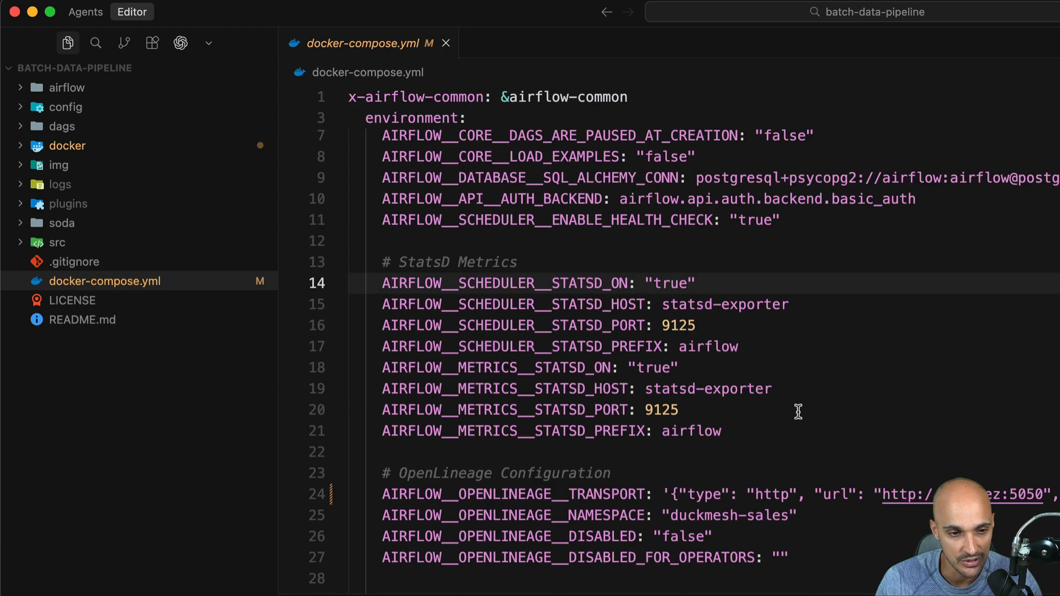
# Review docker-compose.yml and pick out the 5050 port number
pyautogui.scroll(-3)
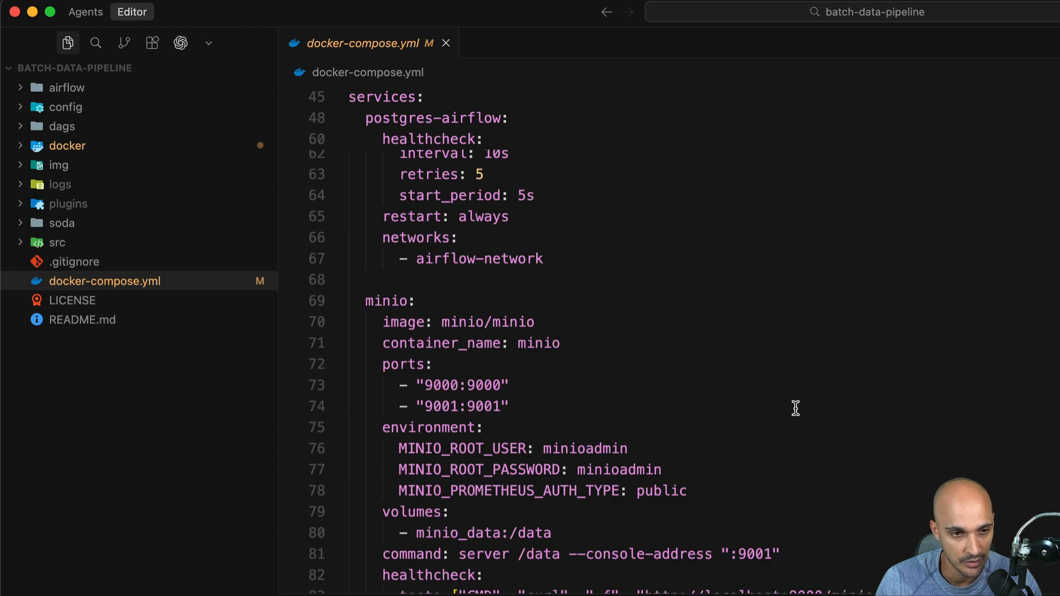
pyautogui.scroll(-3)
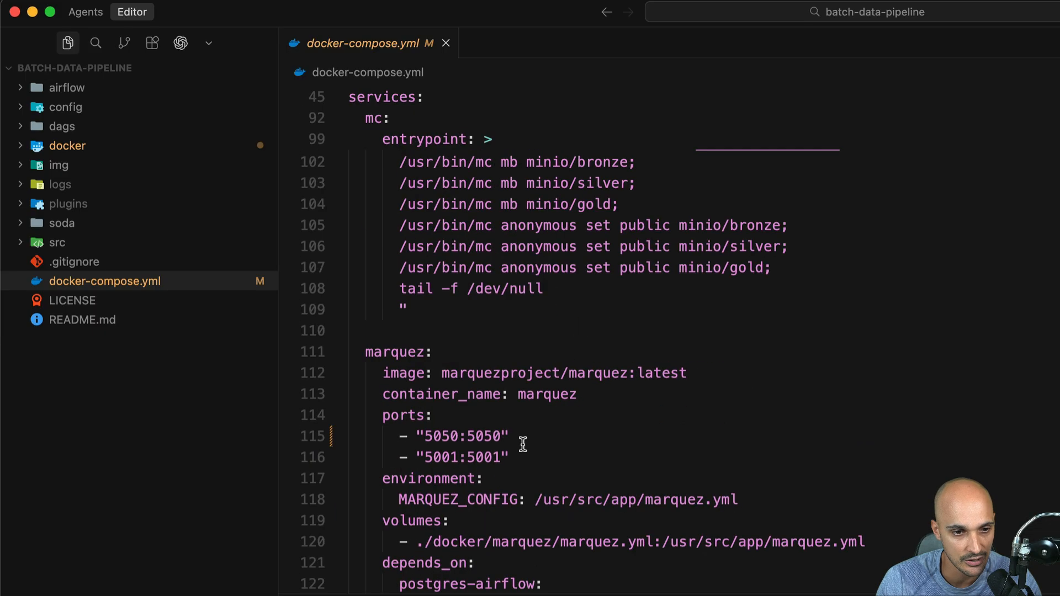
pyautogui.doubleClick(463, 436)
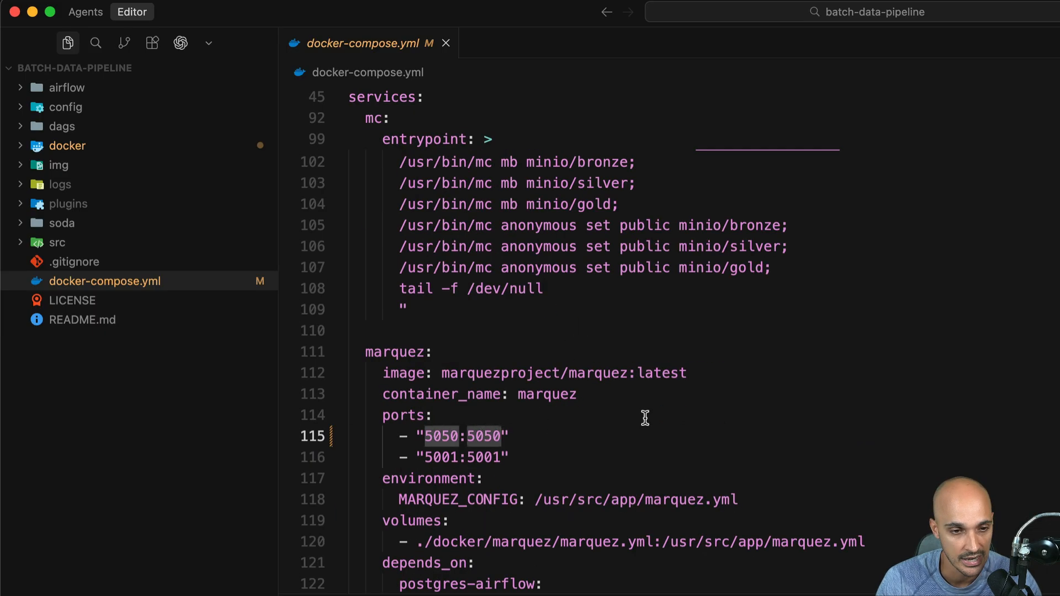
# Open marquez.yml from the docker > marquez folder in the explorer
pyautogui.click(67, 146)
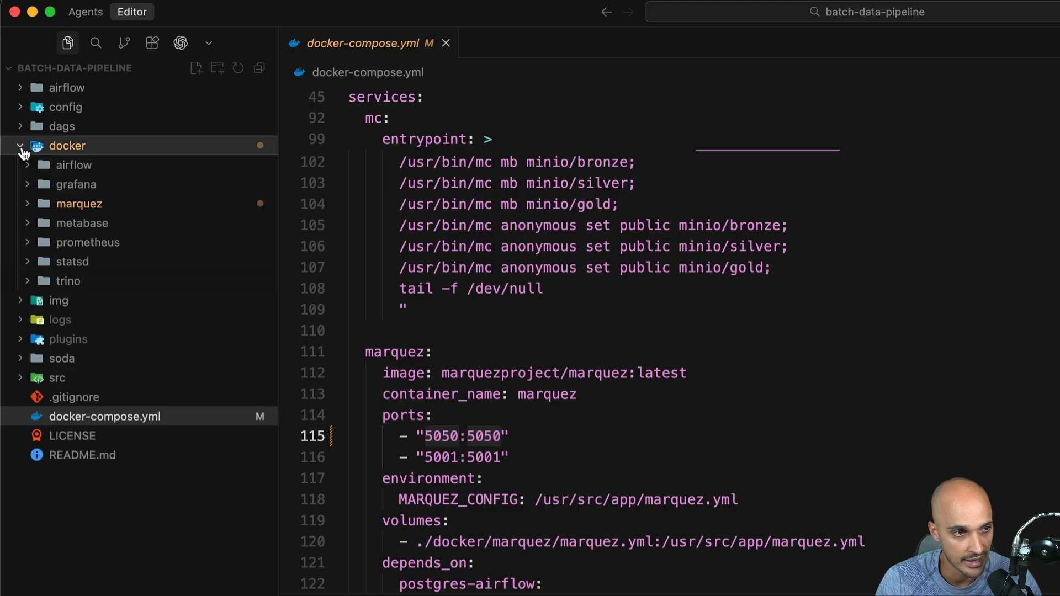
pyautogui.click(78, 203)
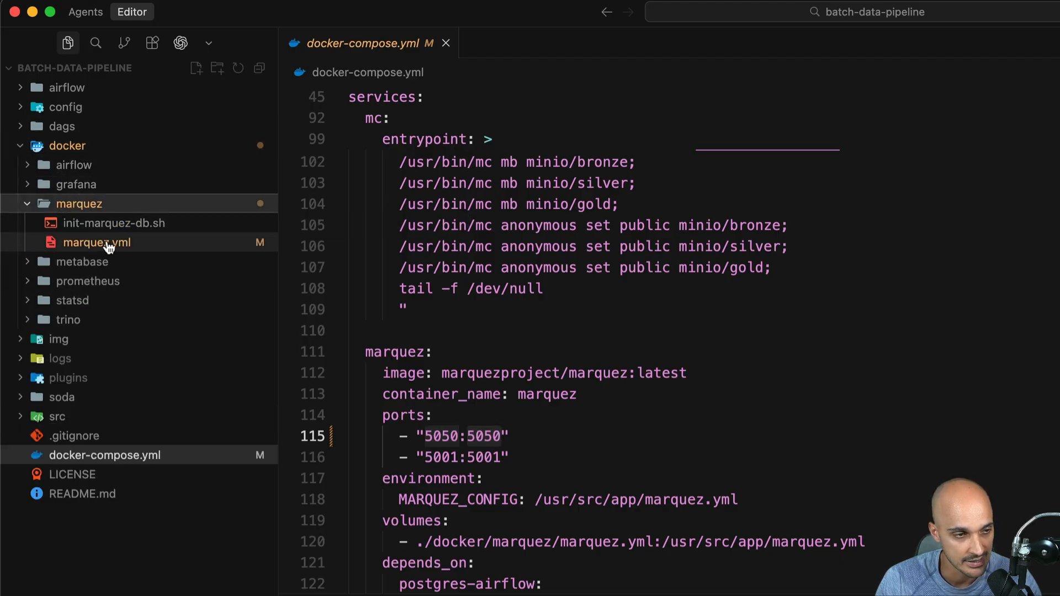
pyautogui.click(97, 242)
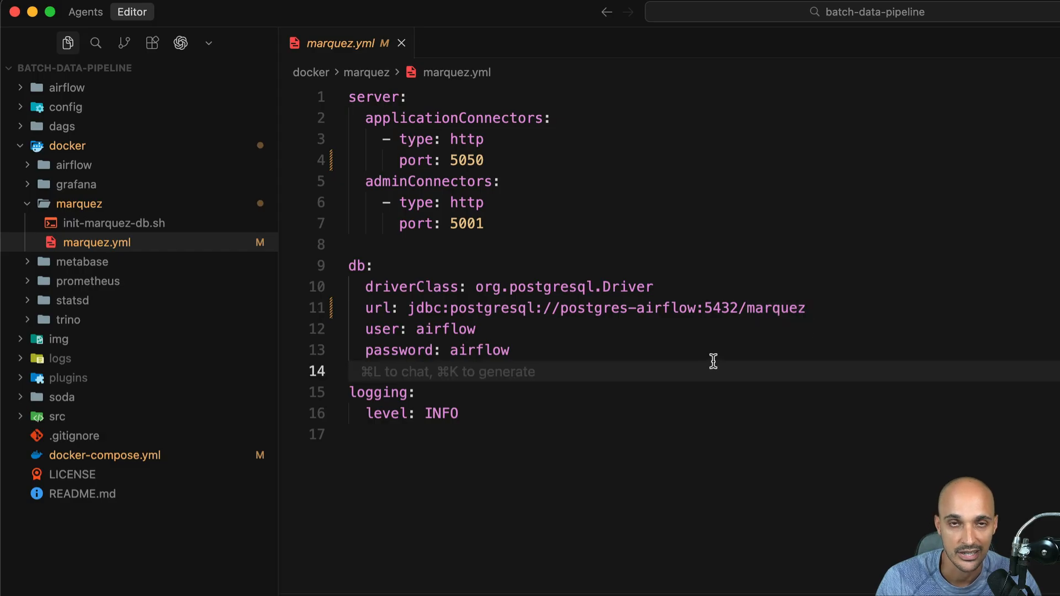
pyautogui.moveTo(714, 360)
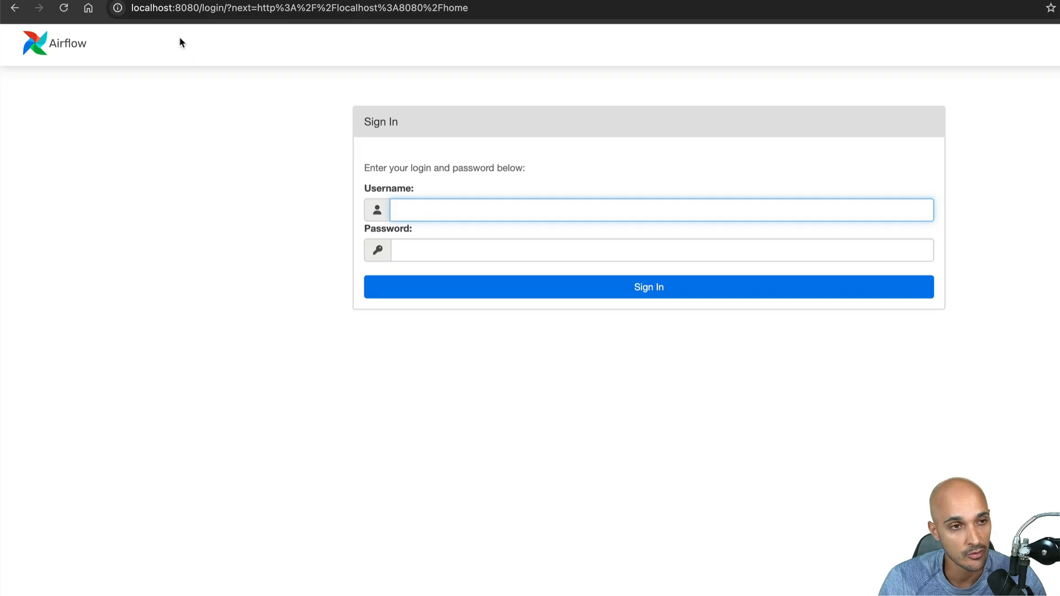
# Sign in to Airflow with the admin credentials
pyautogui.write('admi')
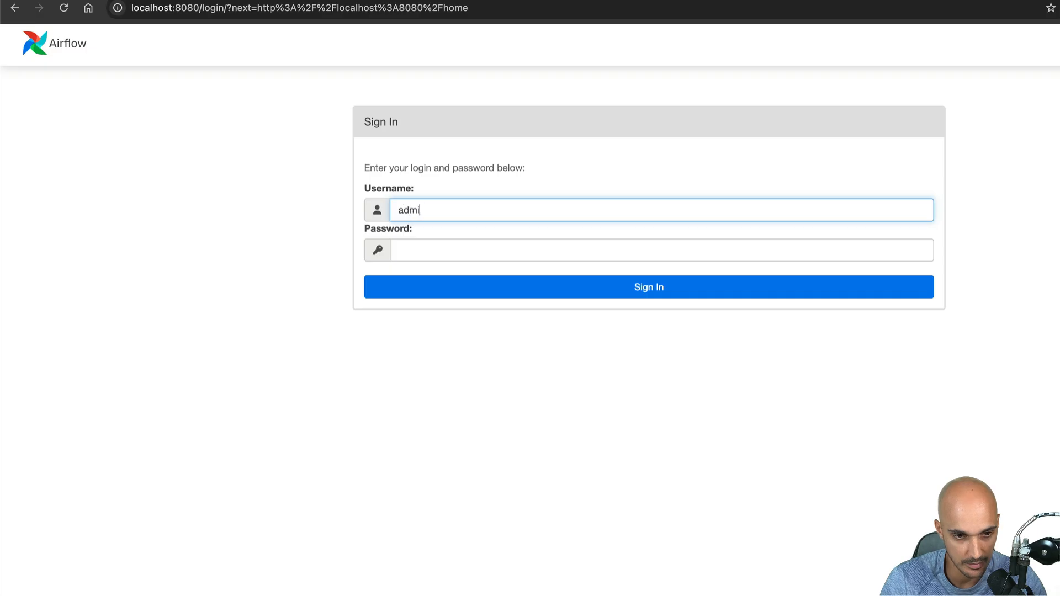
pyautogui.click(648, 287)
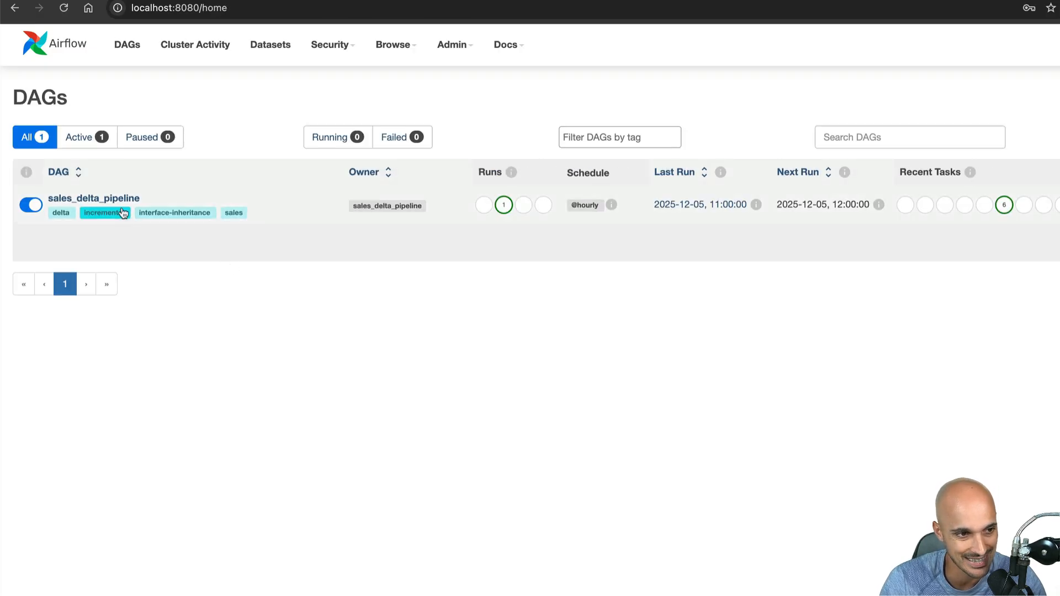
pyautogui.moveTo(503, 205)
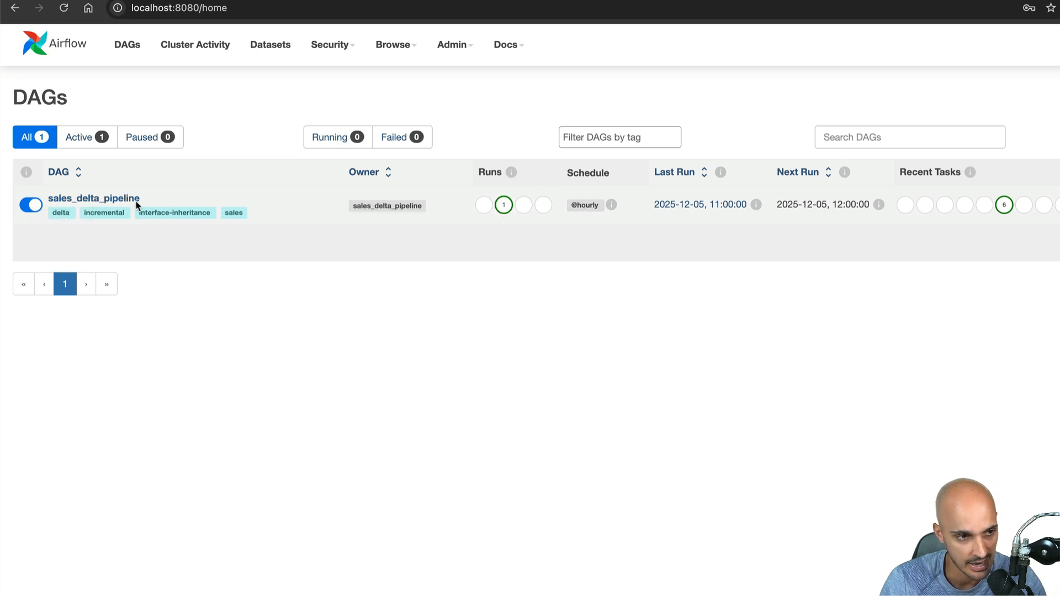
# Open the sales_delta_pipeline DAG and view its task graph
pyautogui.click(94, 197)
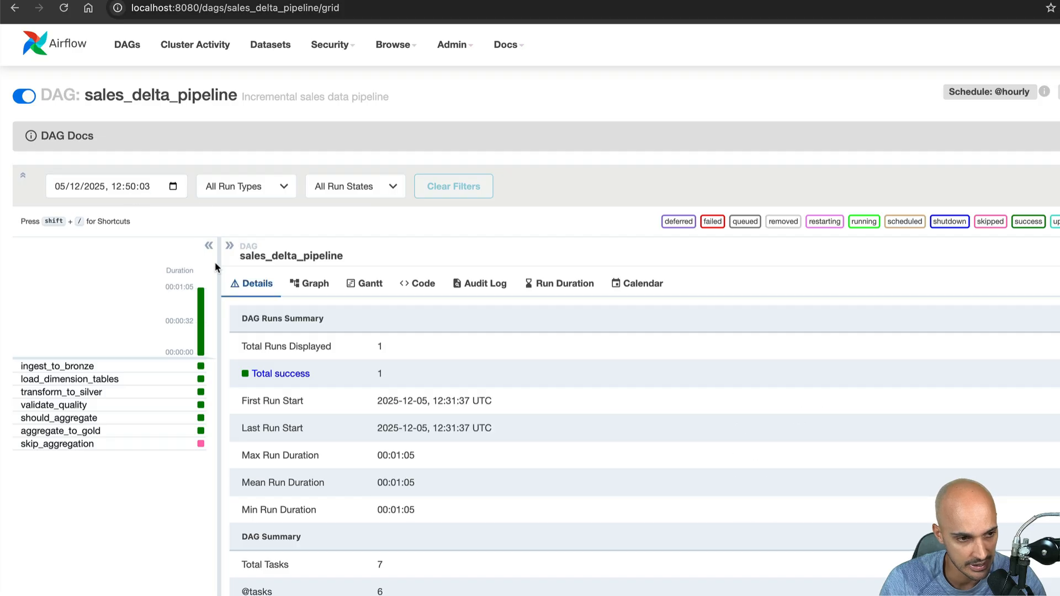
pyautogui.scroll(-3)
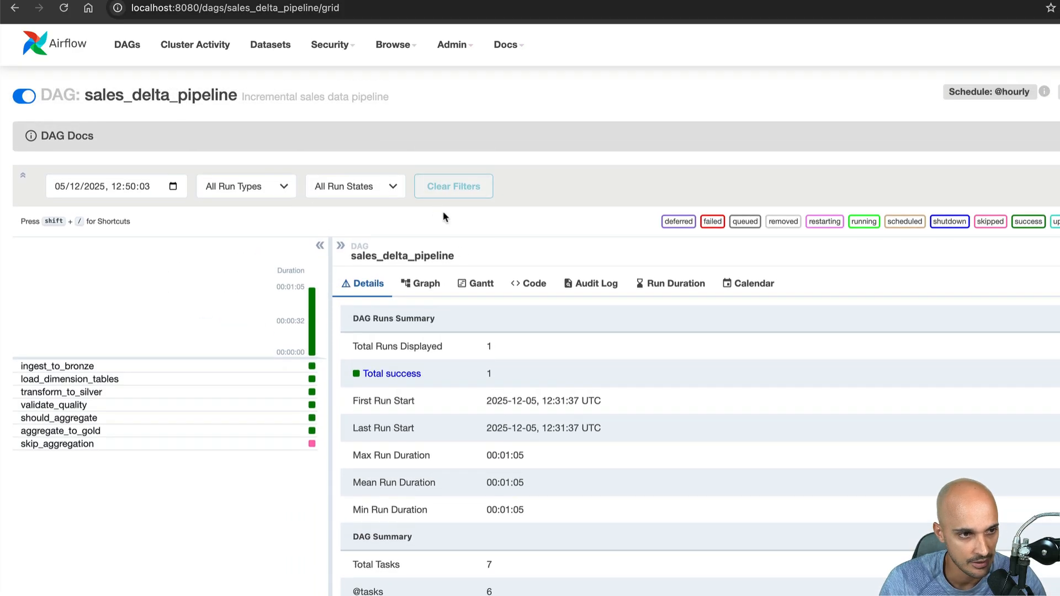
pyautogui.click(420, 283)
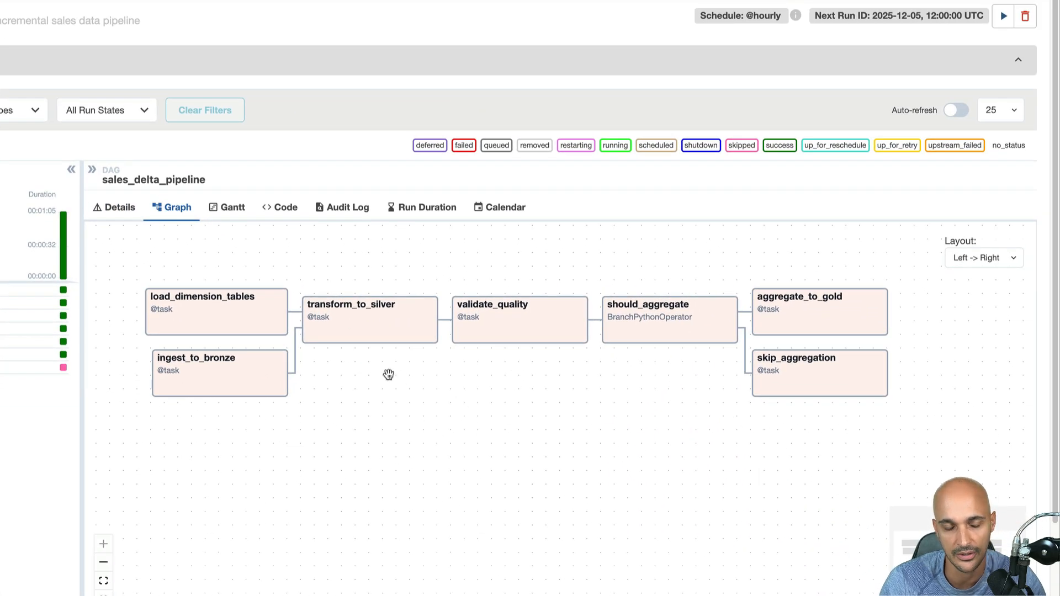
pyautogui.moveTo(192, 390)
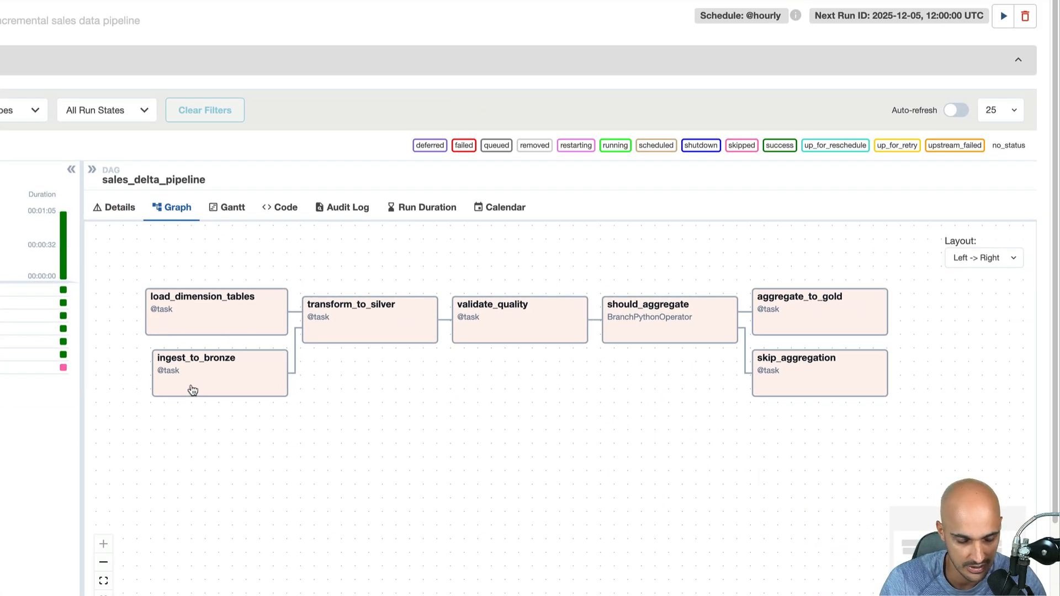
pyautogui.moveTo(478, 292)
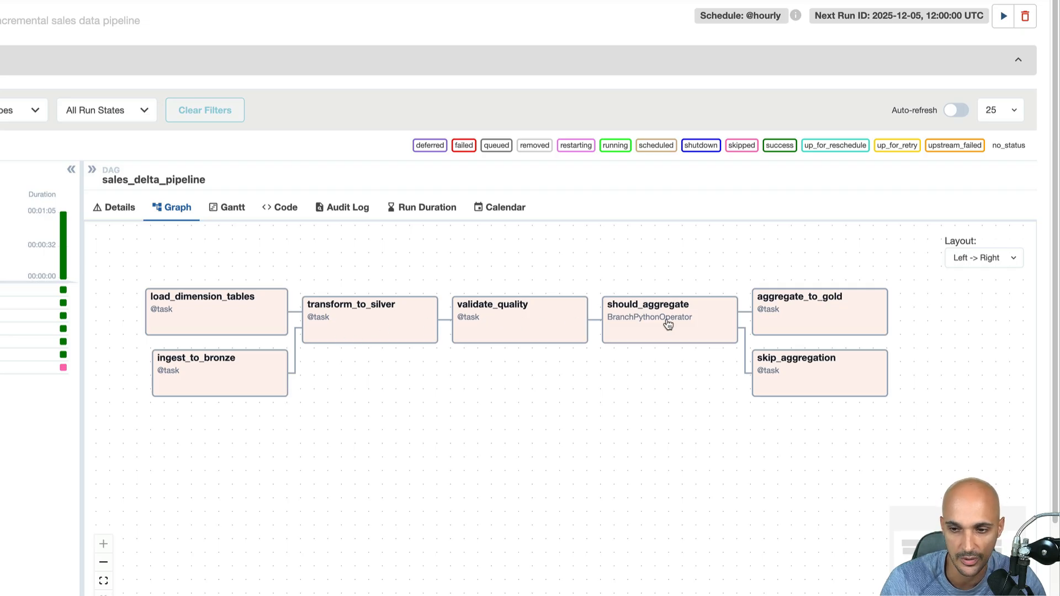
pyautogui.moveTo(845, 380)
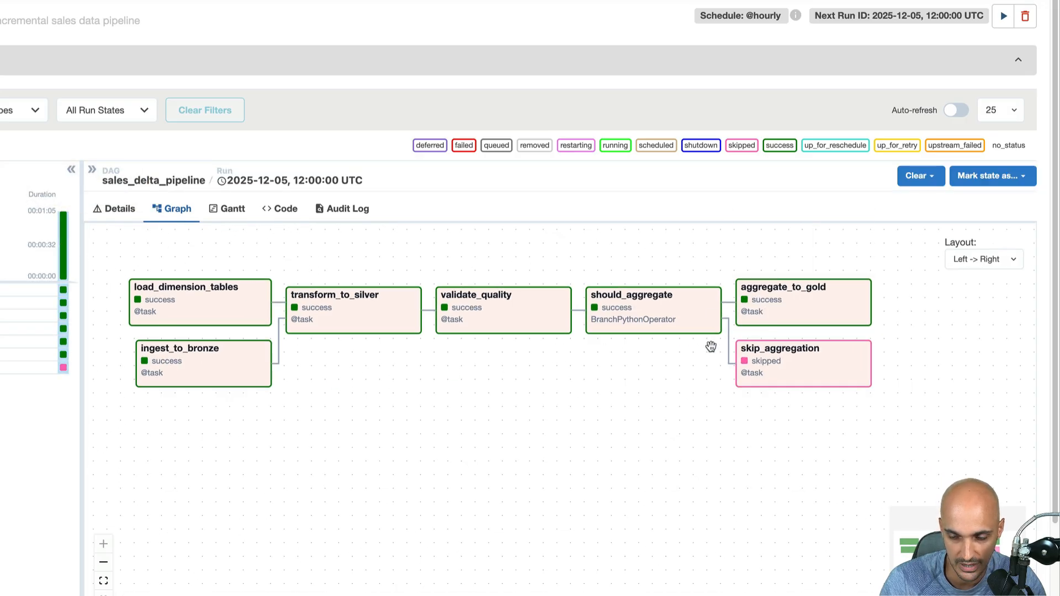
pyautogui.moveTo(874, 400)
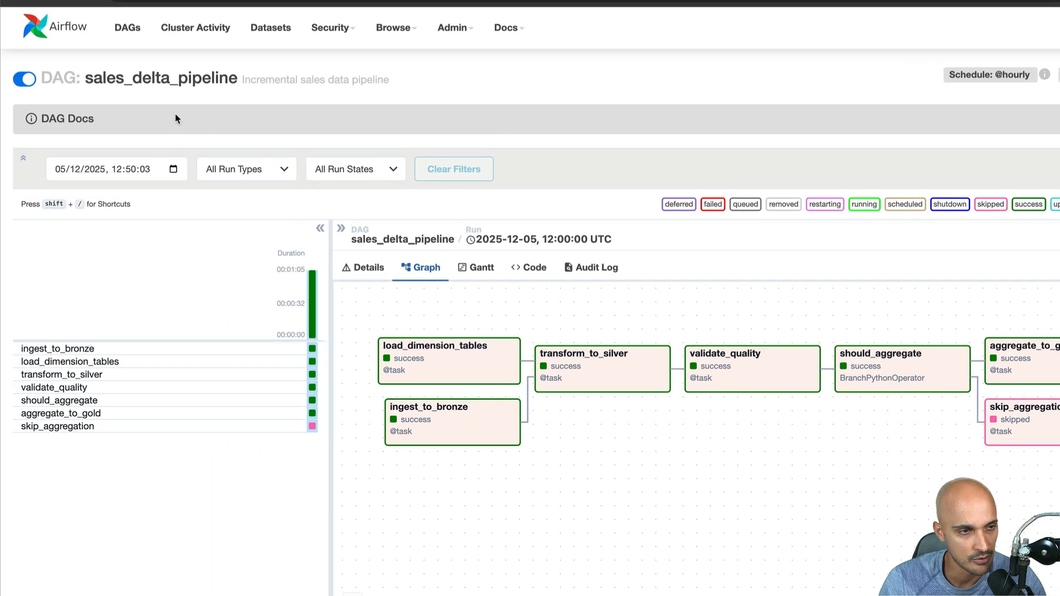
# Pause the sales_delta_pipeline DAG and confirm
pyautogui.click(24, 79)
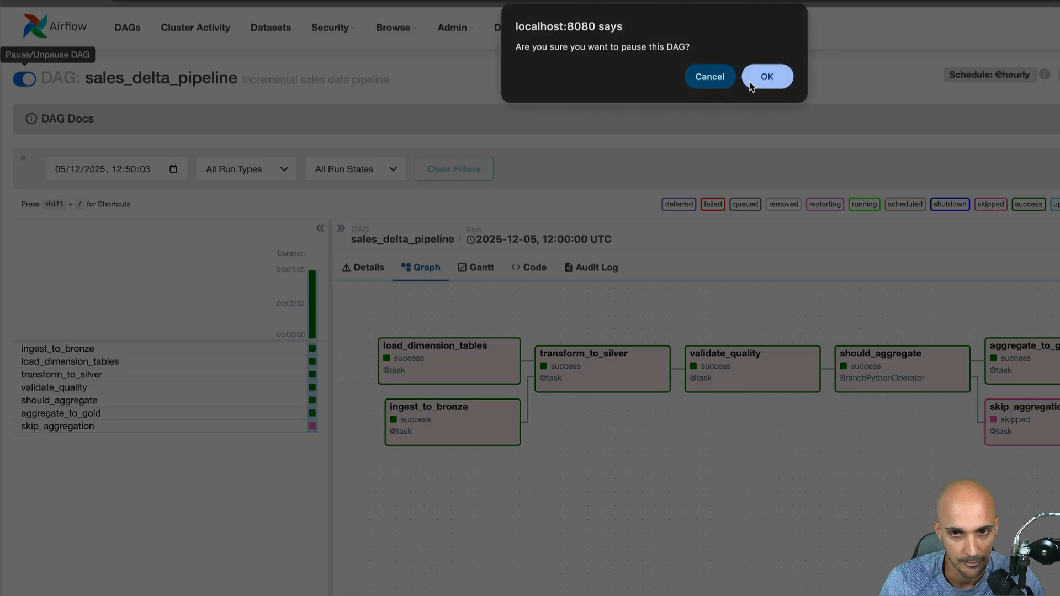
pyautogui.click(766, 77)
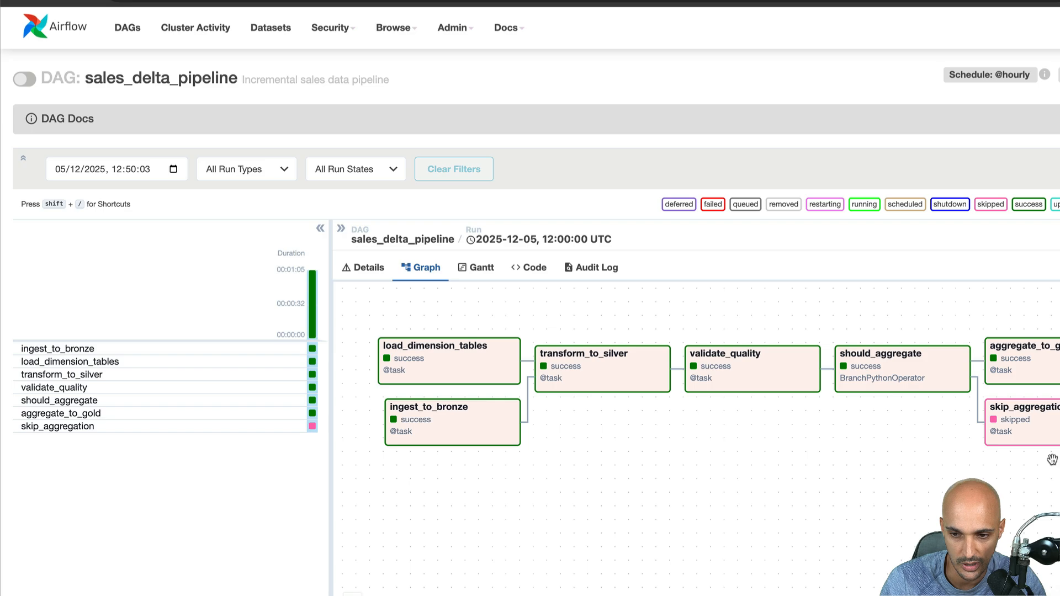
pyautogui.click(250, 11)
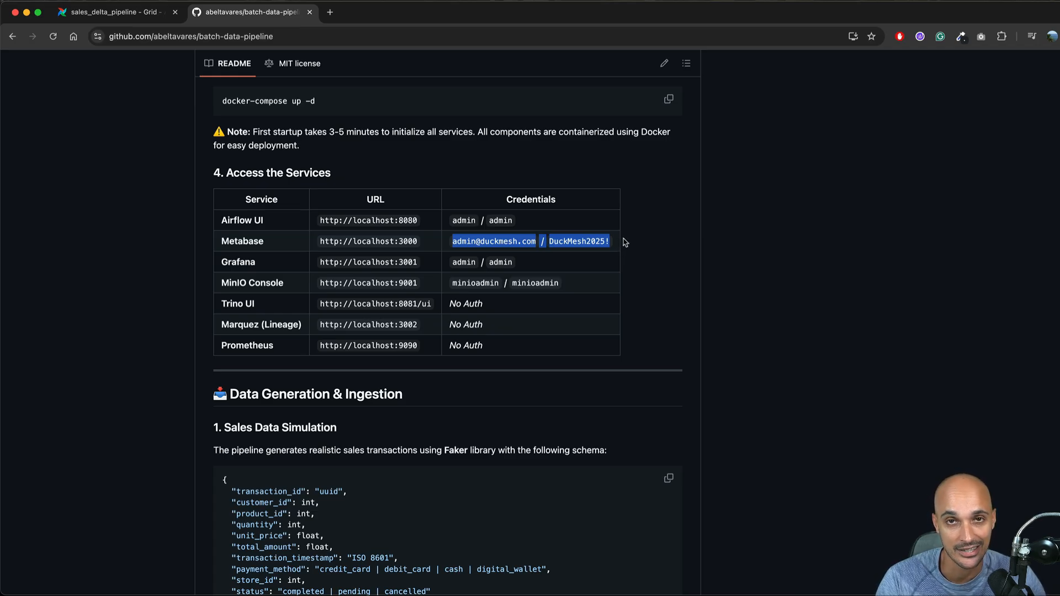
pyautogui.moveTo(507, 223)
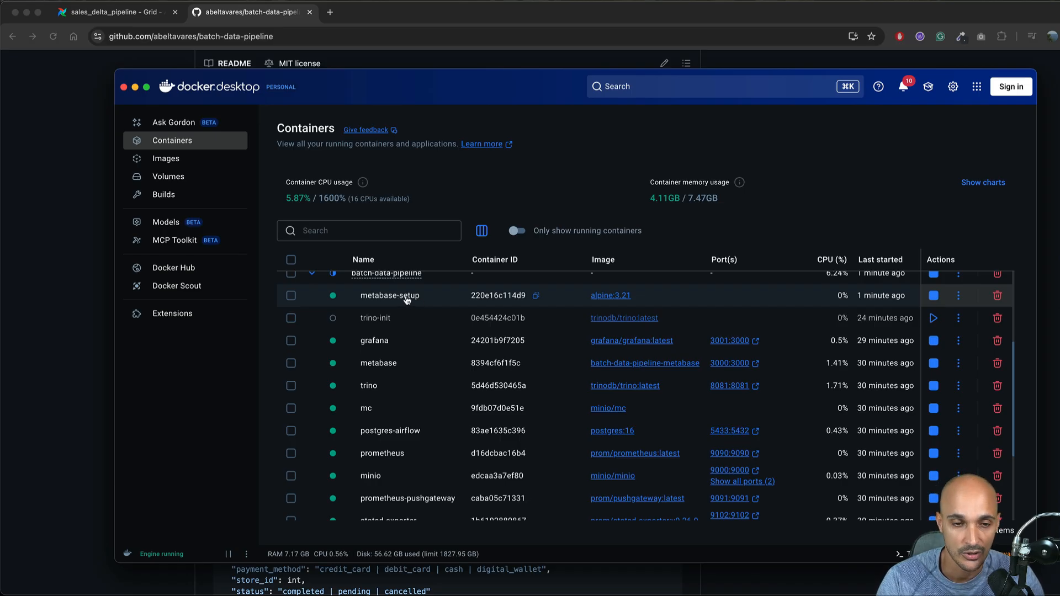
# Expand the batch-data-pipeline container group in Docker Desktop
pyautogui.click(389, 296)
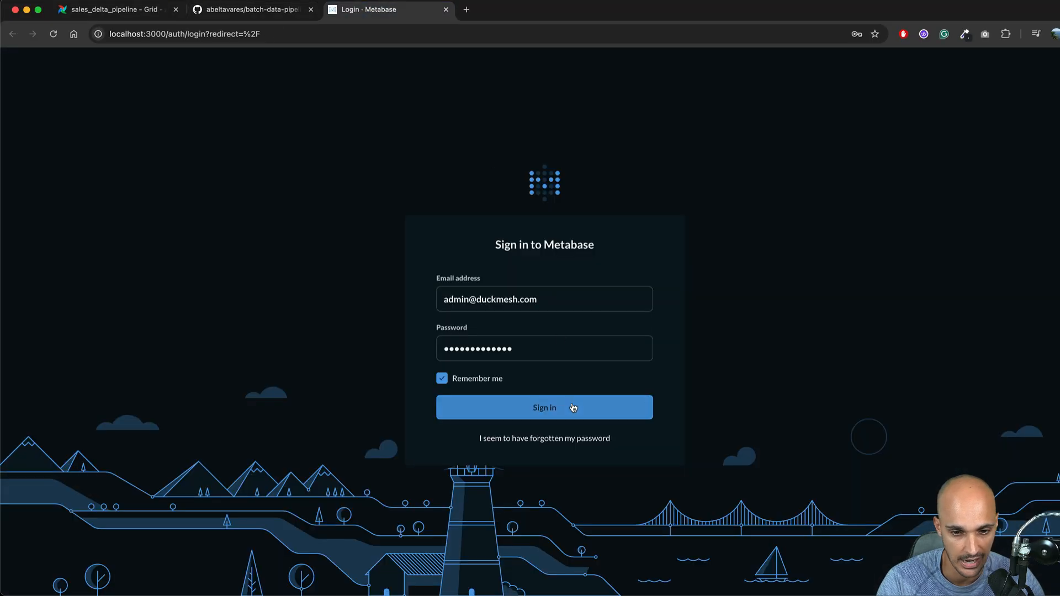
pyautogui.click(543, 408)
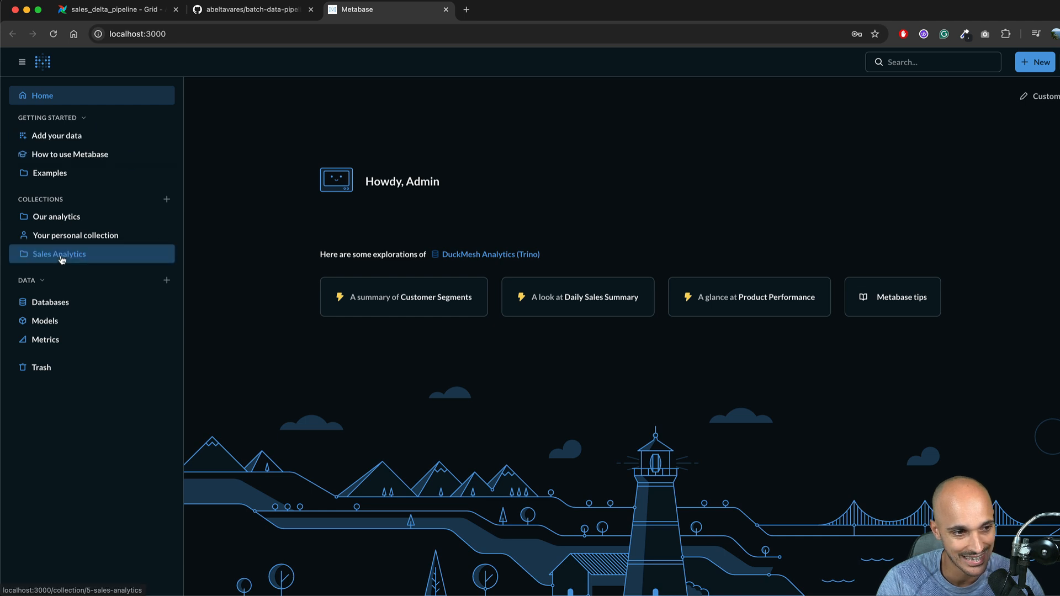
pyautogui.click(59, 254)
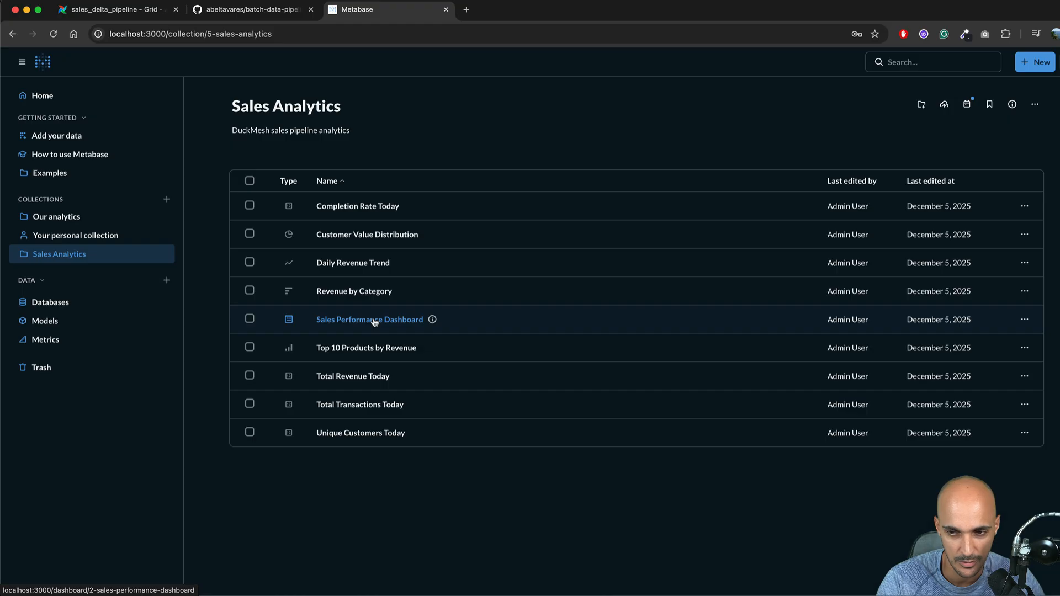
pyautogui.click(369, 320)
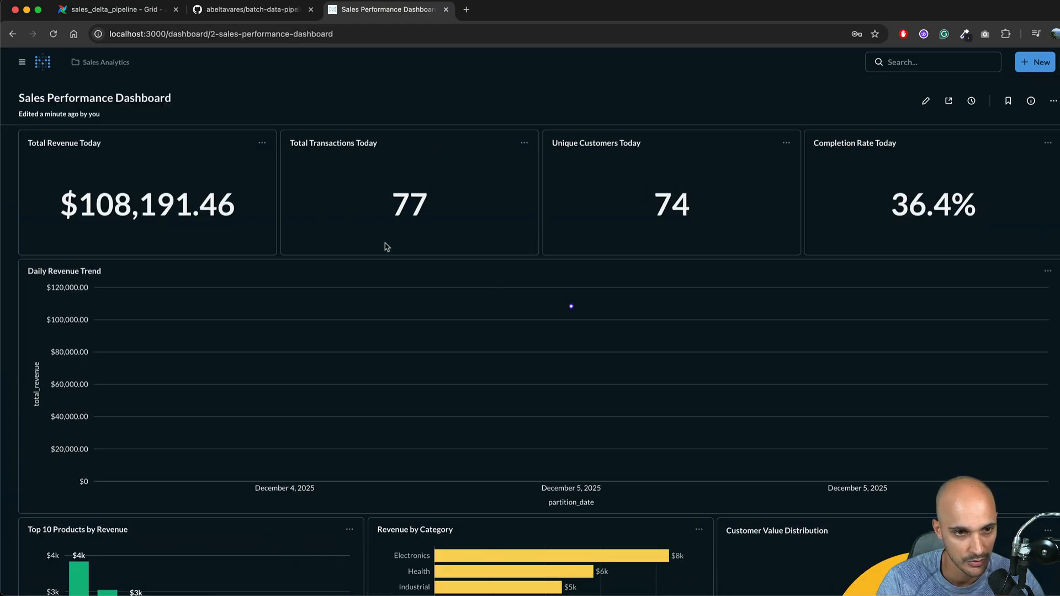
pyautogui.scroll(-3)
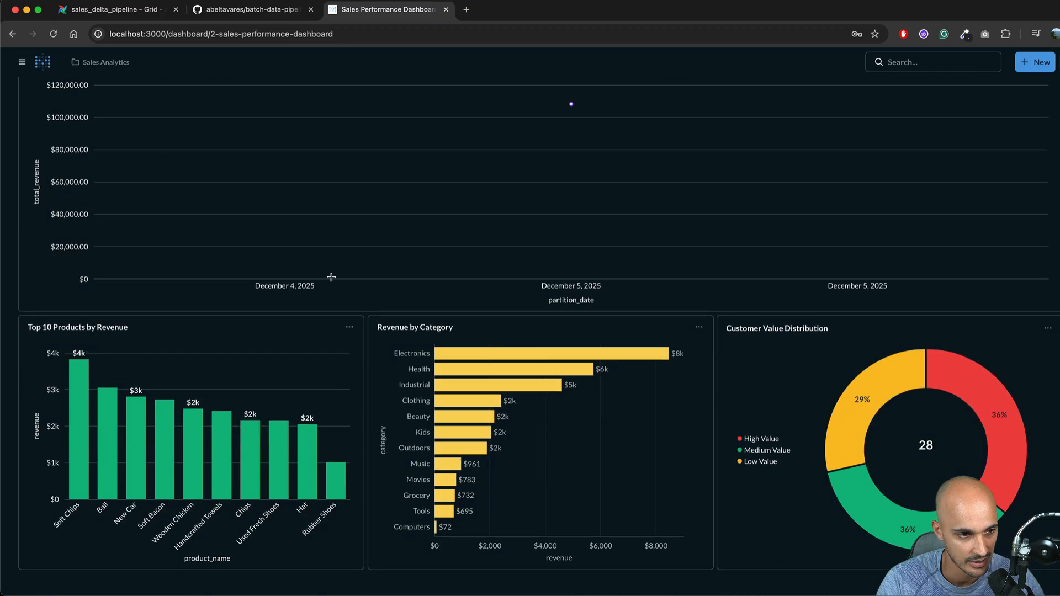
pyautogui.moveTo(779, 342)
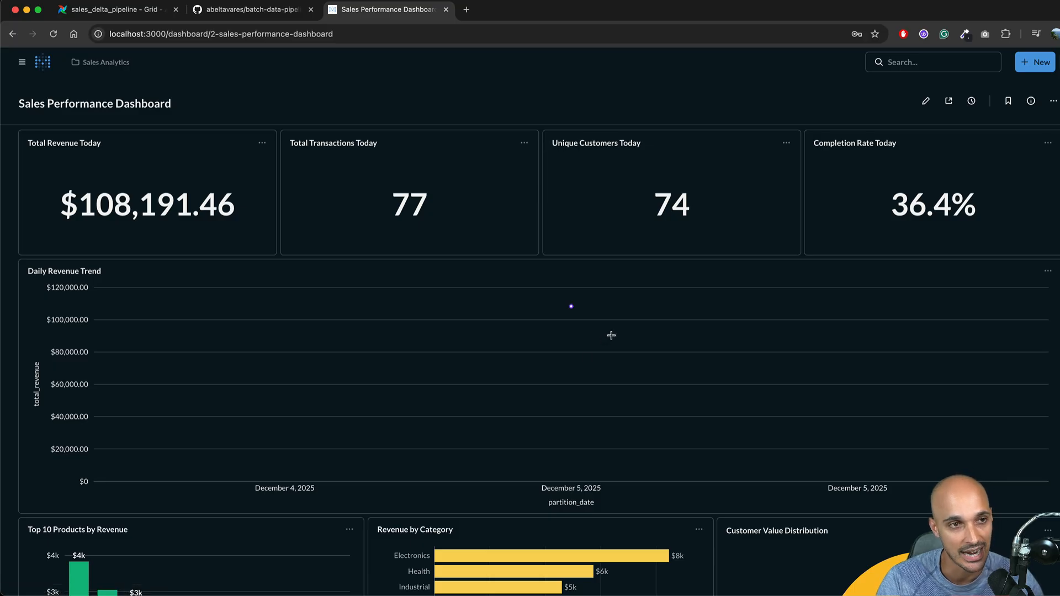
pyautogui.click(250, 10)
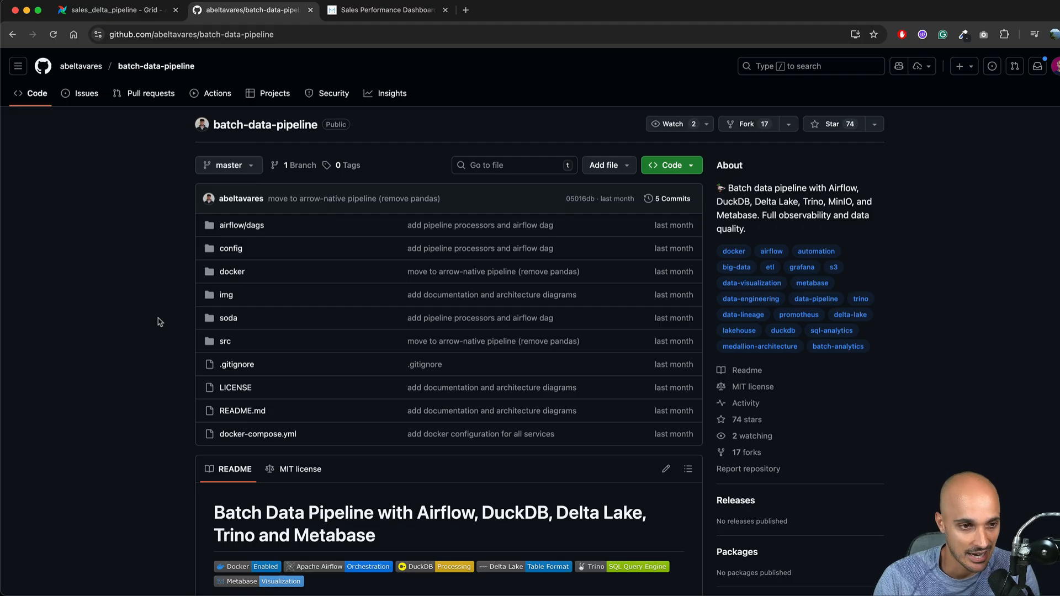
pyautogui.scroll(-3)
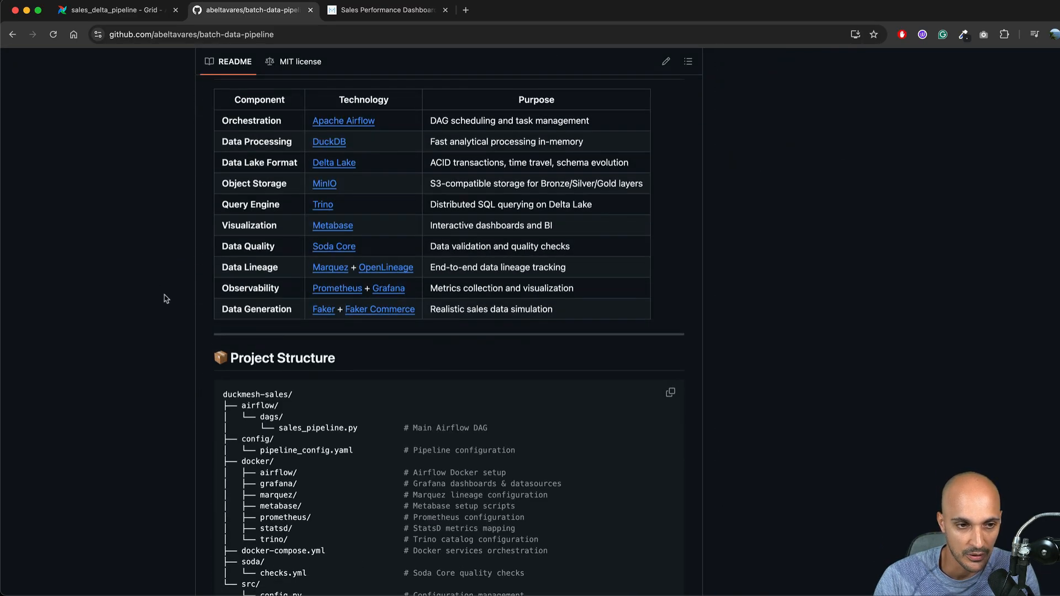
pyautogui.scroll(-3)
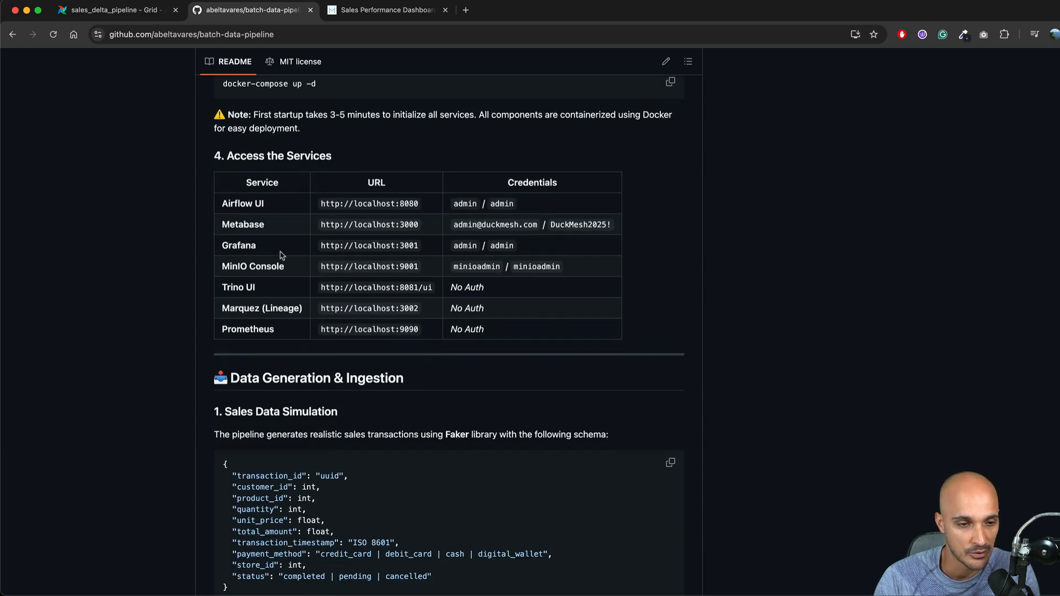
pyautogui.scroll(-3)
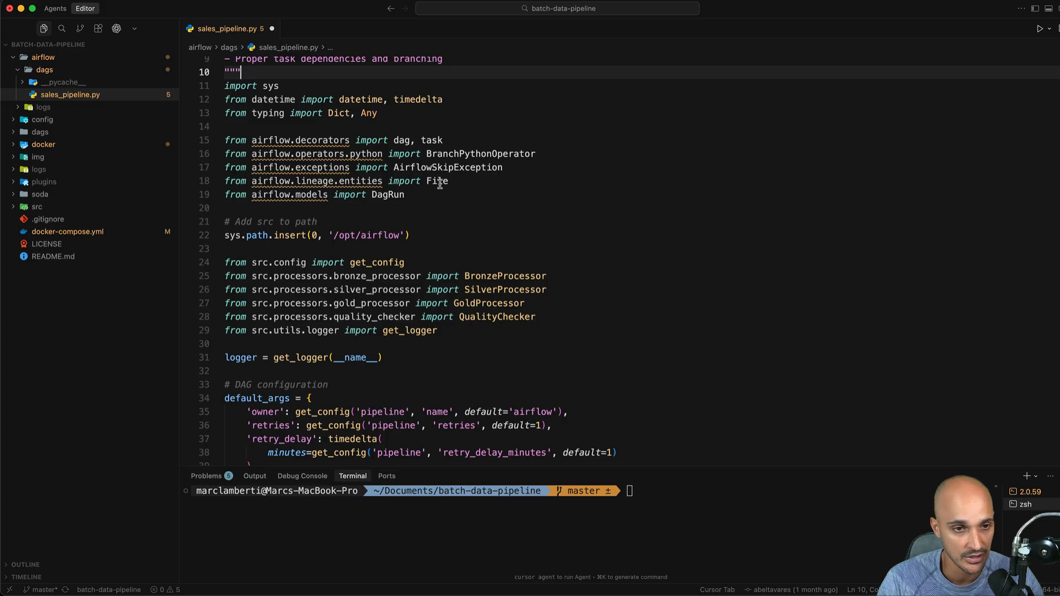
pyautogui.moveTo(440, 222)
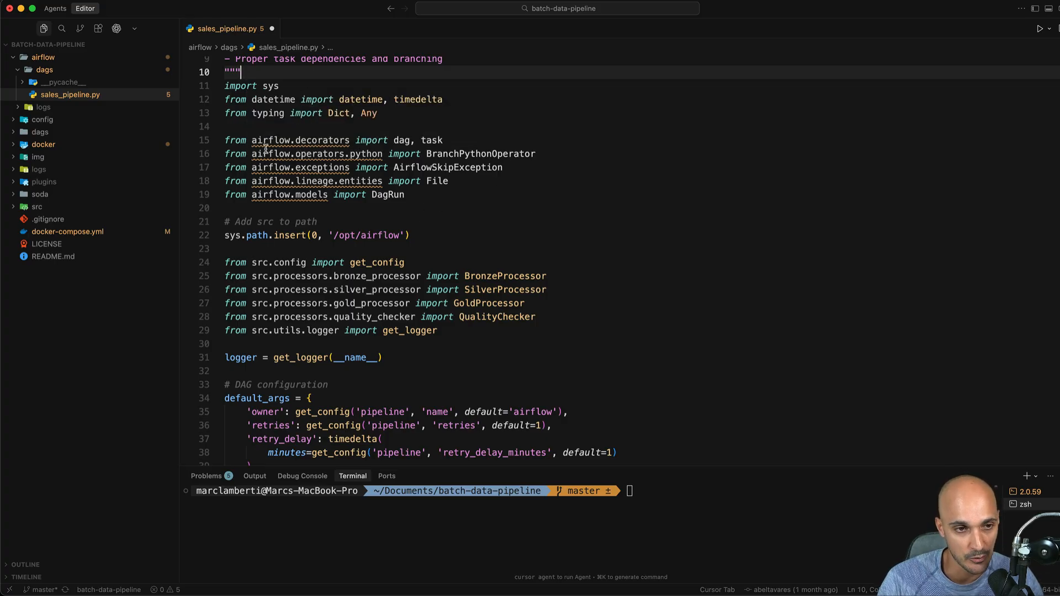
# Pick out the task decorator and BranchPythonOperator imports in sales_pipeline.py
pyautogui.doubleClick(300, 140)
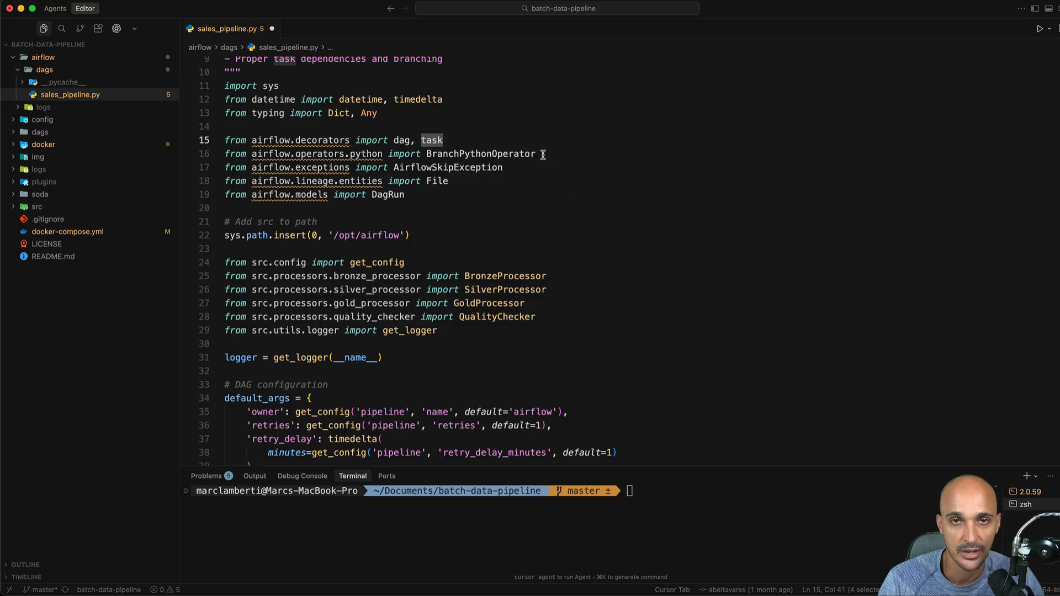
pyautogui.doubleClick(481, 154)
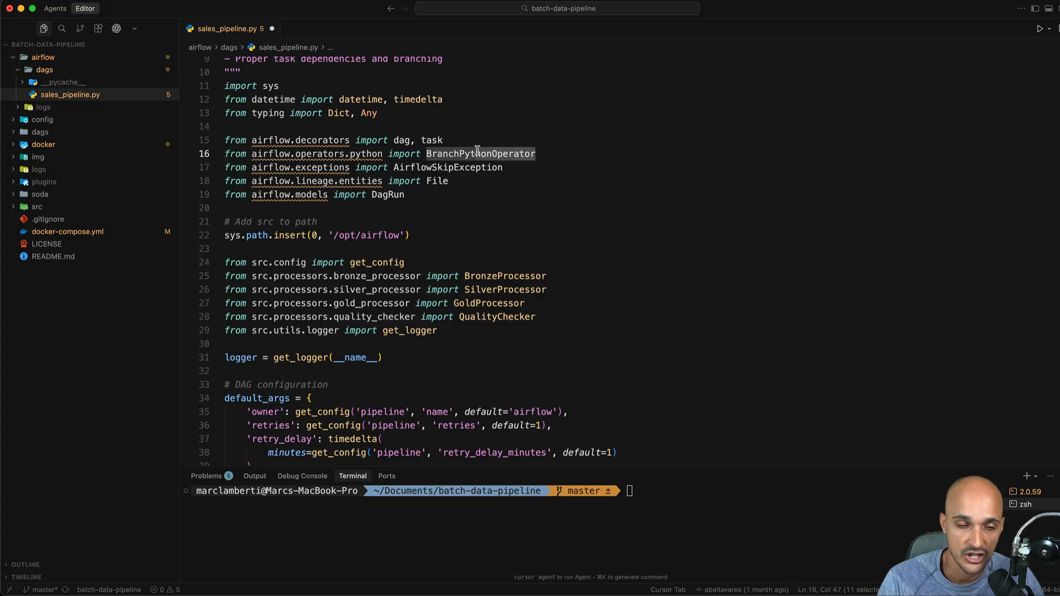
pyautogui.scroll(-3)
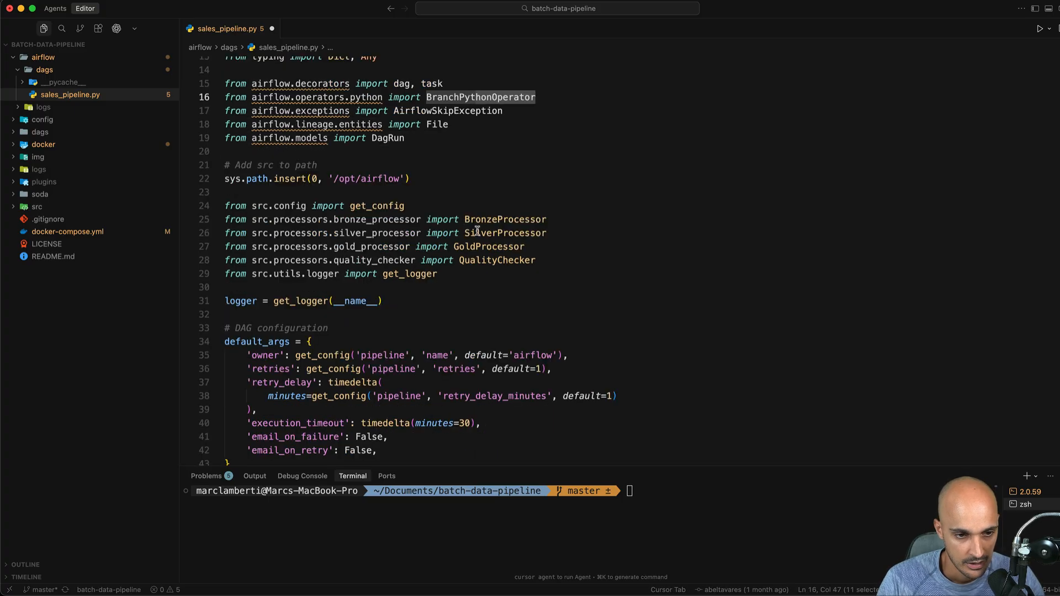
pyautogui.scroll(-3)
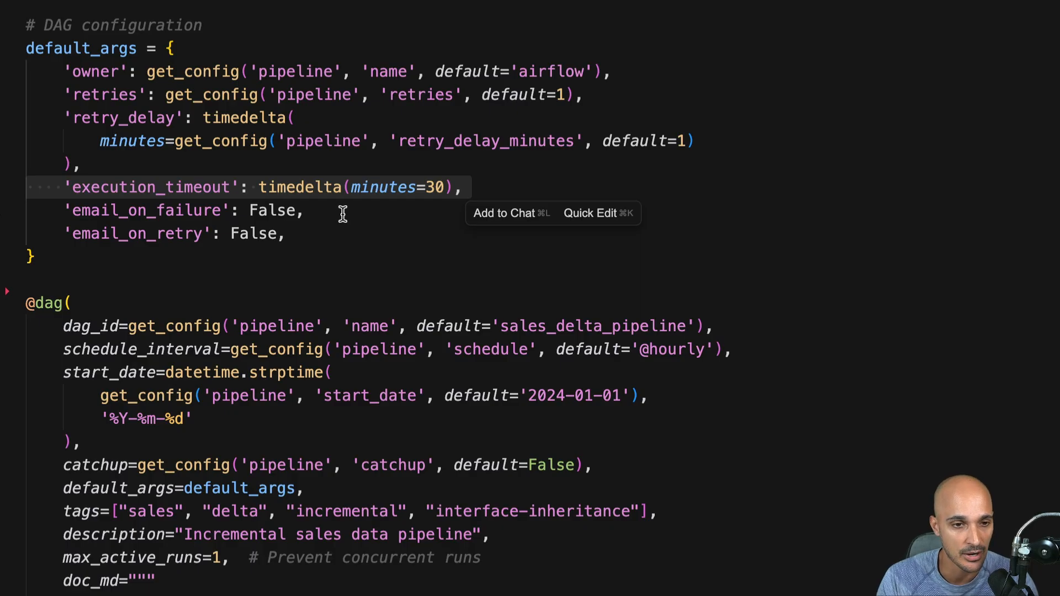
pyautogui.doubleClick(151, 188)
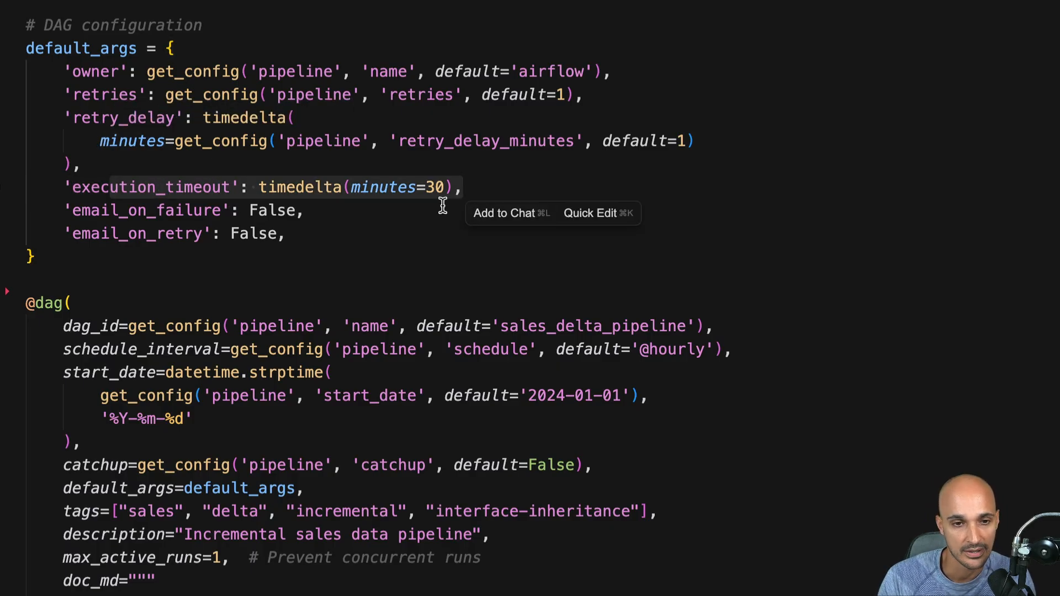
pyautogui.moveTo(457, 195)
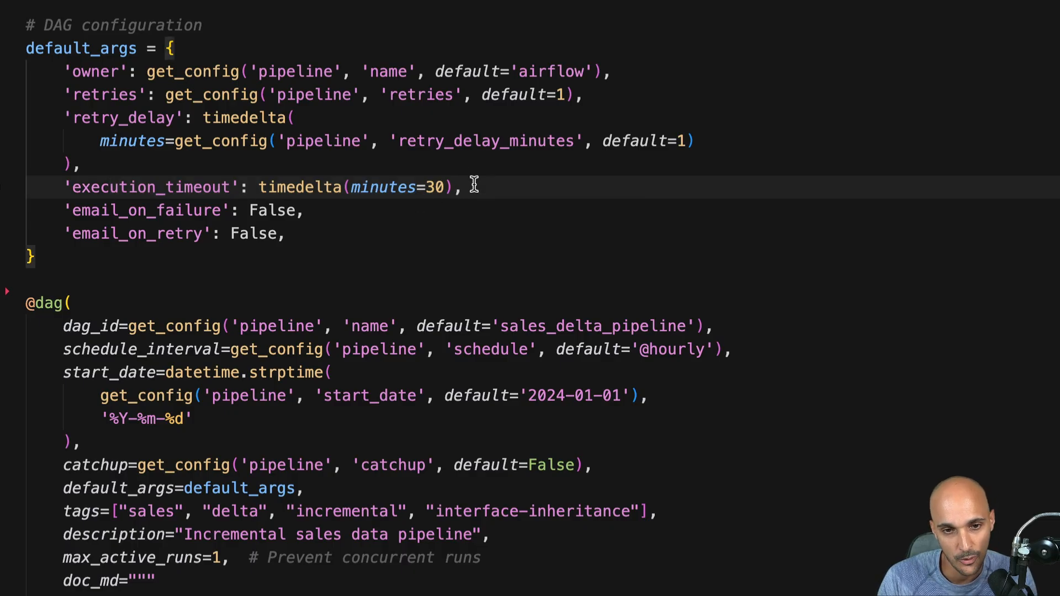
pyautogui.moveTo(472, 187)
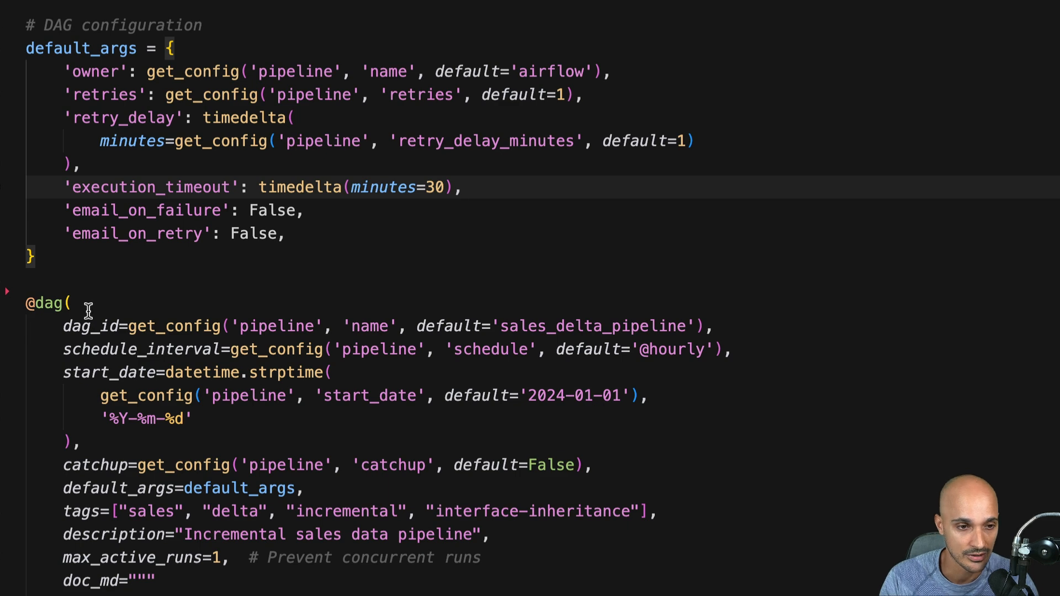
pyautogui.write('dag_n')
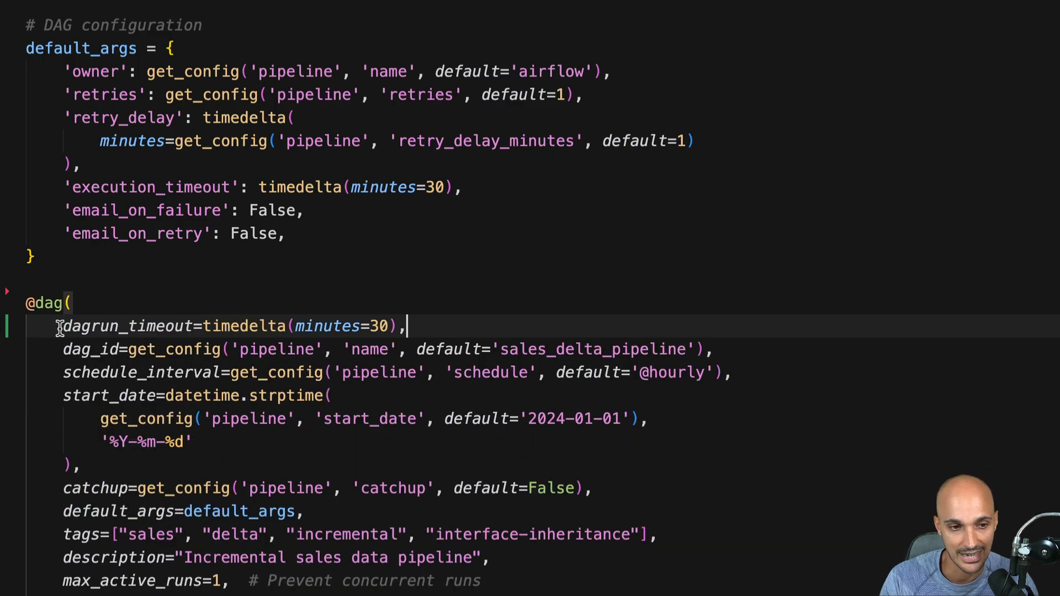
pyautogui.moveTo(62, 326); pyautogui.dragTo(405, 325)
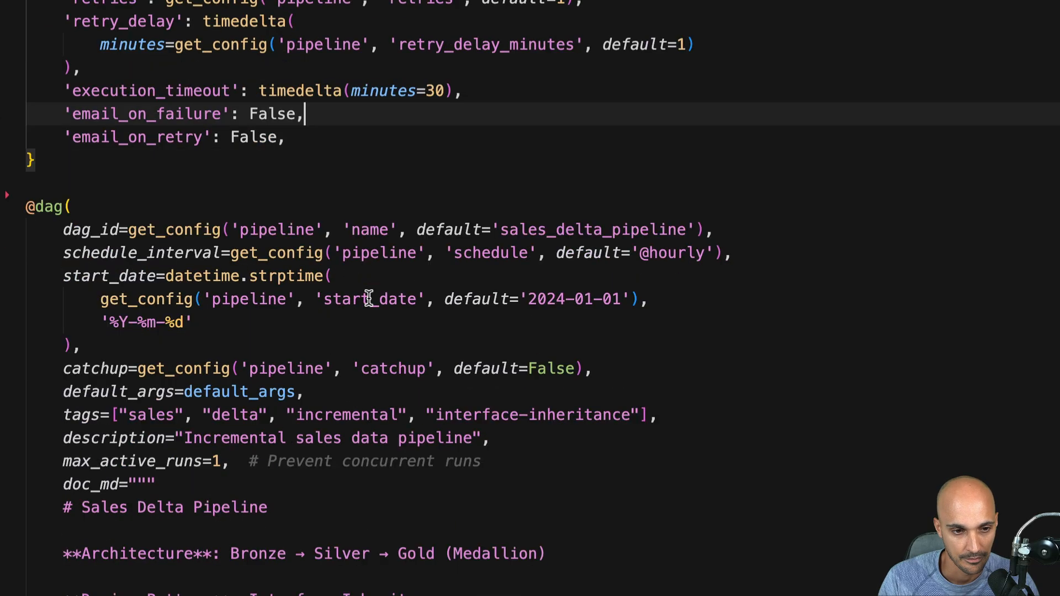
pyautogui.scroll(-3)
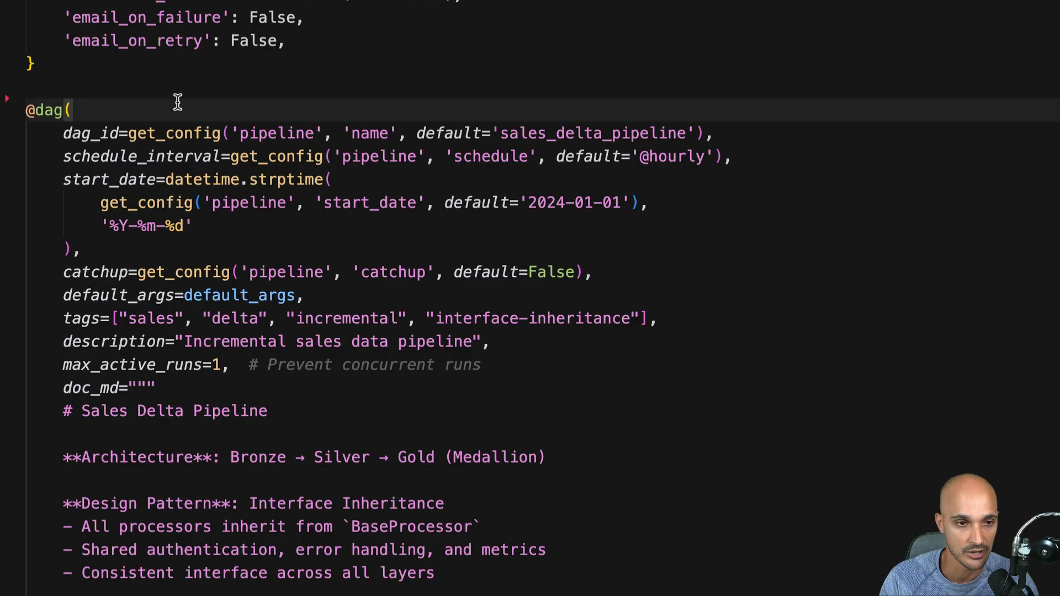
pyautogui.click(176, 87)
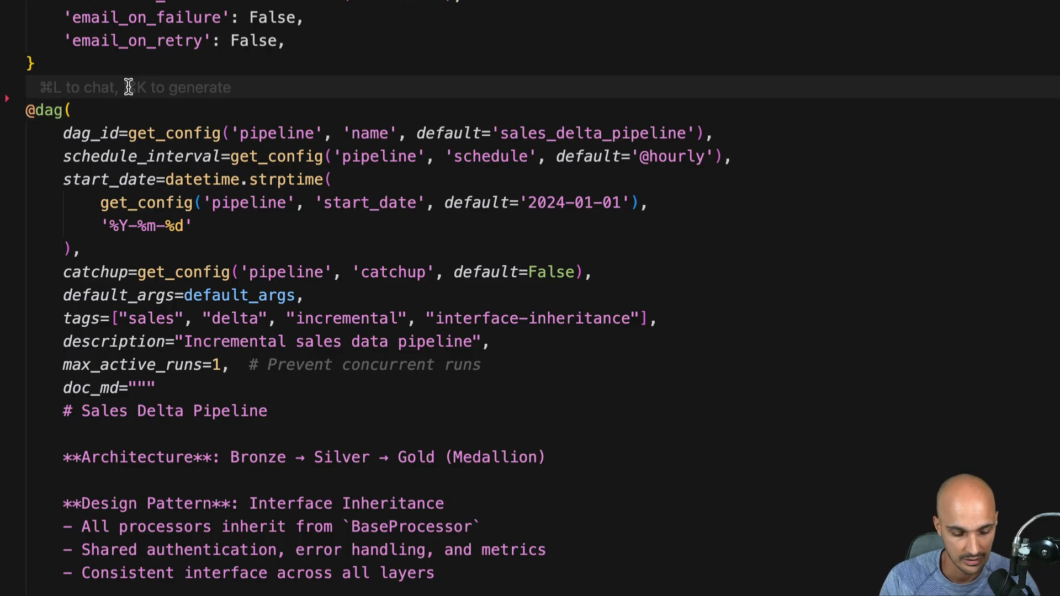
pyautogui.write('dag = DAG(')
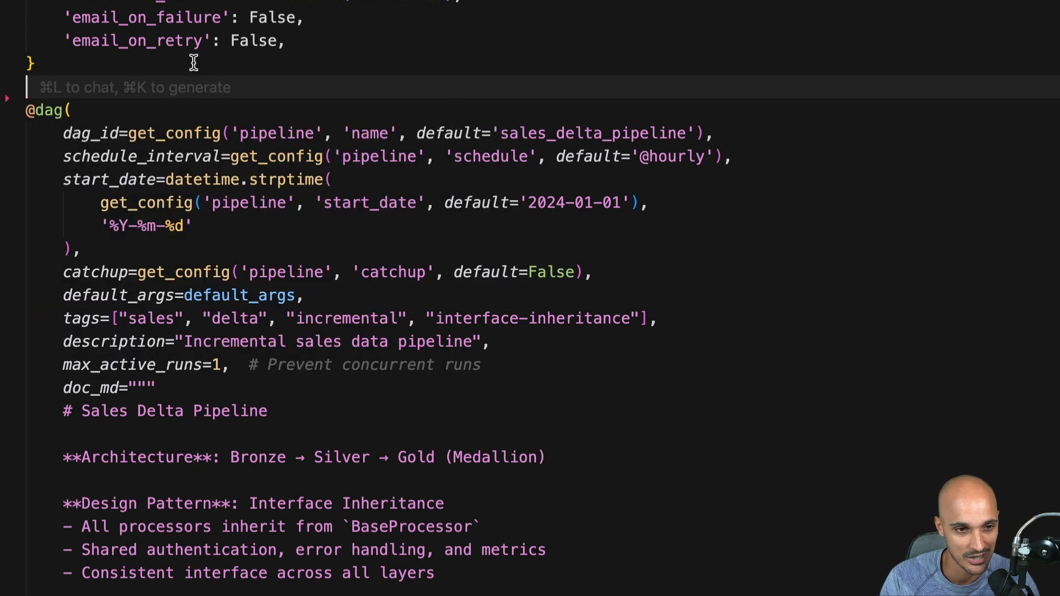
pyautogui.scroll(-3)
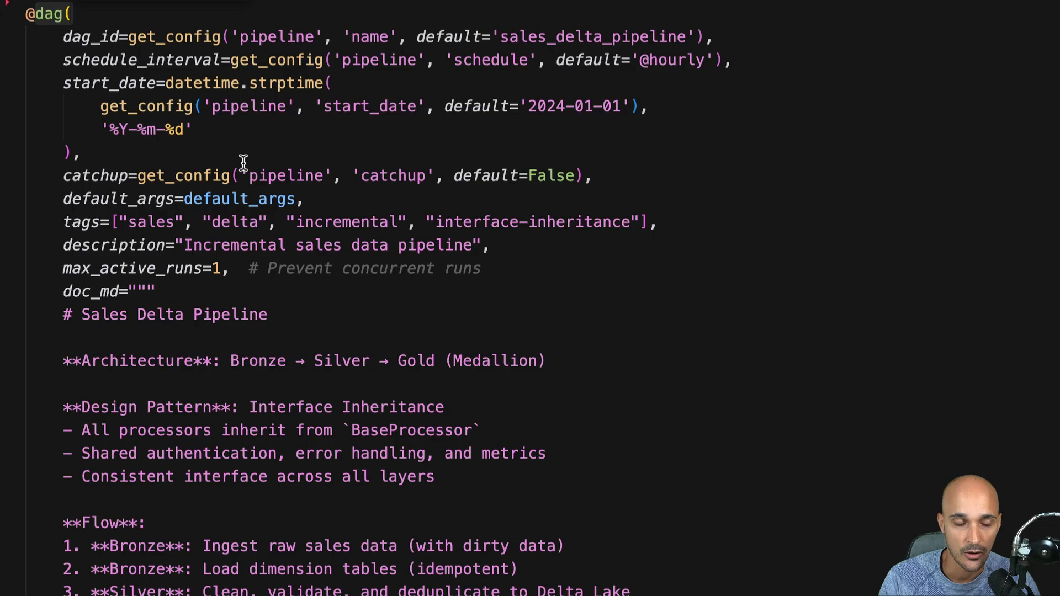
pyautogui.scroll(-3)
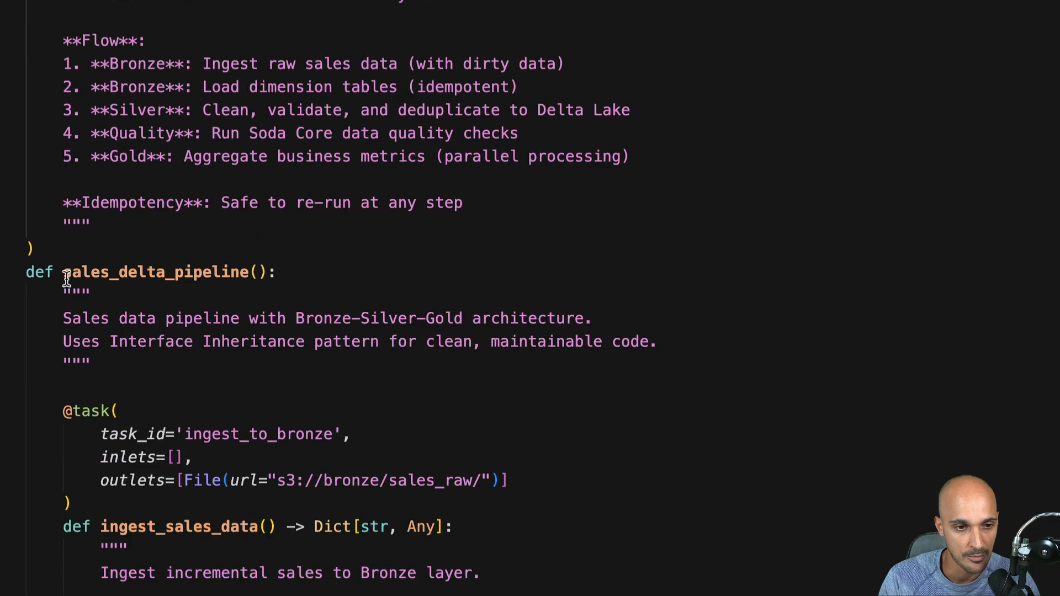
pyautogui.doubleClick(156, 272)
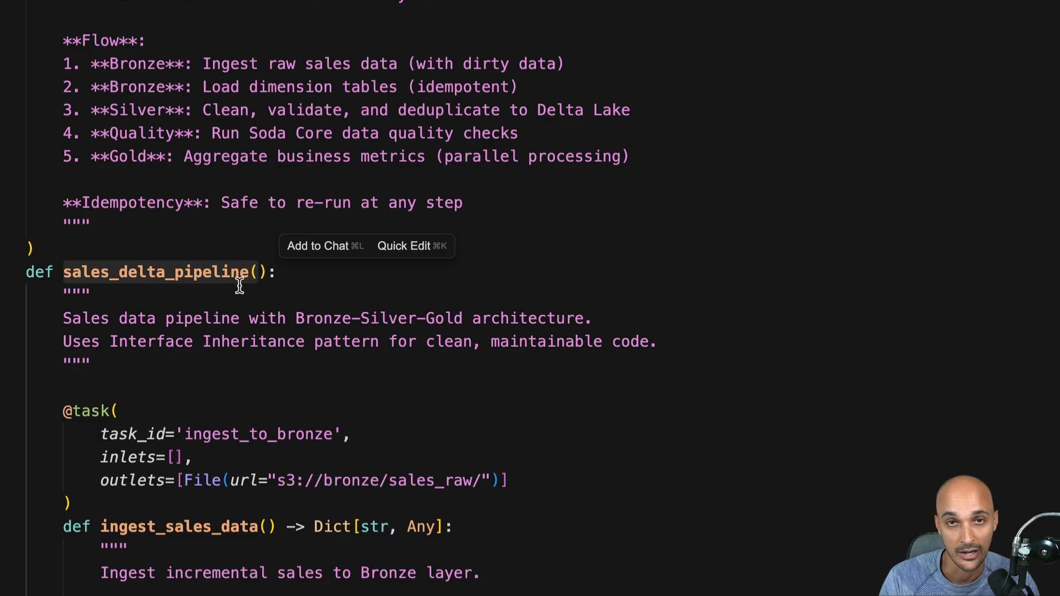
pyautogui.moveTo(233, 271)
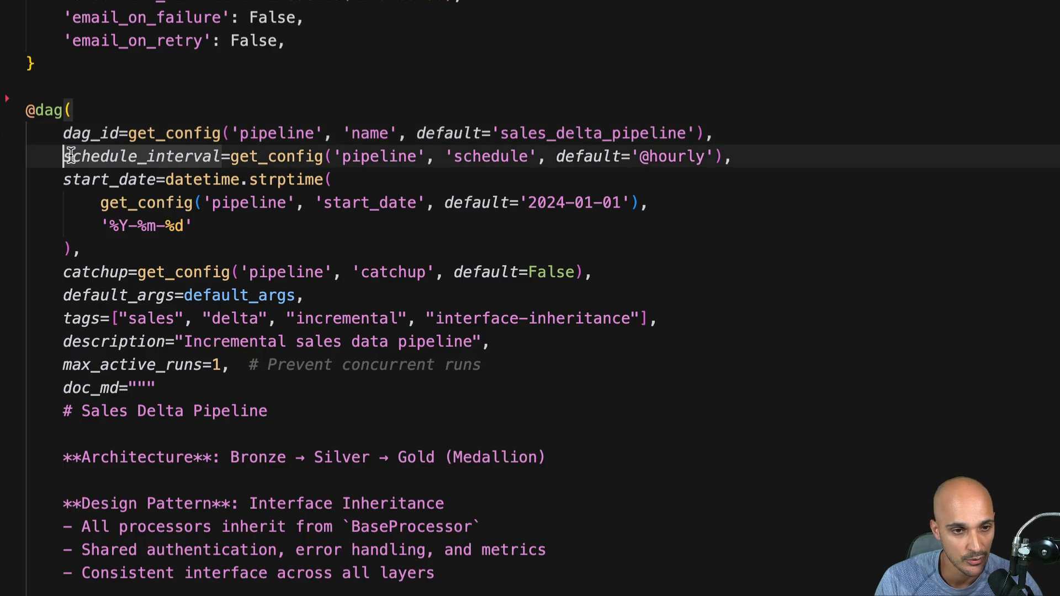
pyautogui.moveTo(270, 166)
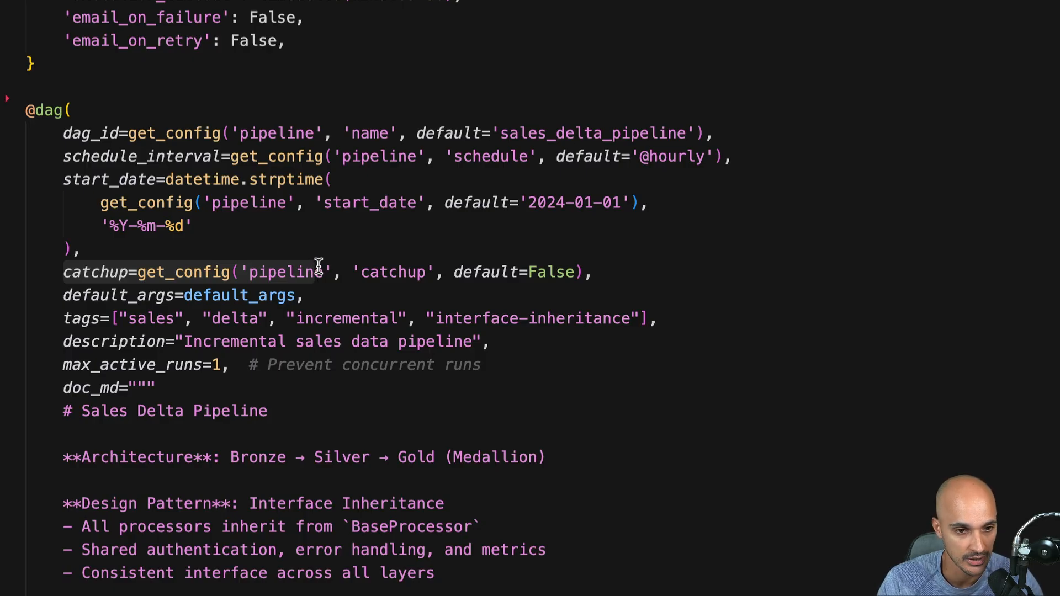
pyautogui.moveTo(64, 272); pyautogui.dragTo(307, 295)
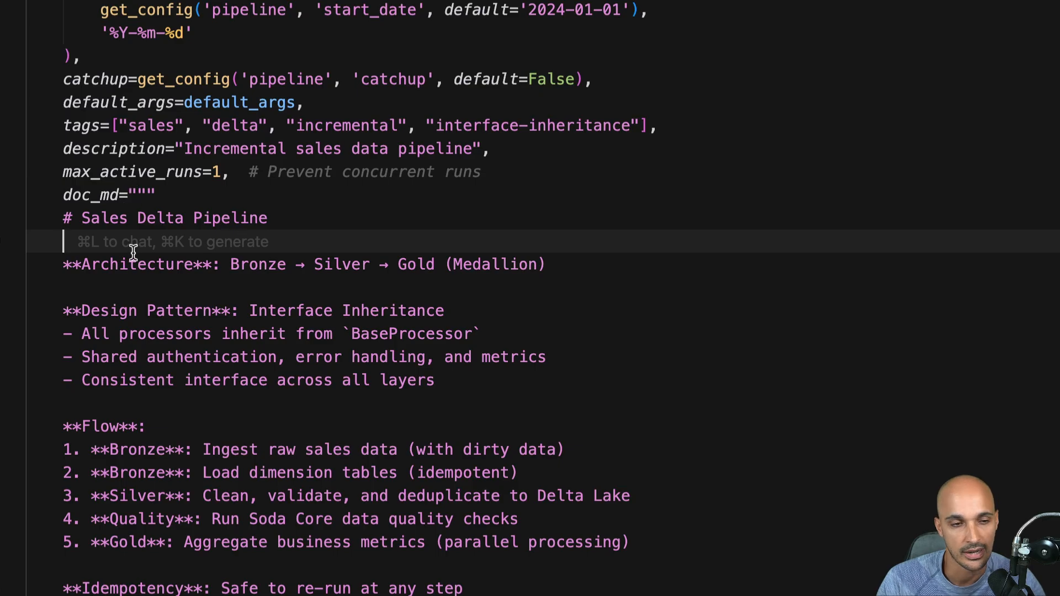
pyautogui.moveTo(188, 210)
pyautogui.write('__doc__')
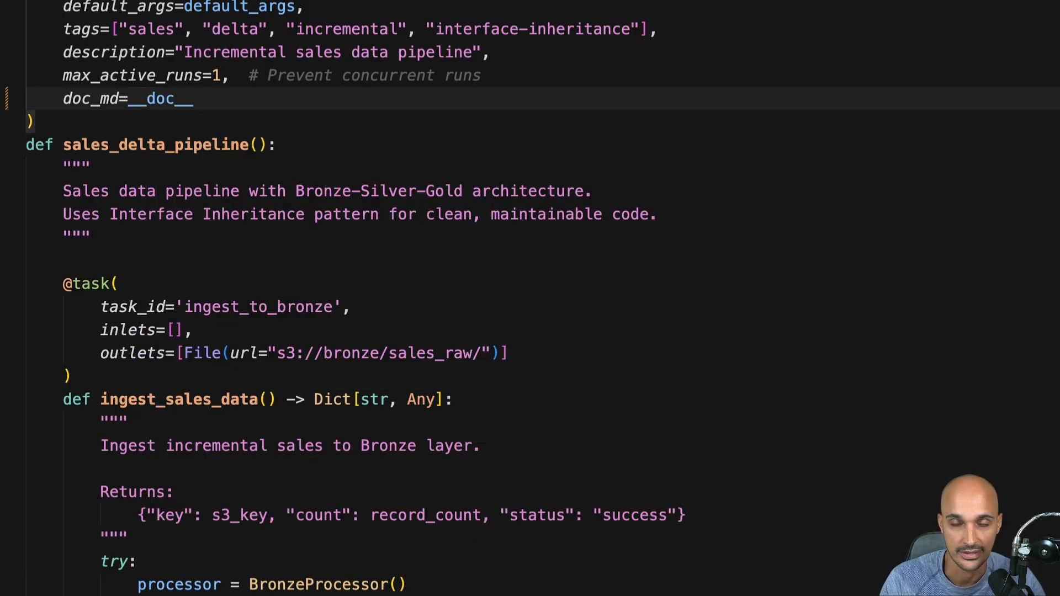
pyautogui.scroll(-3)
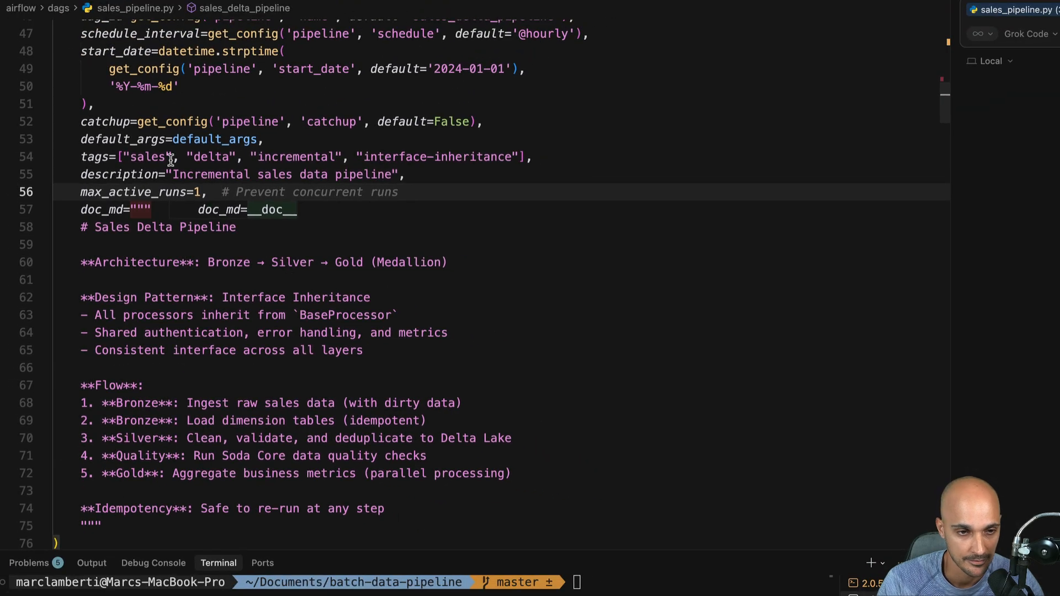
pyautogui.scroll(-3)
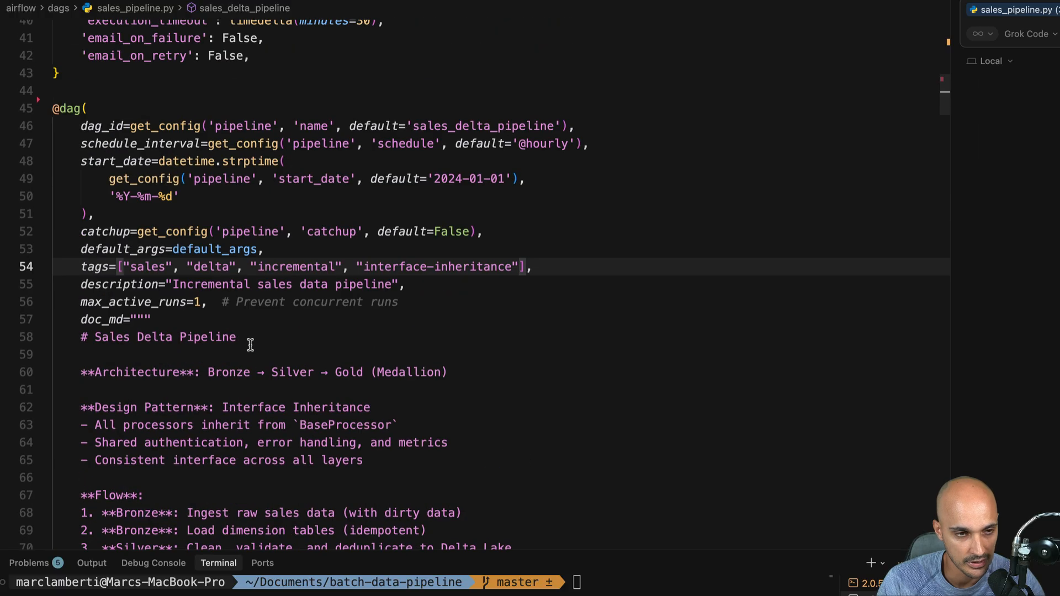
pyautogui.scroll(-3)
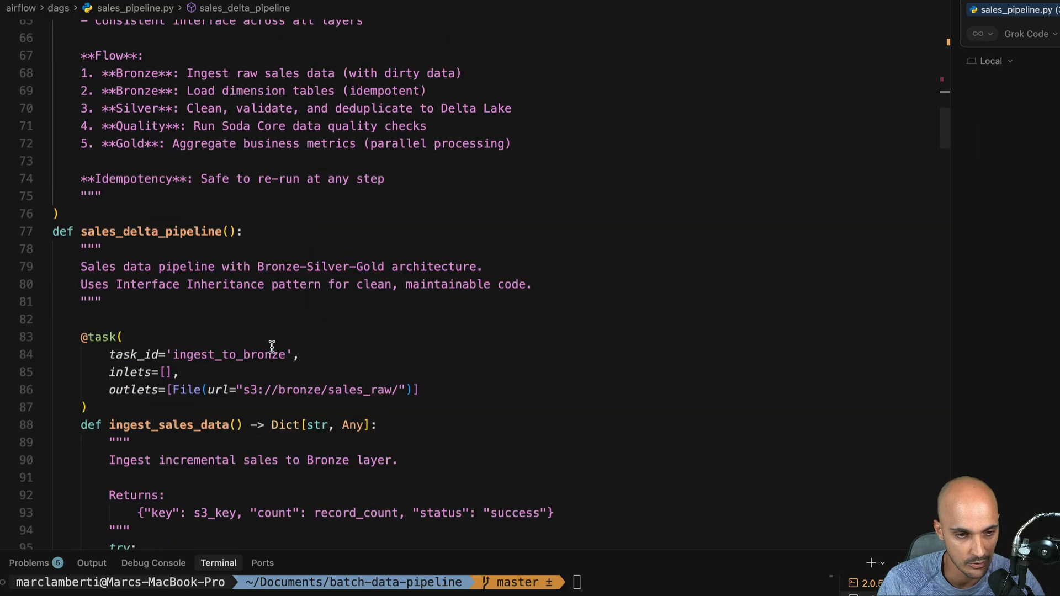
pyautogui.scroll(-3)
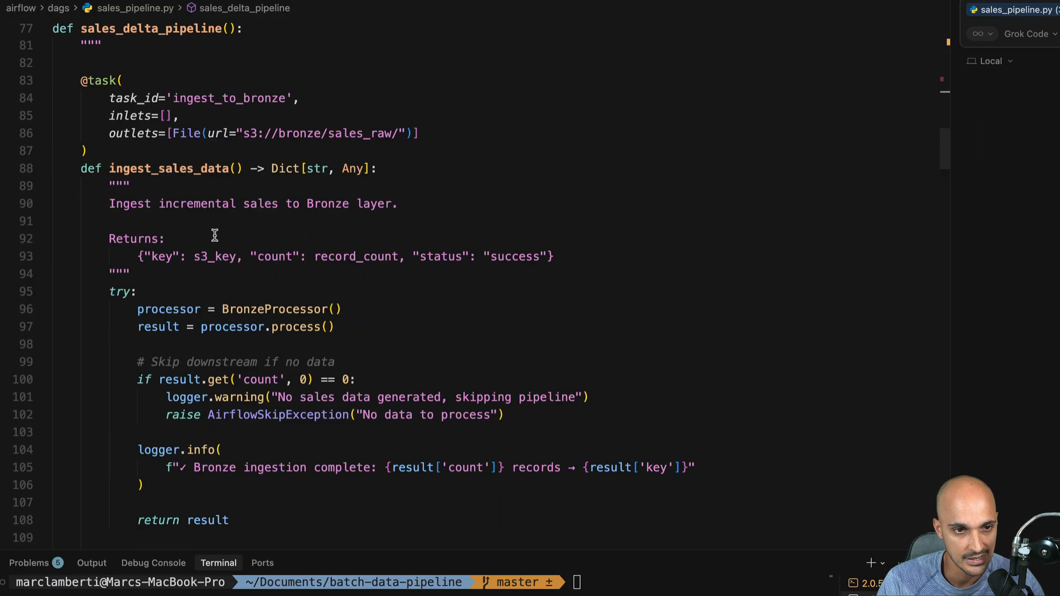
pyautogui.moveTo(102, 80)
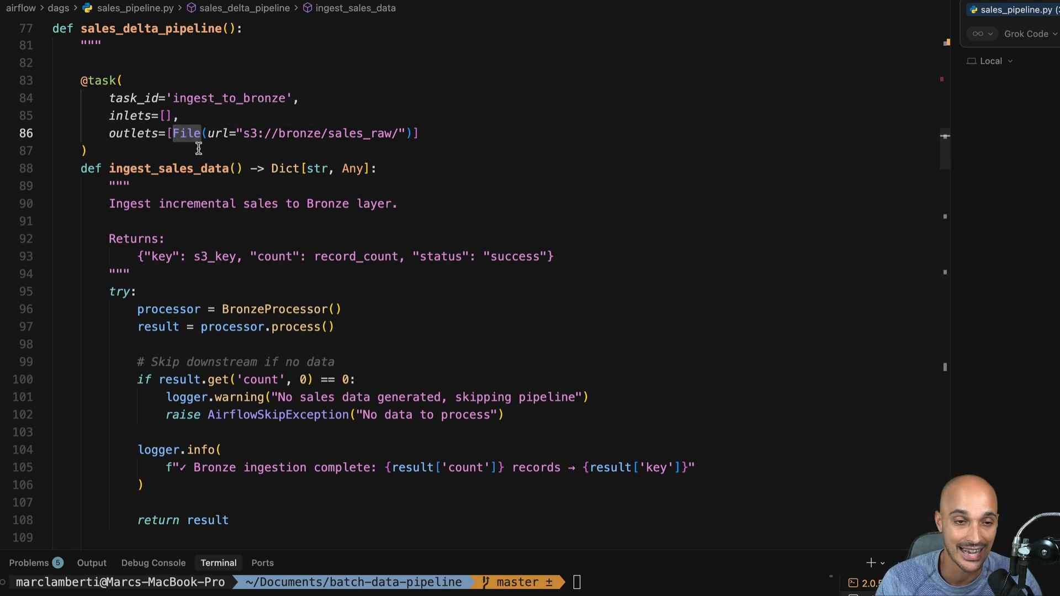
pyautogui.write('Asset')
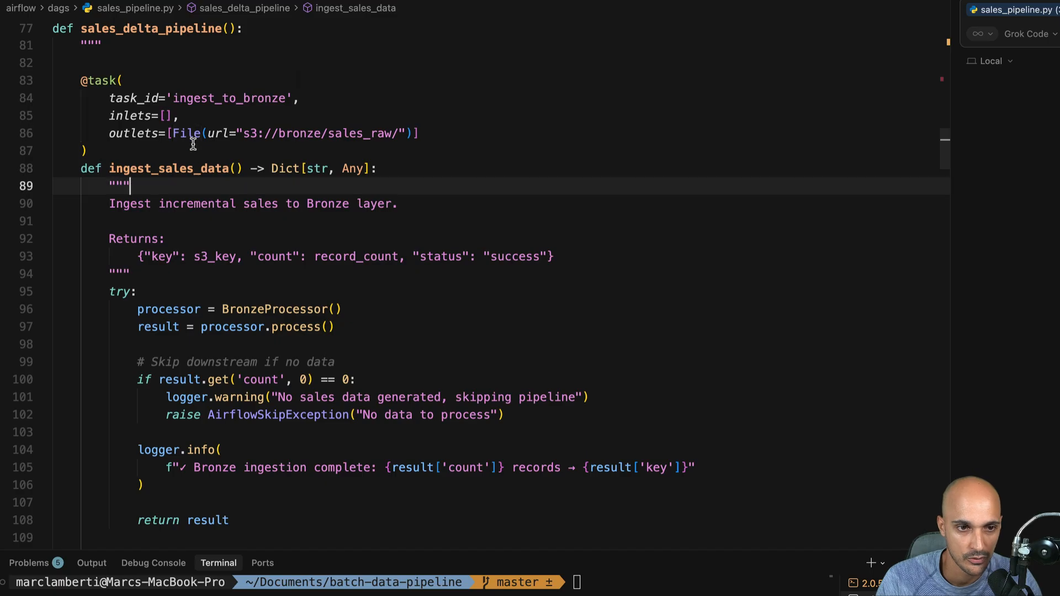
pyautogui.doubleClick(188, 134)
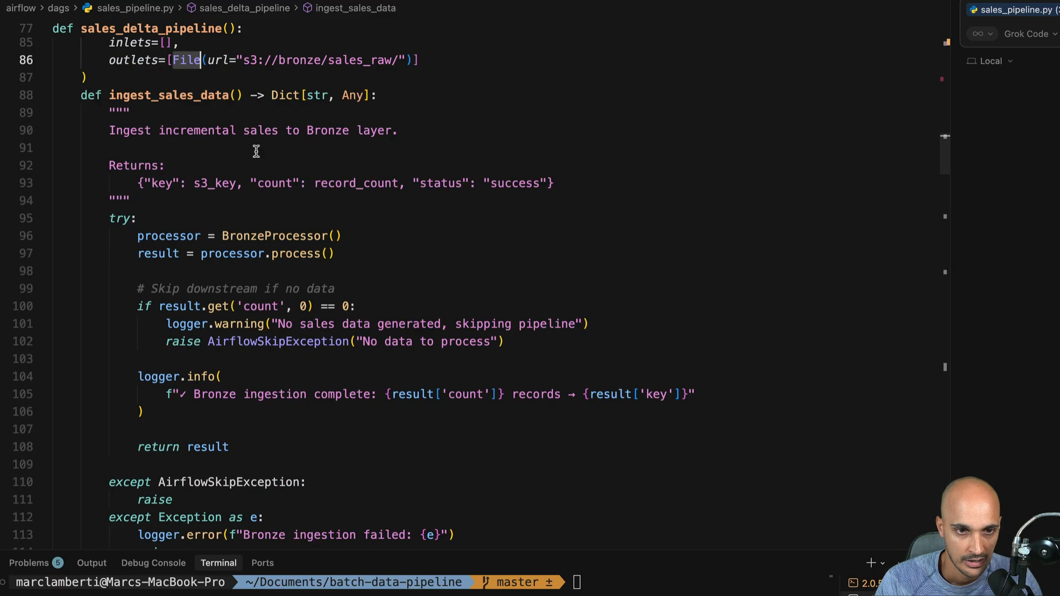
pyautogui.scroll(-3)
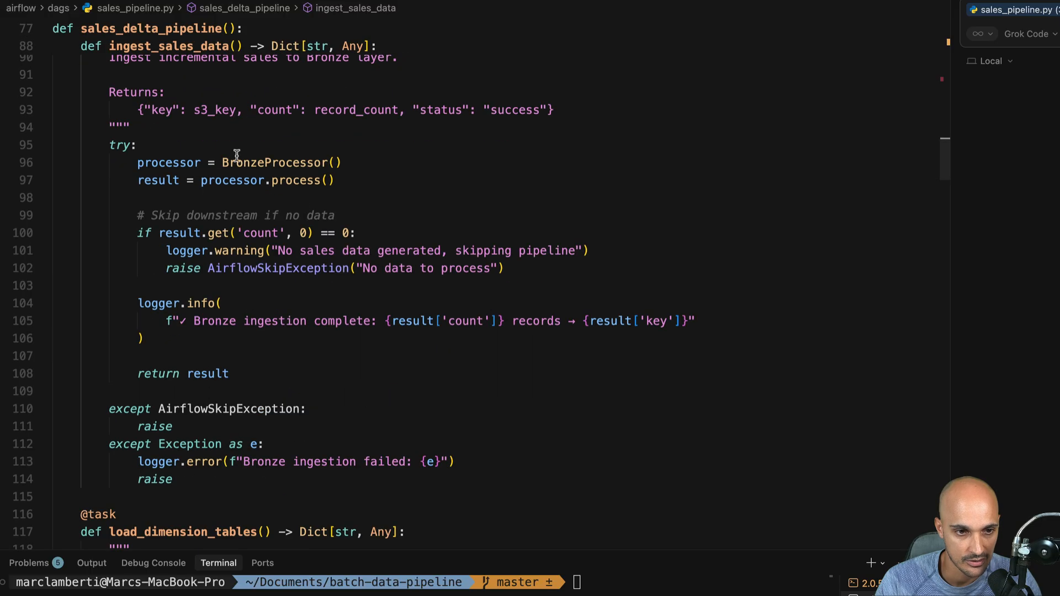
pyautogui.moveTo(302, 341)
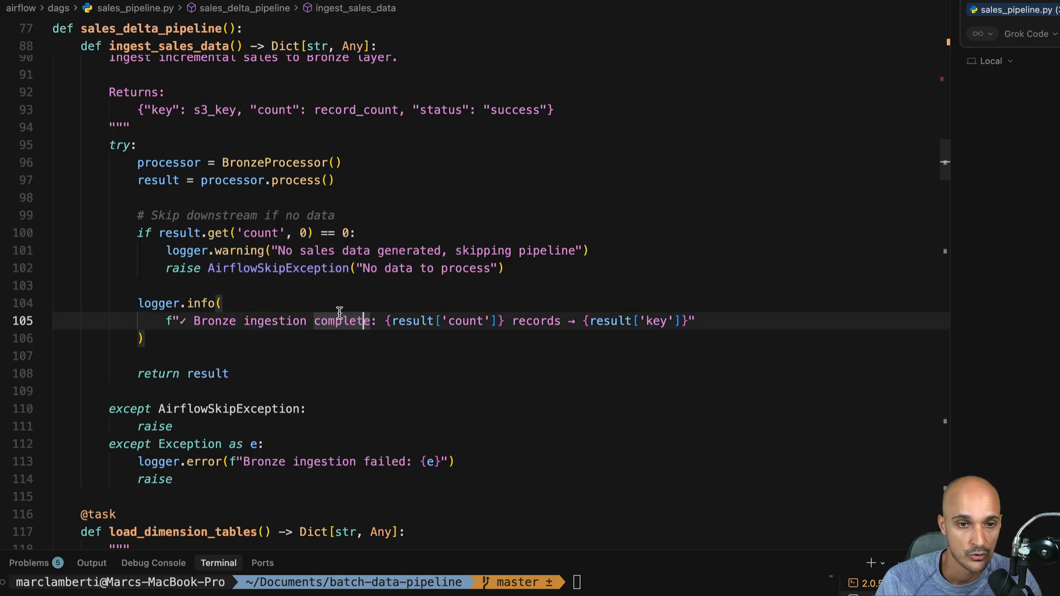
pyautogui.moveTo(326, 304)
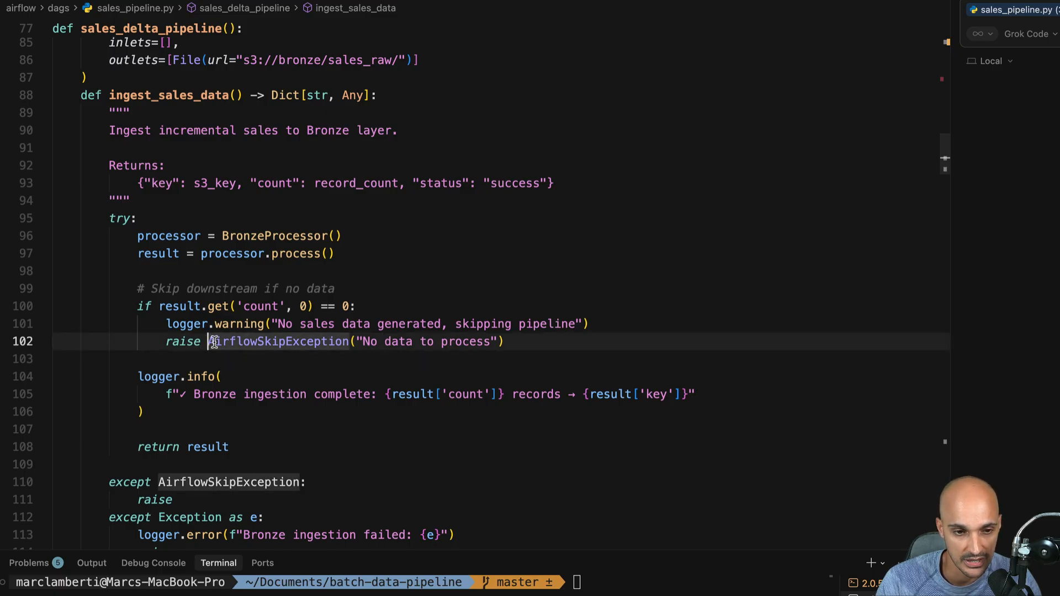
pyautogui.scroll(-3)
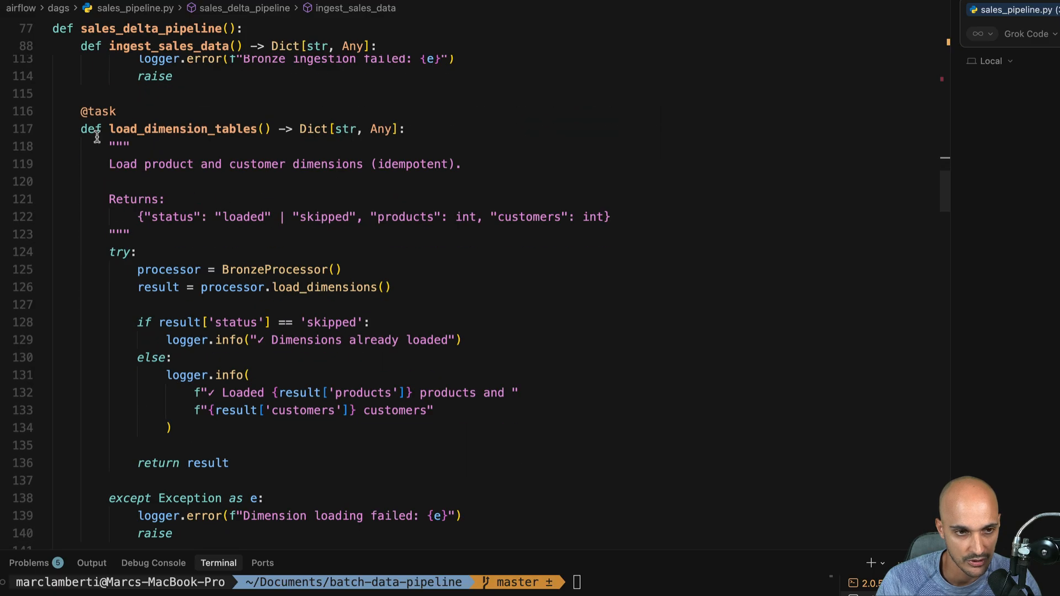
pyautogui.scroll(-3)
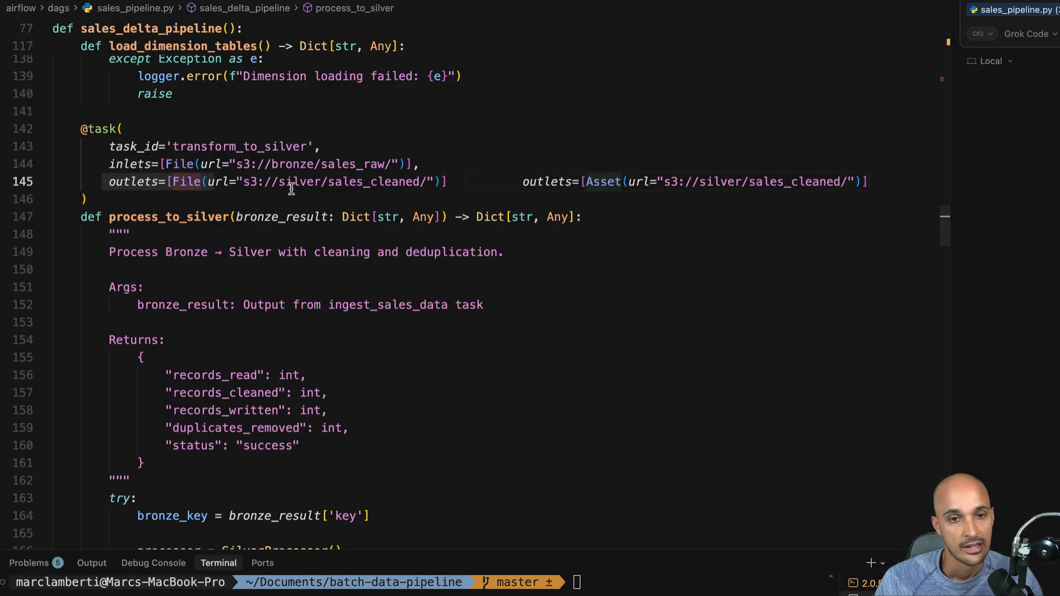
pyautogui.moveTo(252, 187)
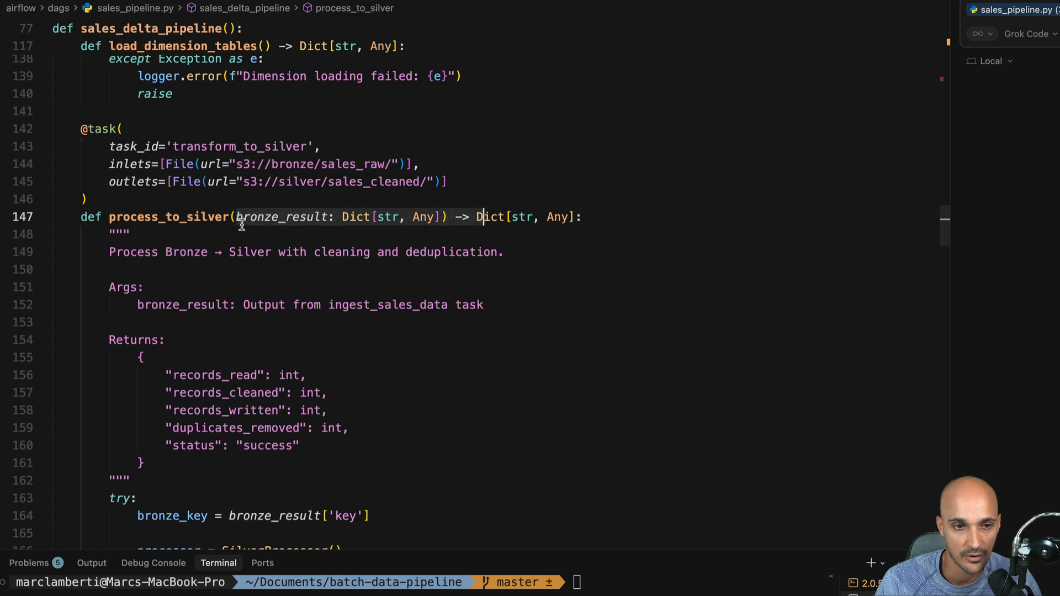
pyautogui.moveTo(327, 354)
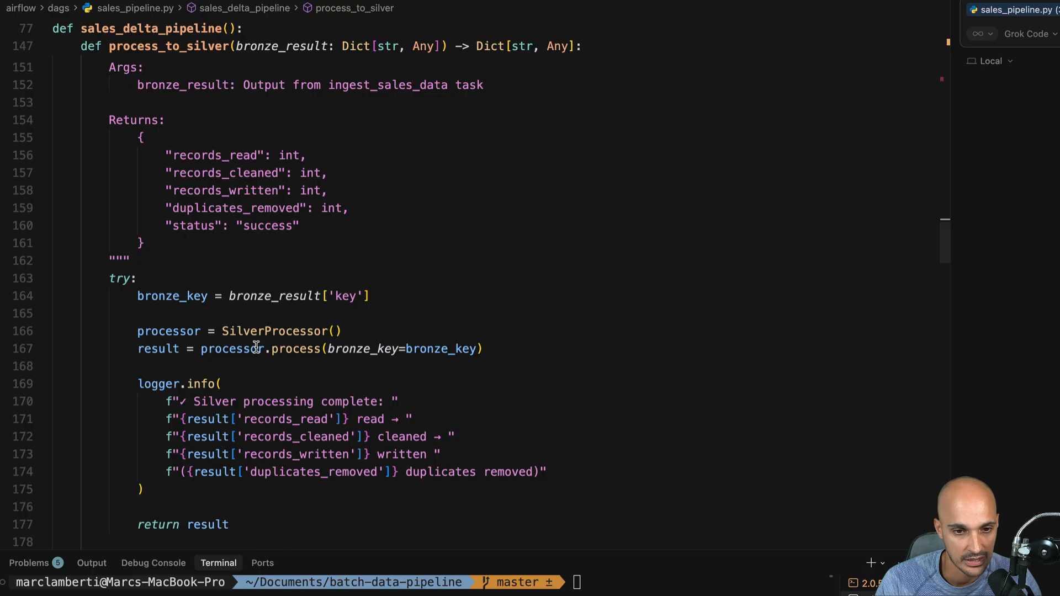
pyautogui.scroll(-3)
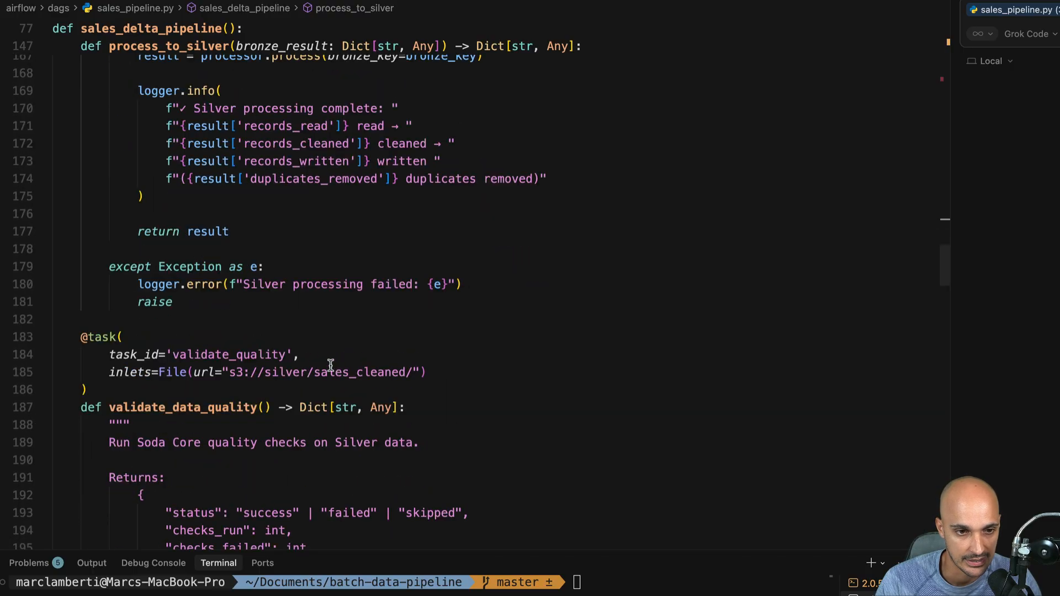
pyautogui.scroll(-3)
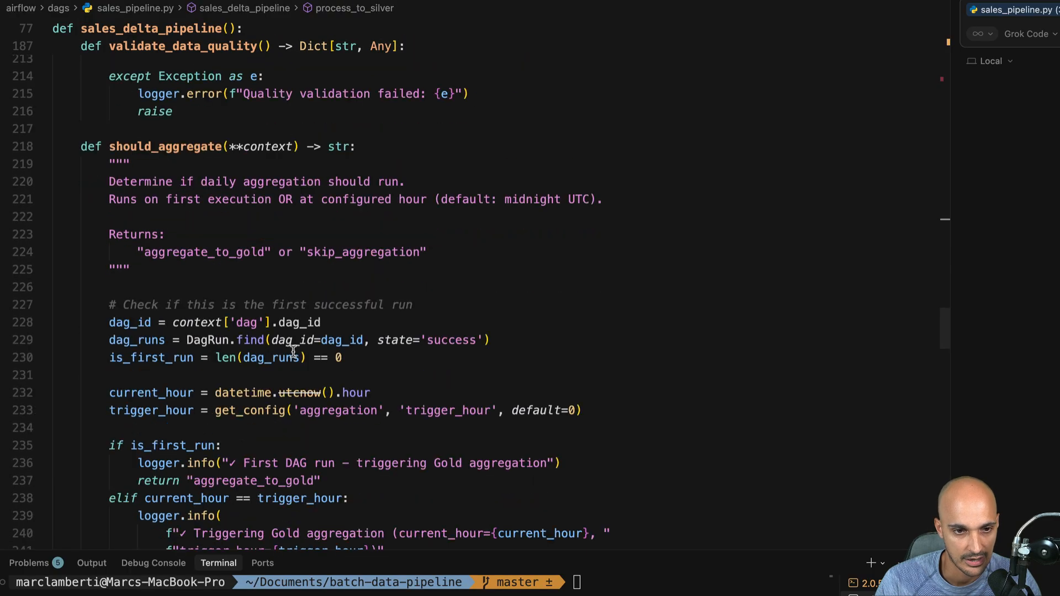
pyautogui.moveTo(249, 255)
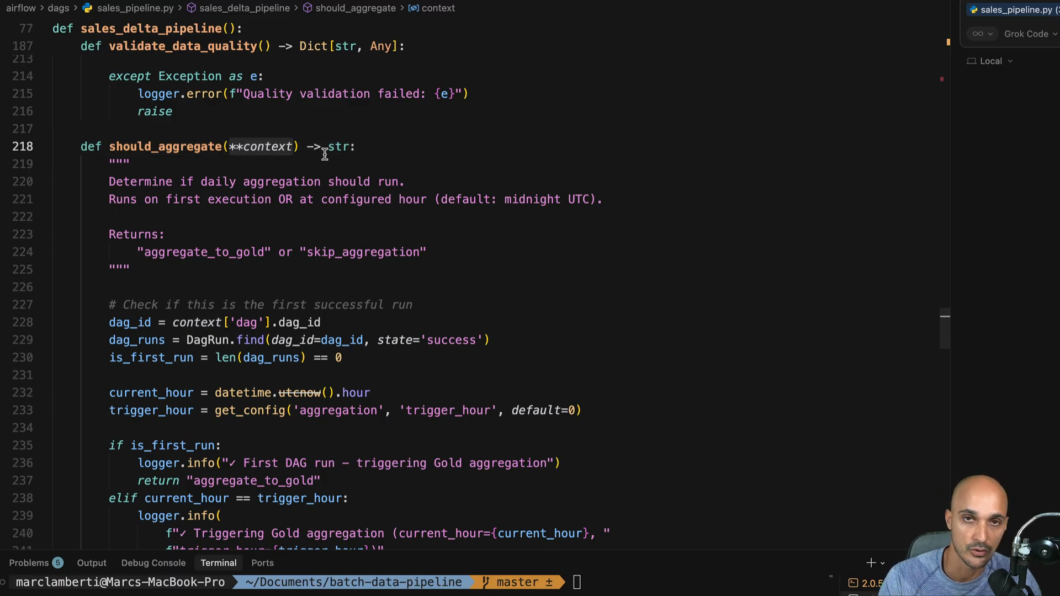
pyautogui.click(240, 323)
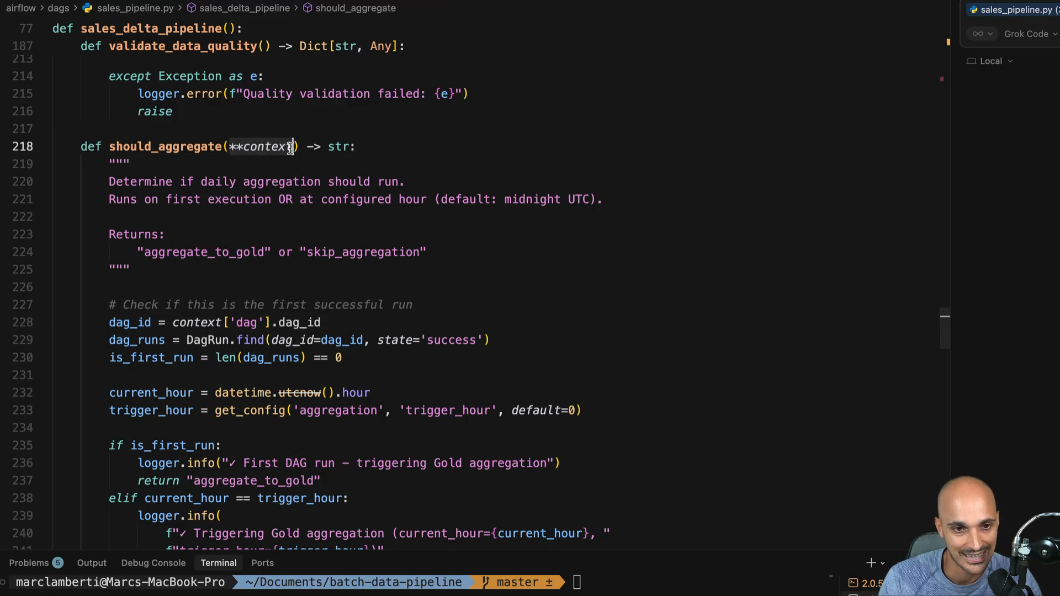
pyautogui.write('dag_run: DagRun')
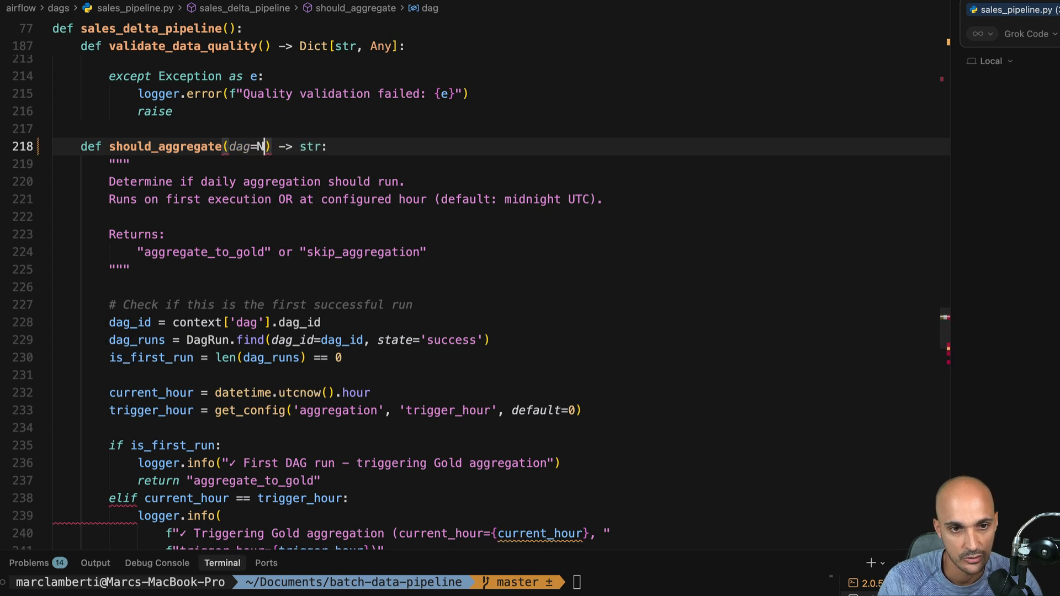
pyautogui.write('one')
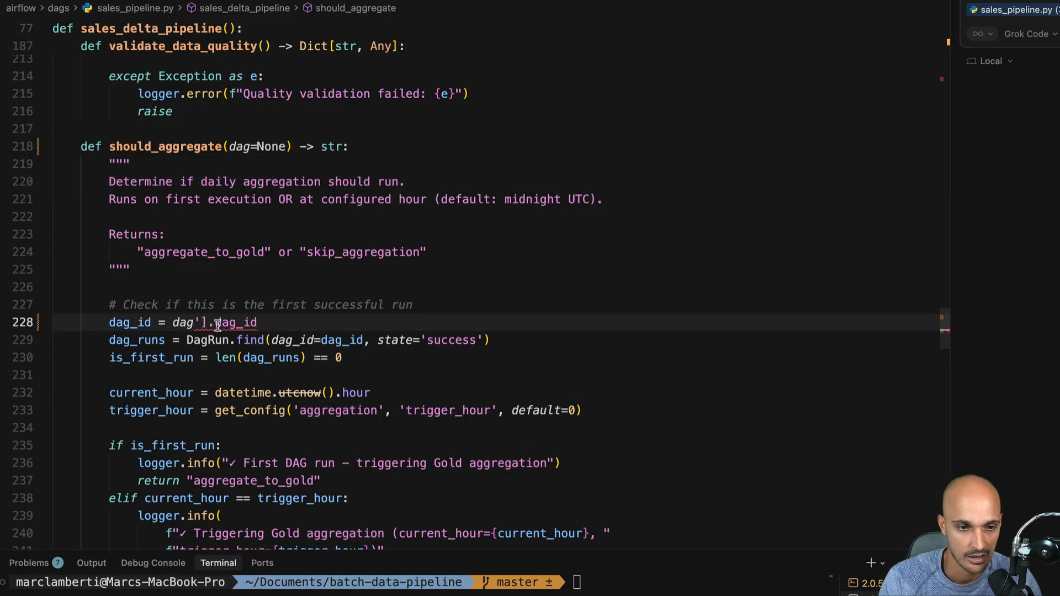
pyautogui.write('dag.dag_id if dag else None')
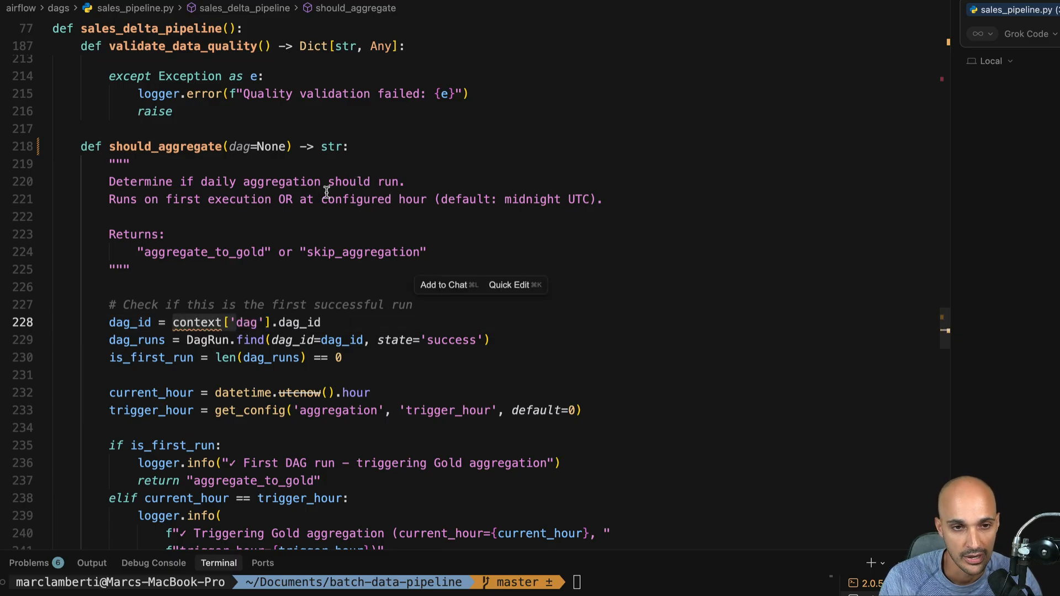
pyautogui.write('**context')
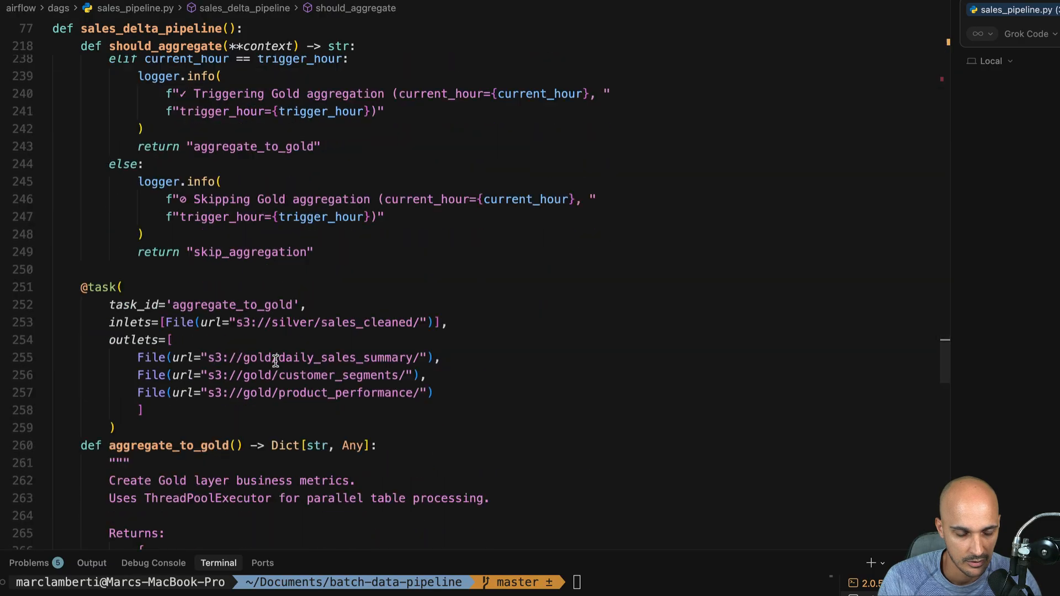
pyautogui.scroll(-3)
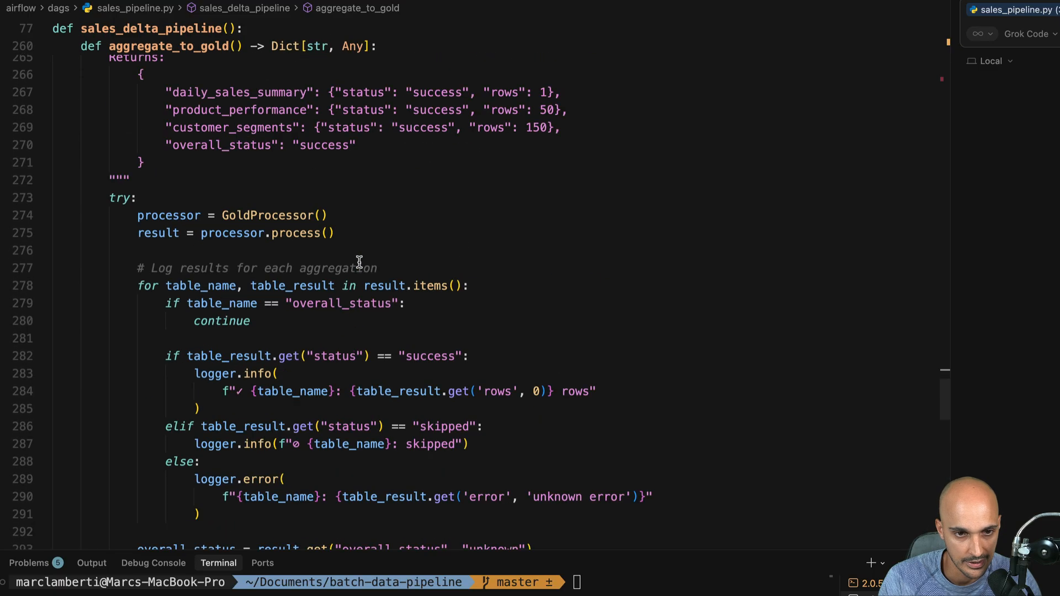
pyautogui.scroll(-3)
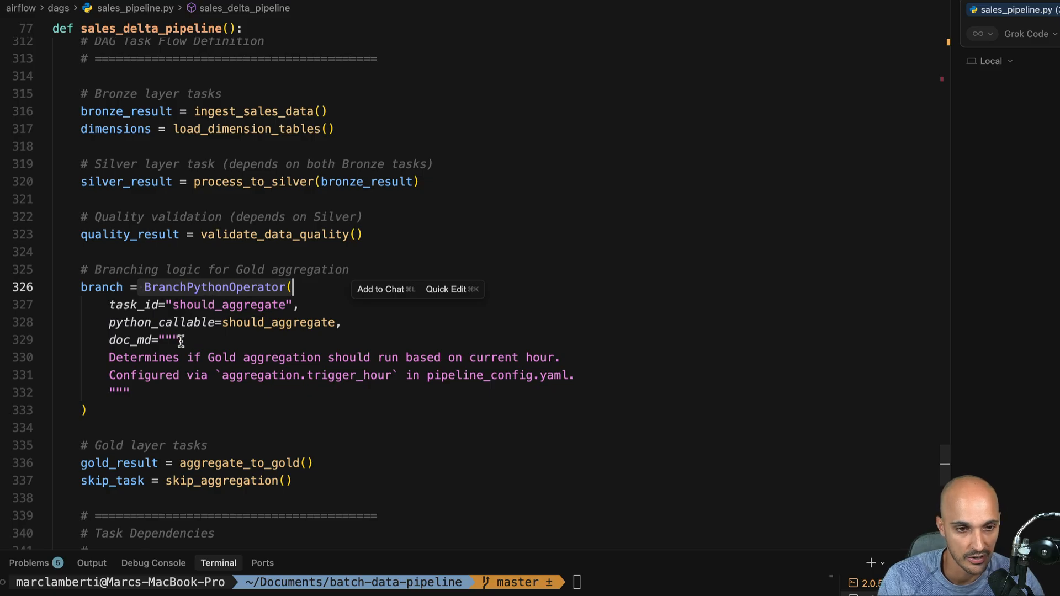
pyautogui.scroll(-3)
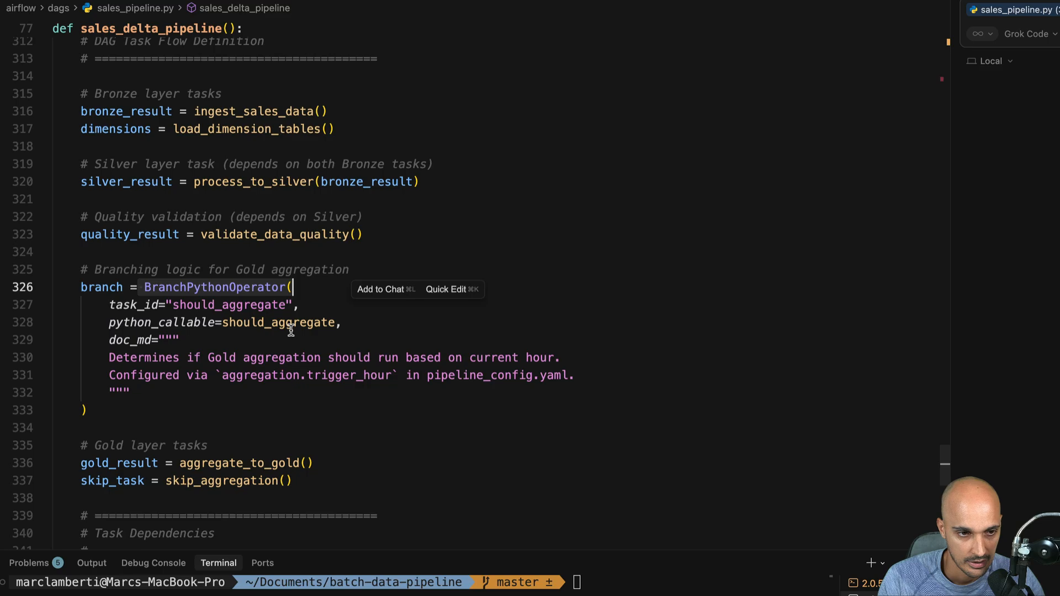
pyautogui.scroll(-3)
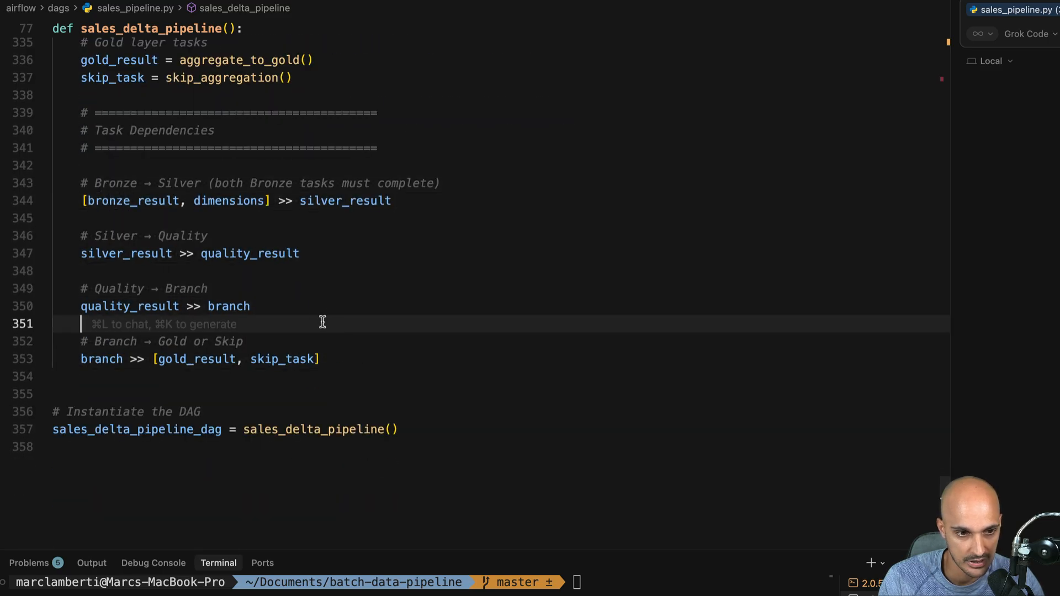
pyautogui.moveTo(252, 430)
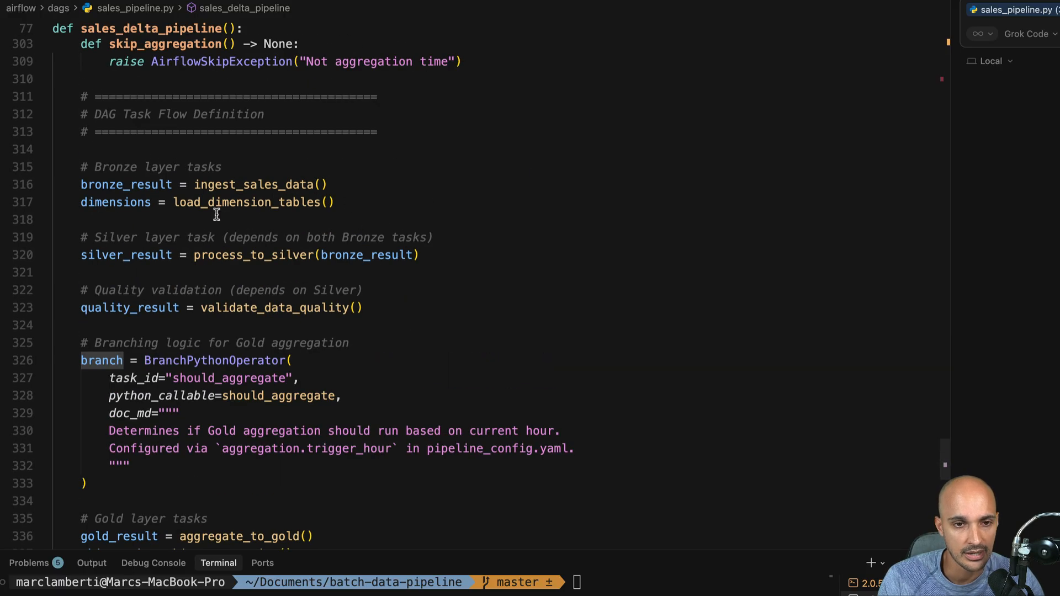
pyautogui.moveTo(275, 220)
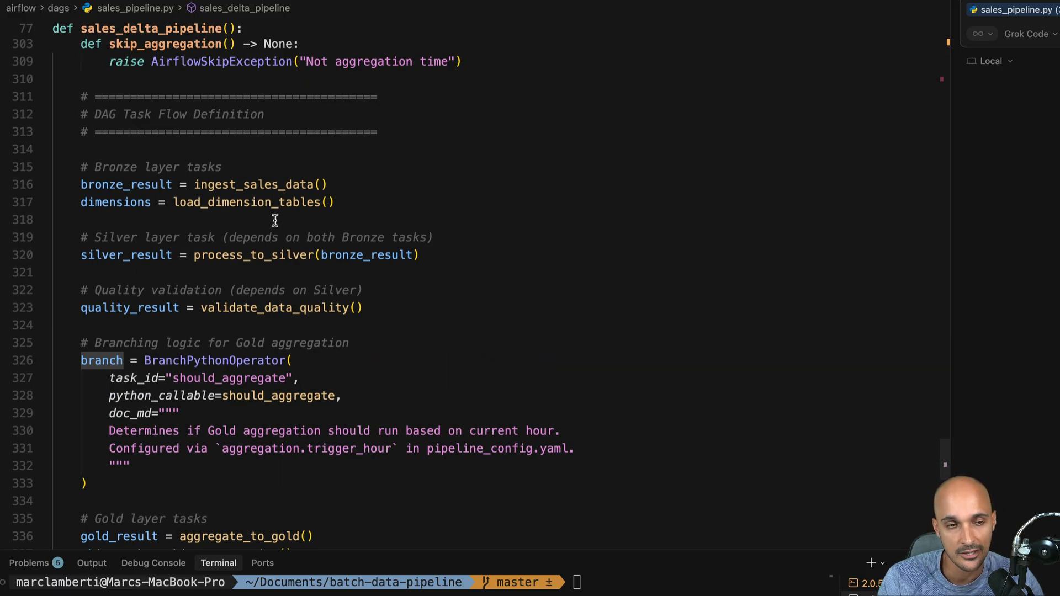
pyautogui.moveTo(243, 308)
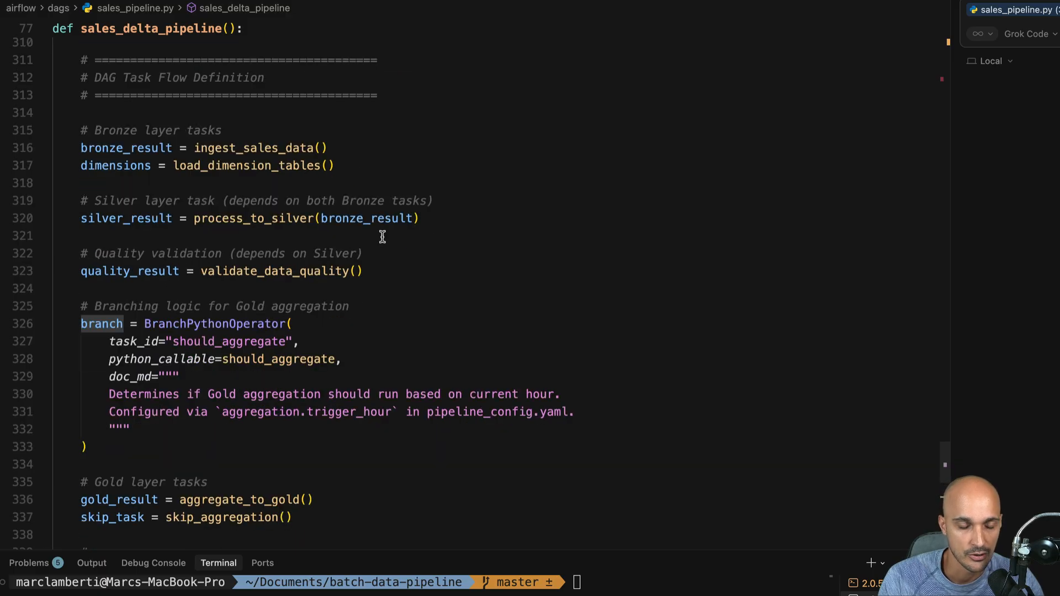
pyautogui.scroll(-3)
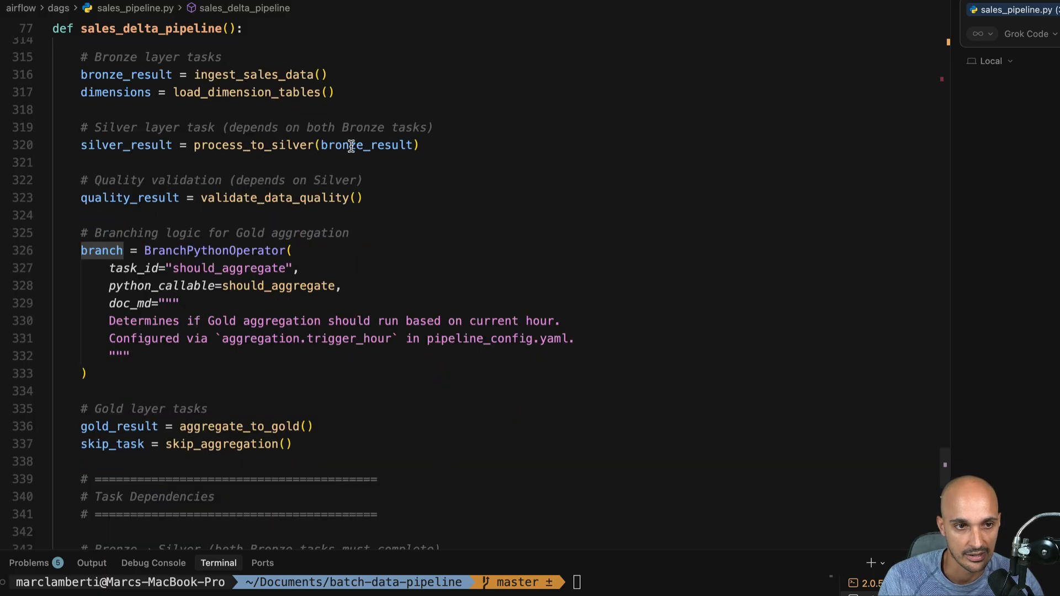
pyautogui.click(362, 198)
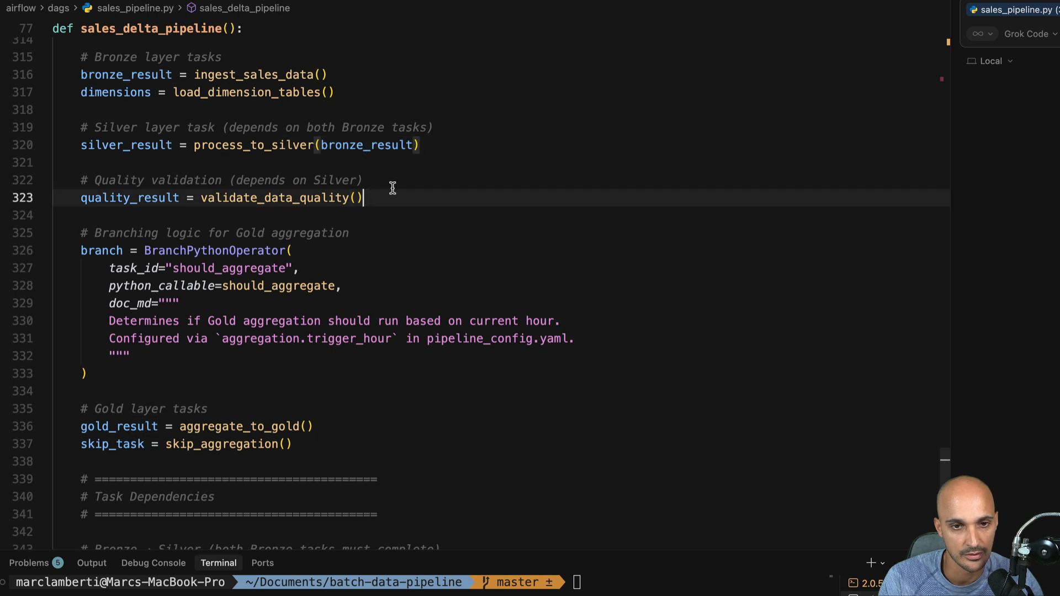